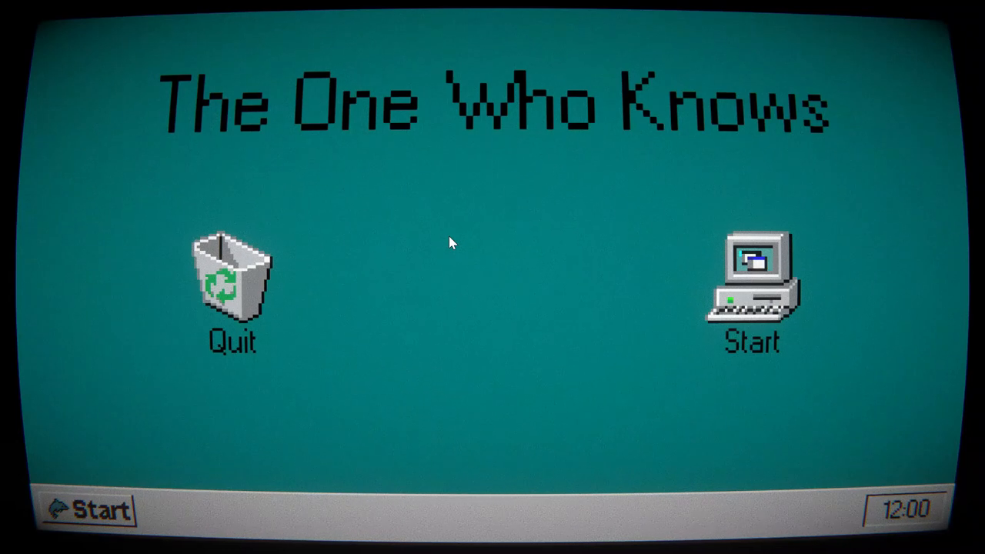
{"action": "mouse_move", "coordinate": [590, 196]}
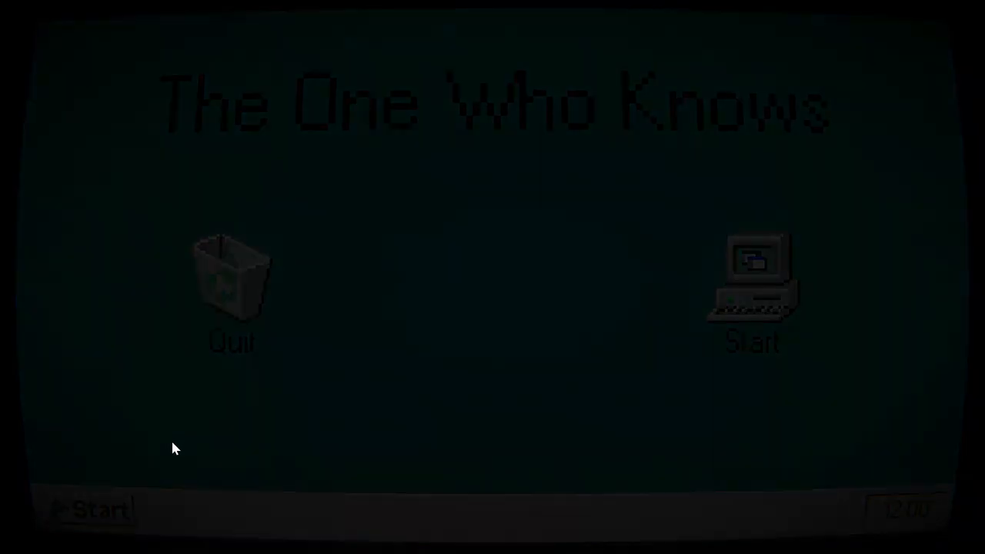
Step: Advance past the intro to the Wave OS logon prompt for user administrator
{"action": "left_click", "coordinate": [751, 281]}
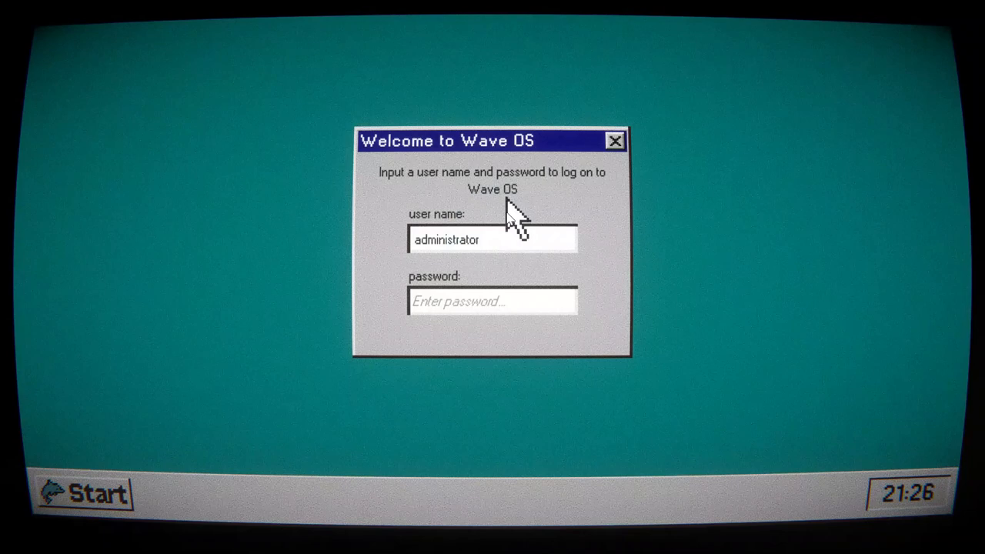
{"action": "mouse_move", "coordinate": [638, 185]}
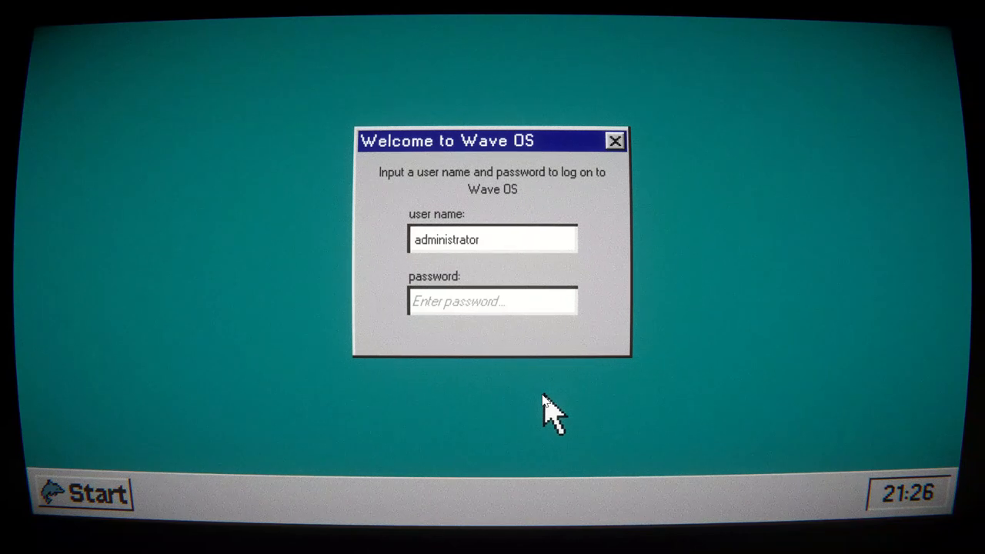
Step: Search Google for '9:26 PM in military time', which answers 2126
{"action": "left_click", "coordinate": [83, 494]}
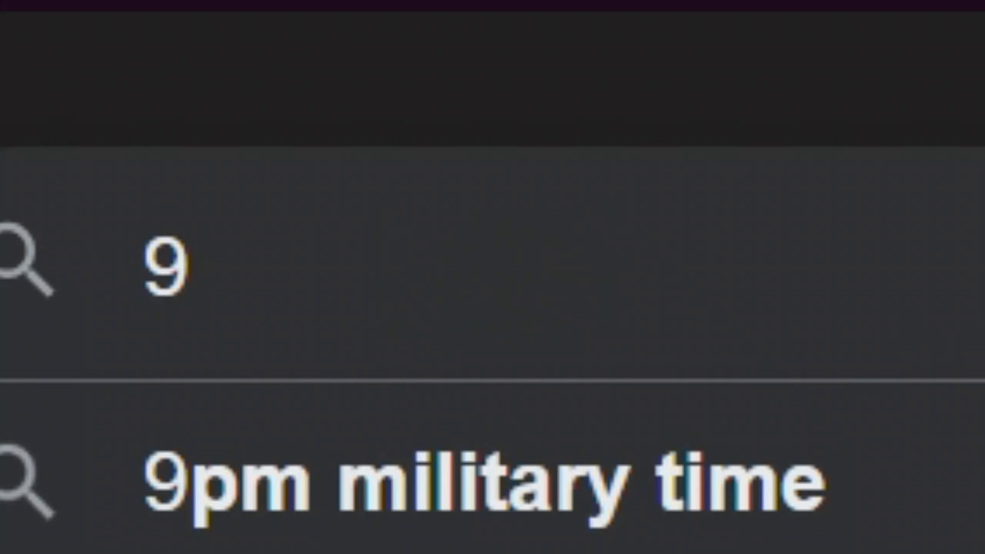
{"action": "type", "text": ":26"}
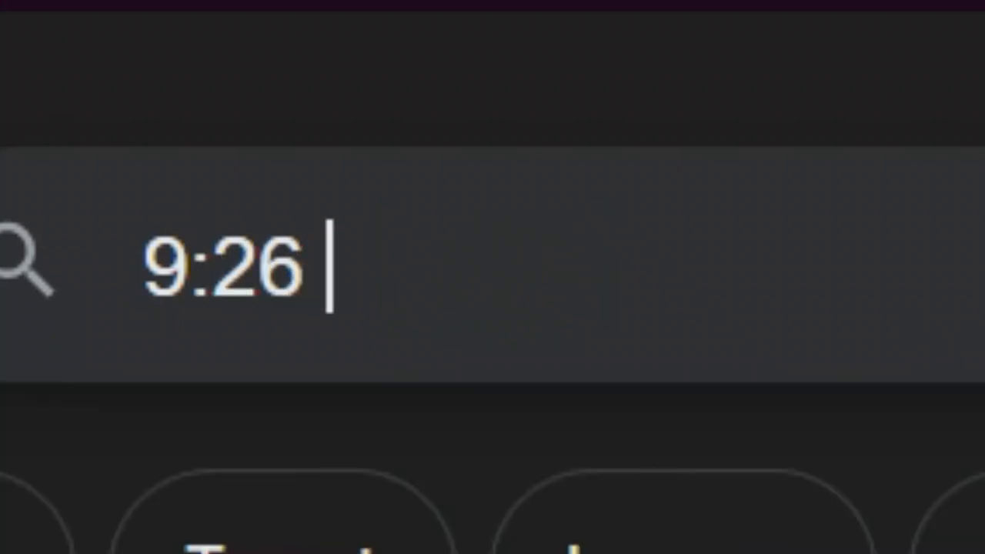
{"action": "type", "text": "PM in mili"}
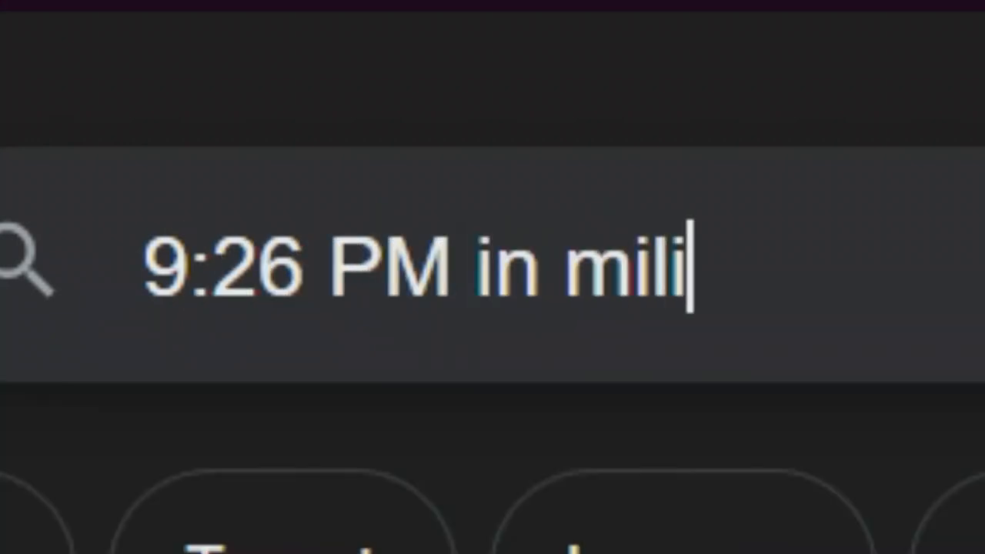
{"action": "type", "text": "tary time"}
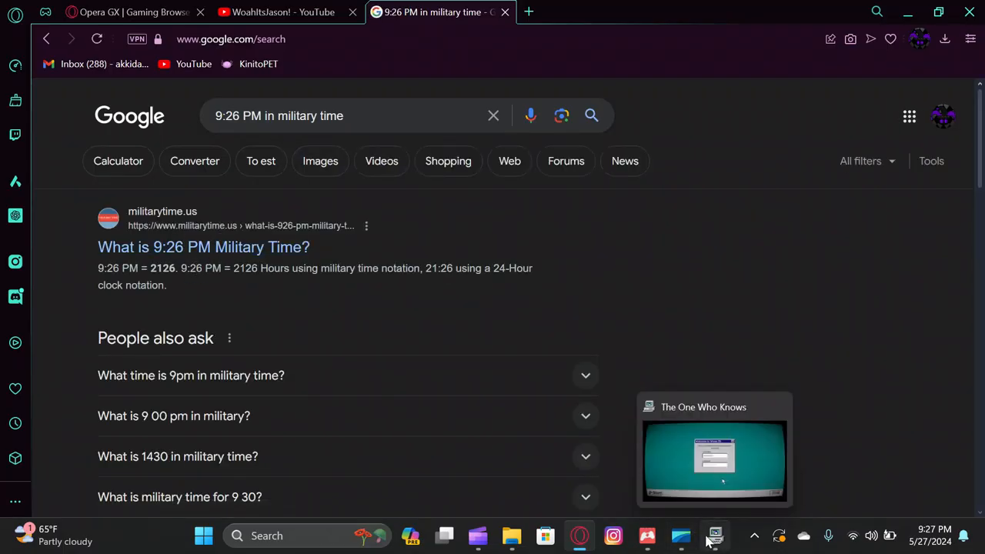
{"action": "left_click", "coordinate": [714, 536]}
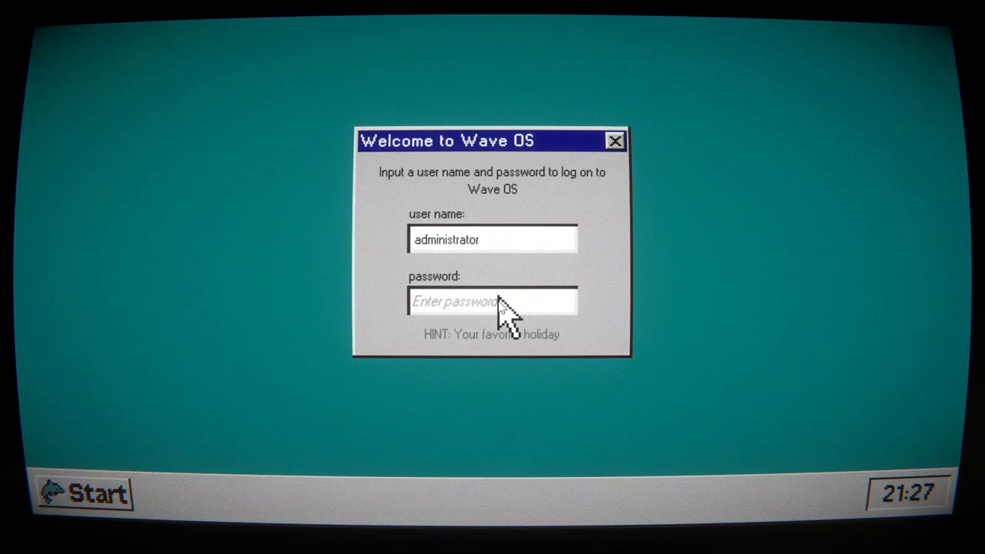
{"action": "type", "text": "Hallo"}
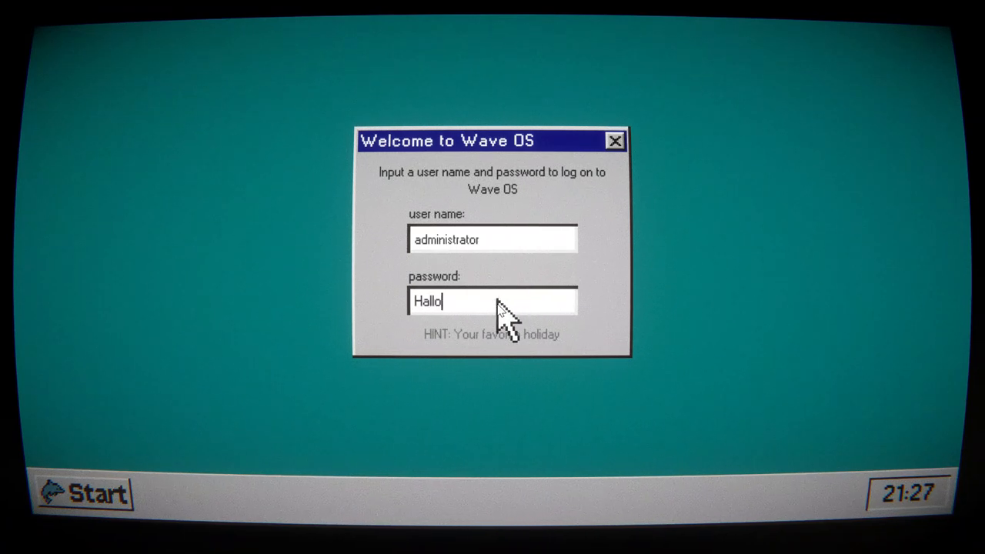
{"action": "type", "text": "ween"}
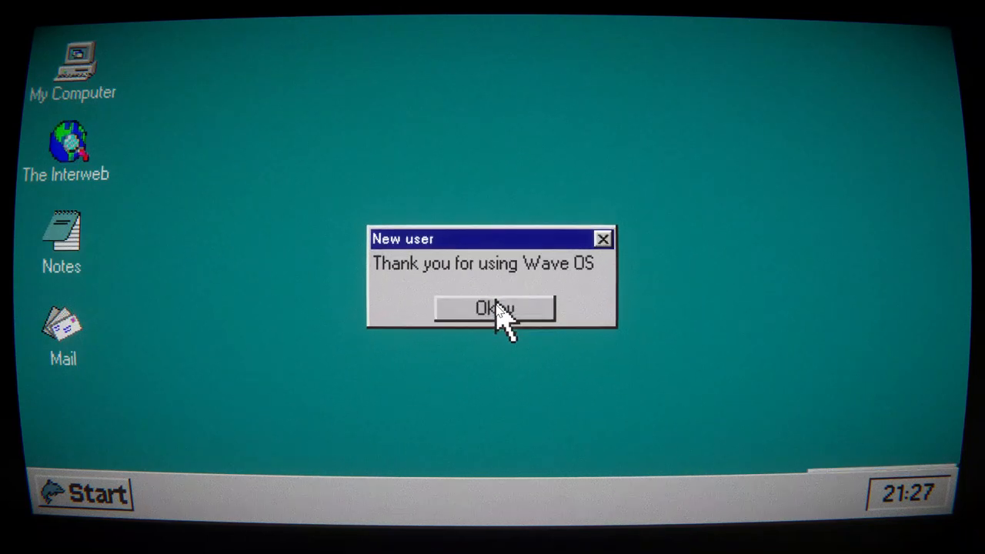
Step: Dismiss the welcome message and view Private.png in My Computer's Private folder
{"action": "left_click", "coordinate": [492, 306]}
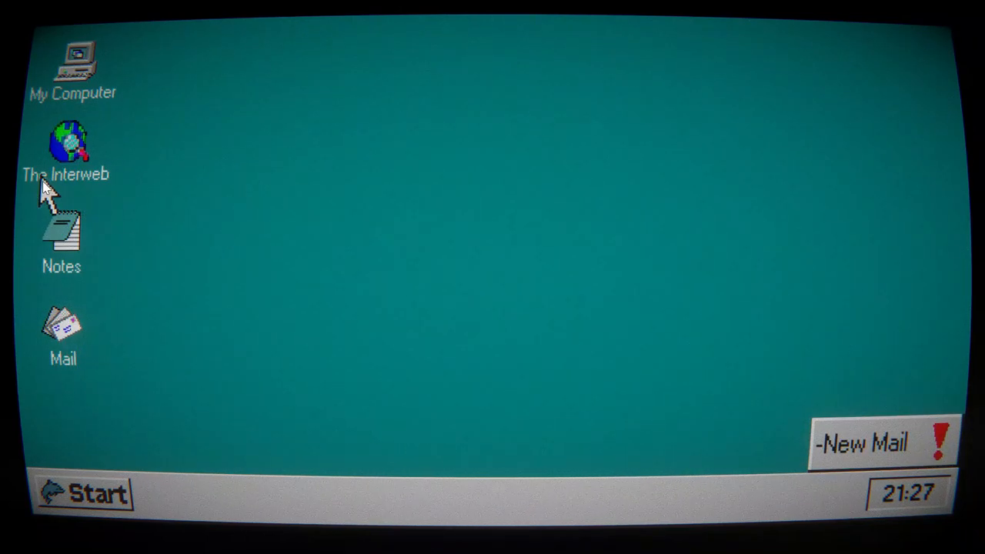
{"action": "double_click", "coordinate": [76, 58]}
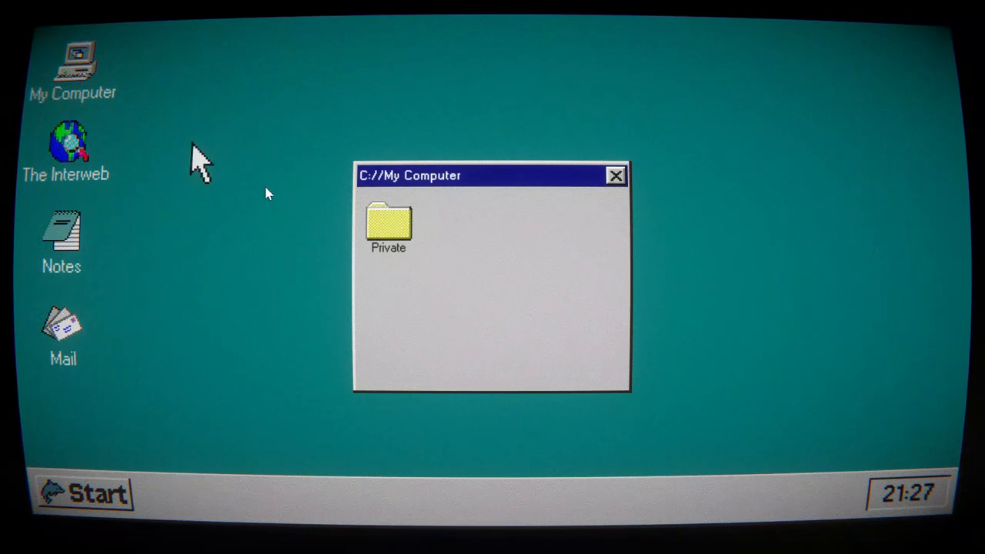
{"action": "double_click", "coordinate": [388, 223]}
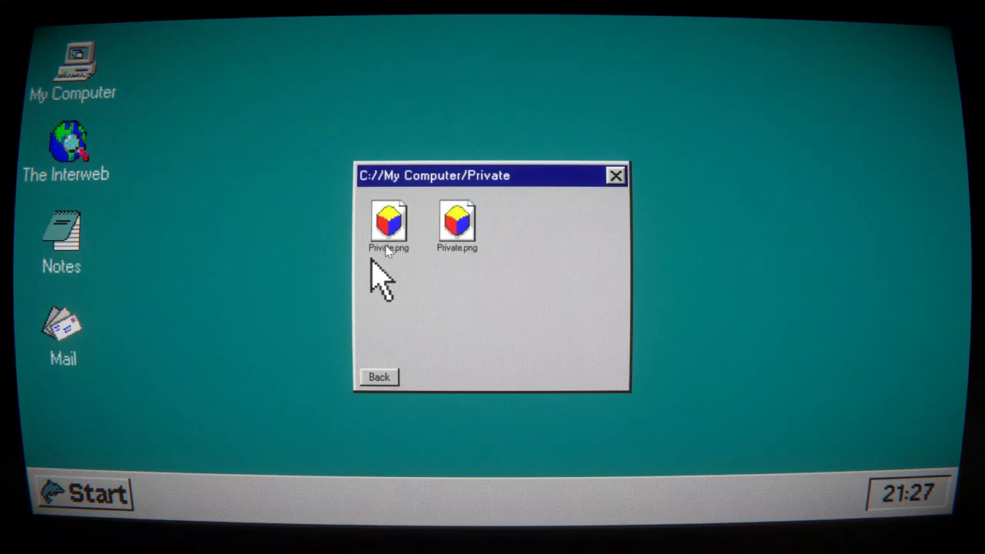
{"action": "double_click", "coordinate": [386, 222]}
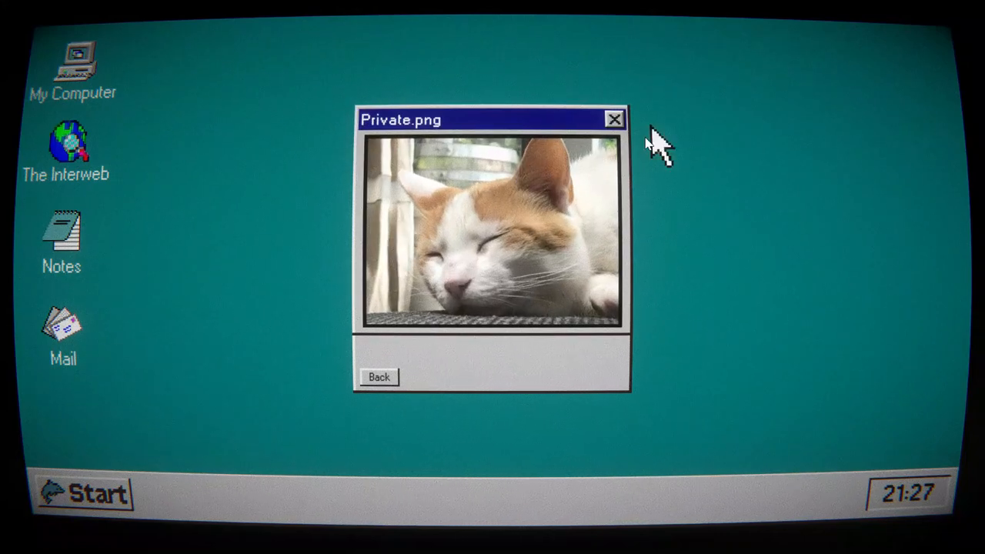
{"action": "mouse_move", "coordinate": [592, 154]}
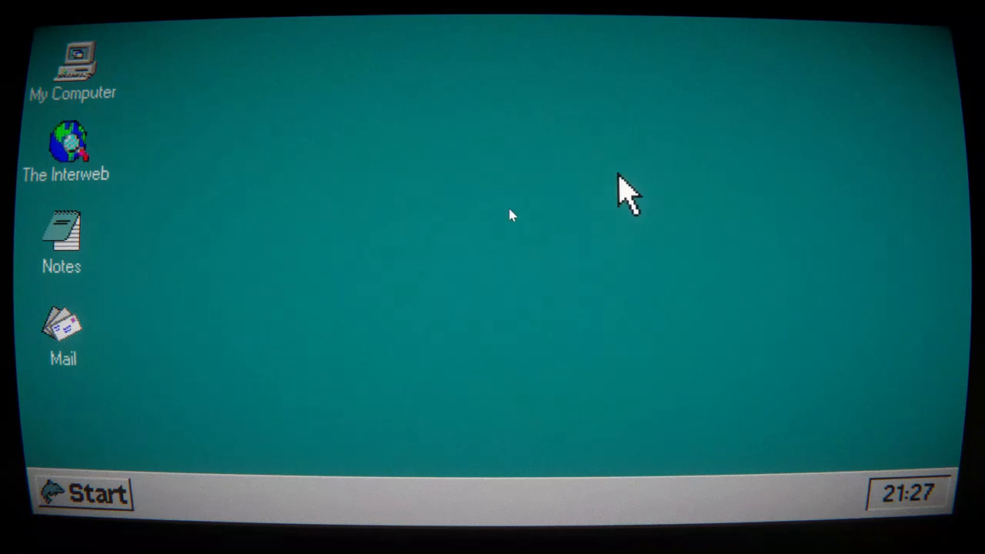
{"action": "double_click", "coordinate": [66, 139]}
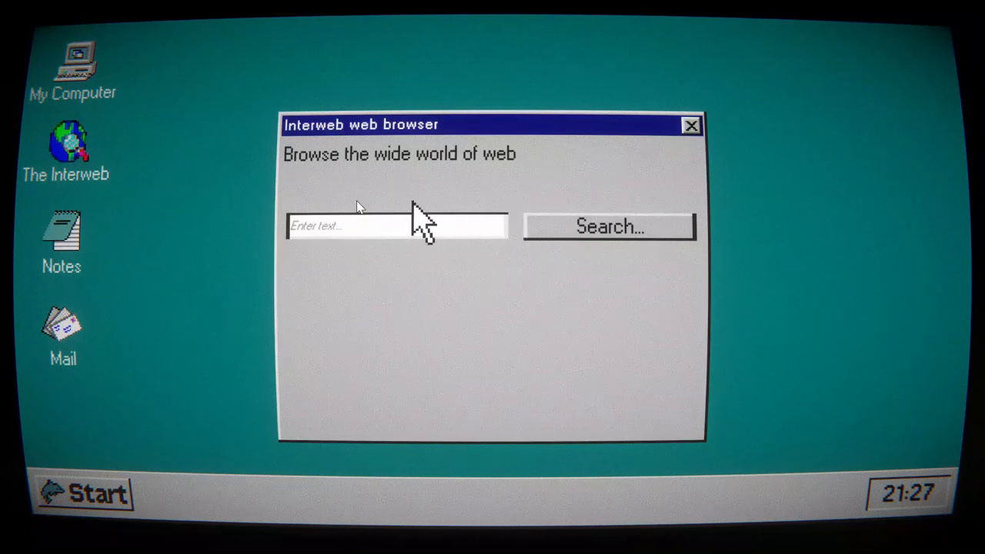
{"action": "type", "text": "You"}
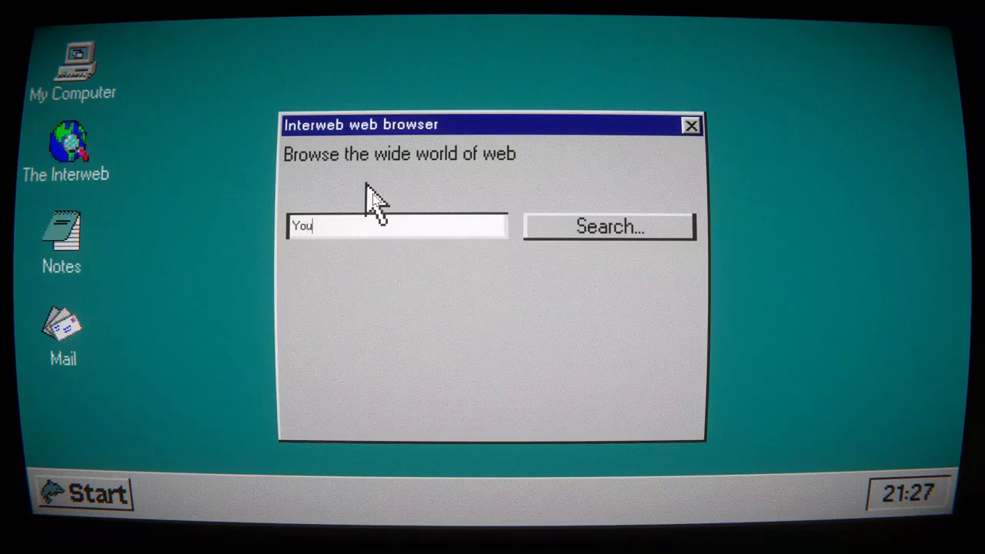
{"action": "type", "text": "tube.com"}
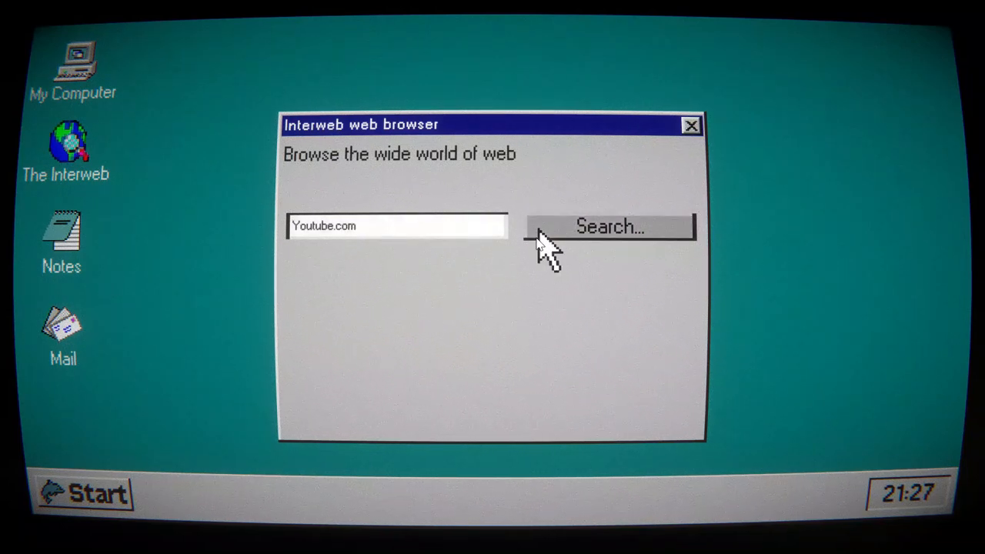
{"action": "mouse_move", "coordinate": [603, 266]}
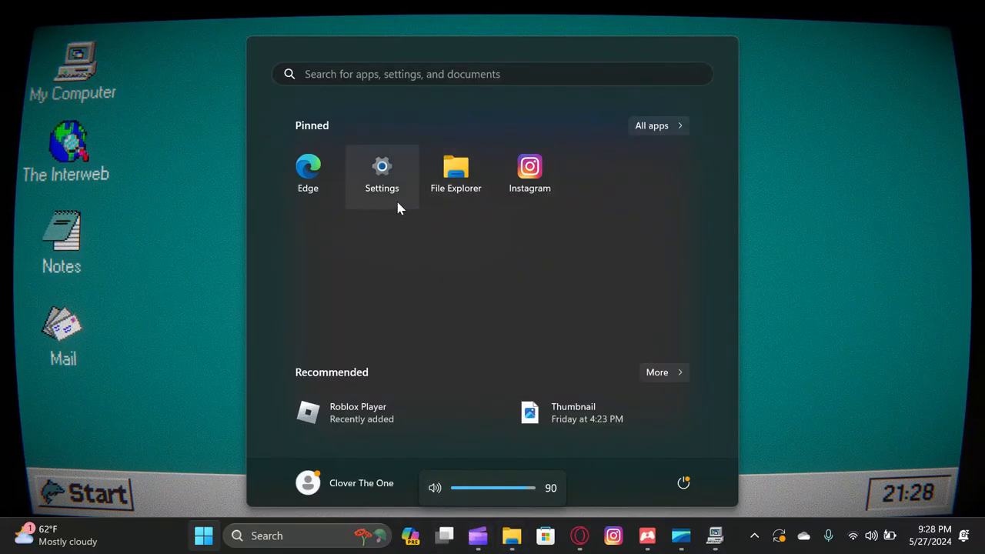
{"action": "left_click", "coordinate": [382, 165]}
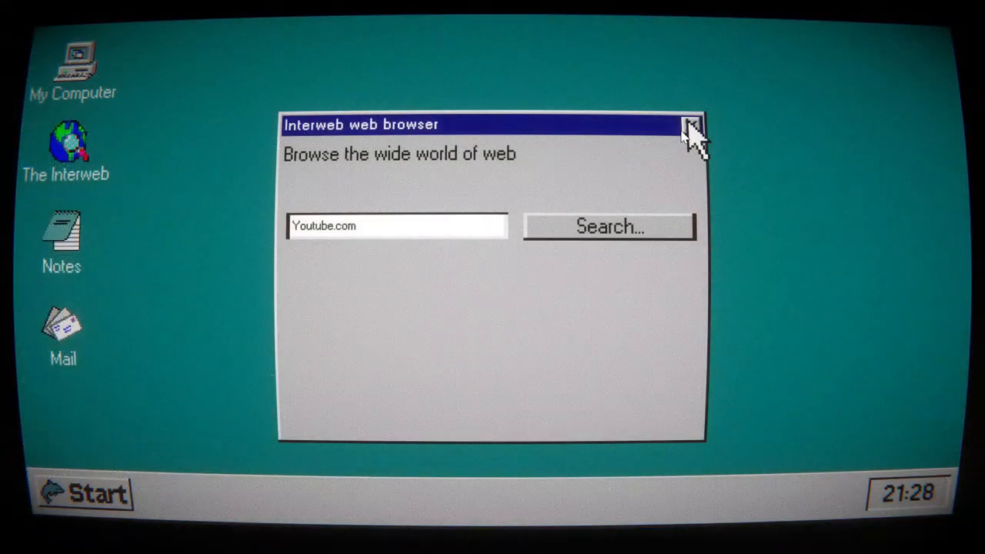
{"action": "left_click", "coordinate": [690, 123]}
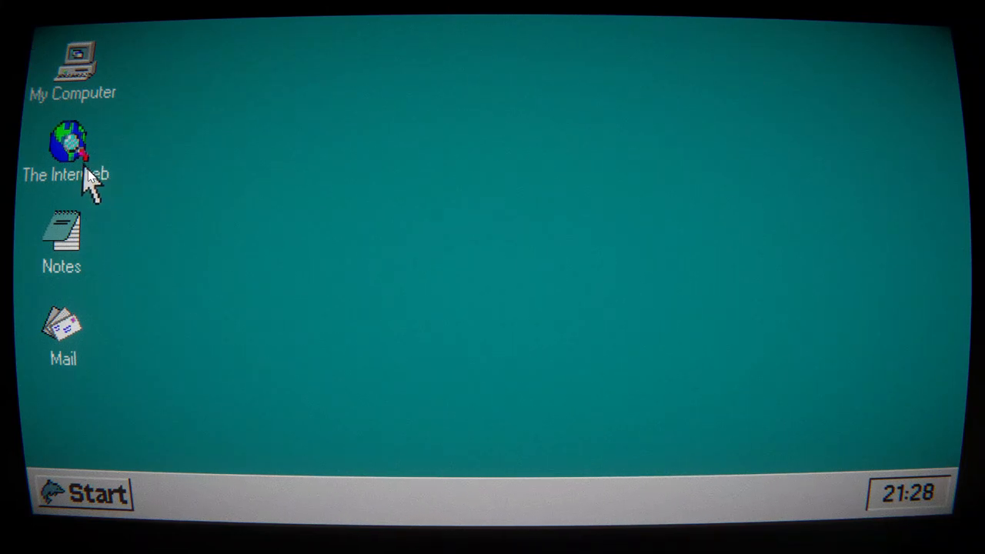
Step: Open Notes and type a note about subscribing to Clover
{"action": "double_click", "coordinate": [63, 231]}
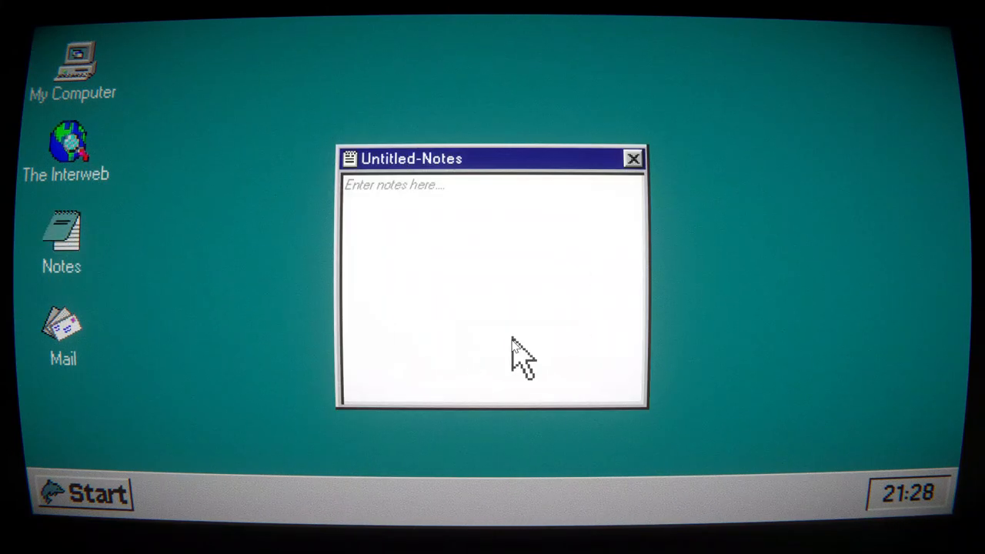
{"action": "type", "text": "S"}
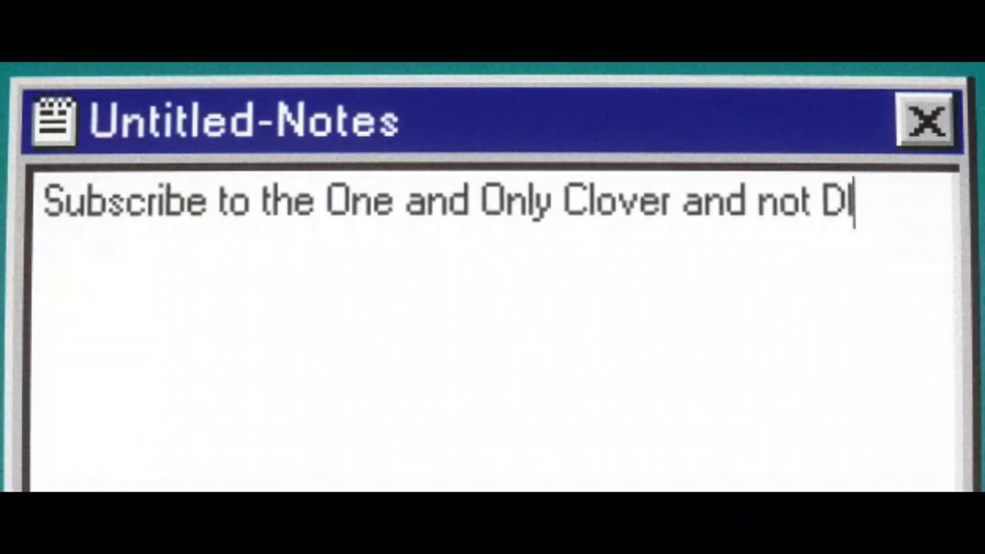
{"action": "type", "text": "izzySh"}
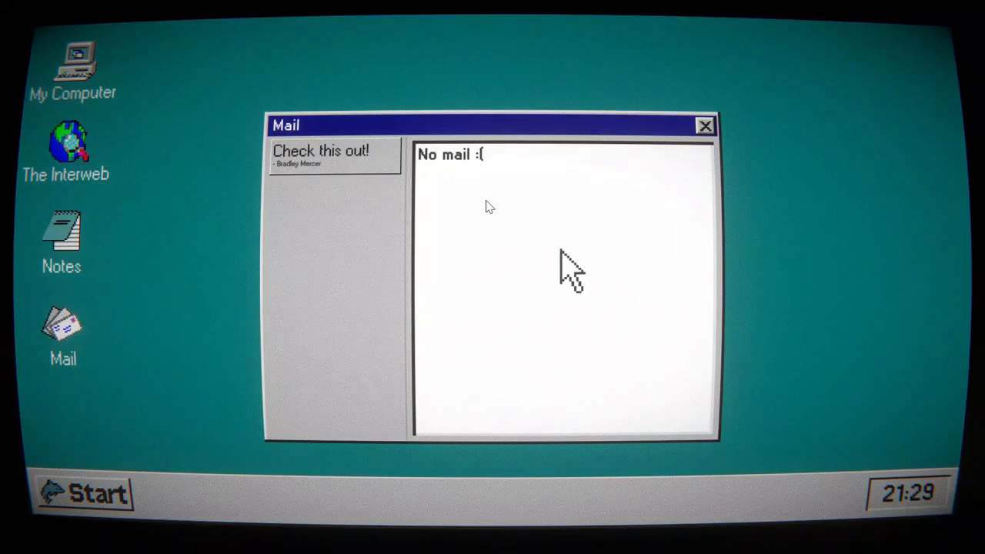
Step: Read Brad's 'Check this out!' email recommending flix-prime.com
{"action": "left_click", "coordinate": [321, 154]}
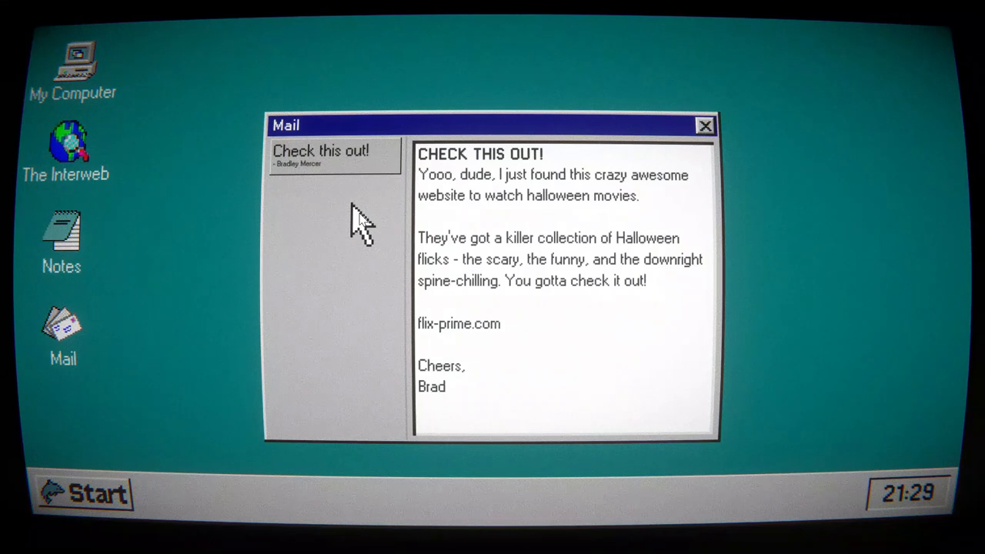
{"action": "mouse_move", "coordinate": [500, 435]}
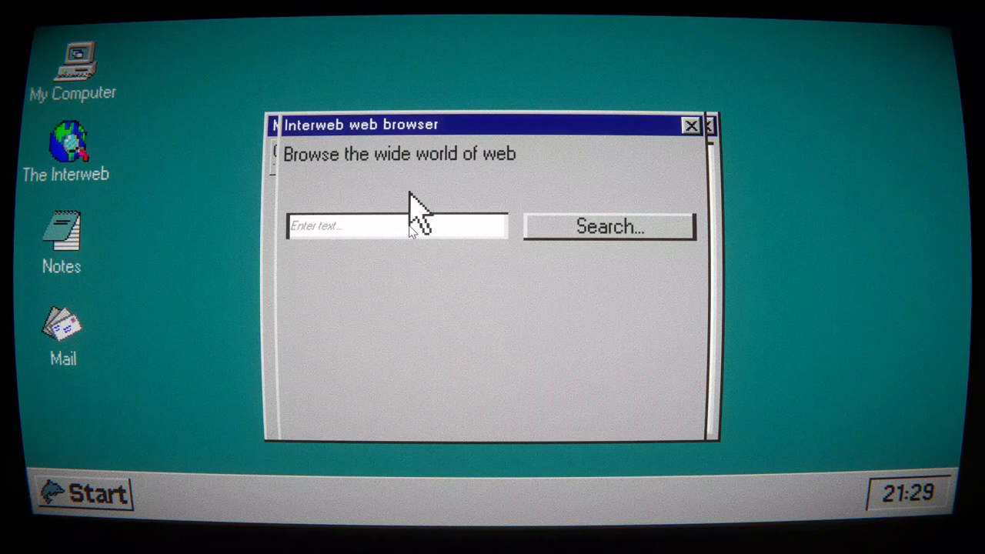
Step: Load flix-prime.com, close the mail, and play The yell, crashing the system
{"action": "type", "text": "flix prime"}
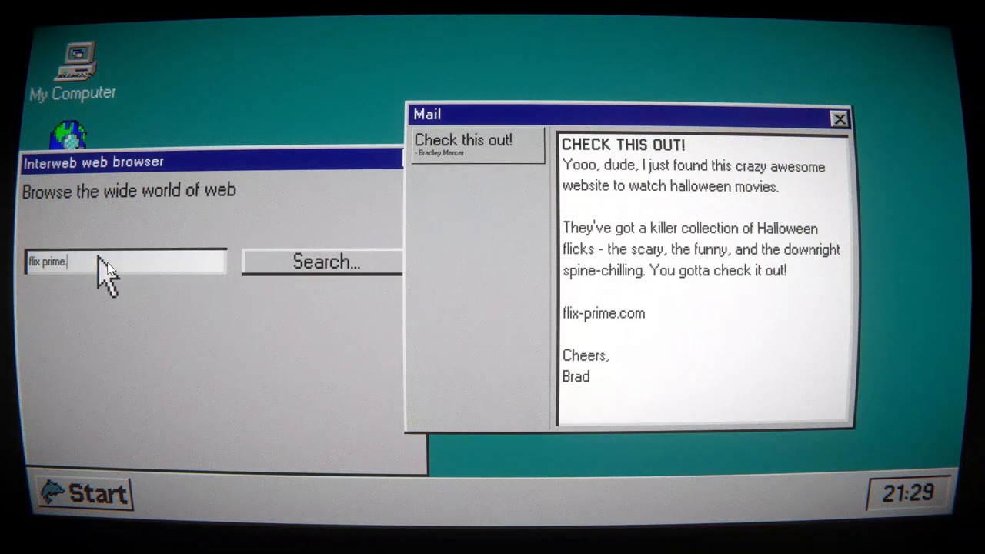
{"action": "type", "text": ".com"}
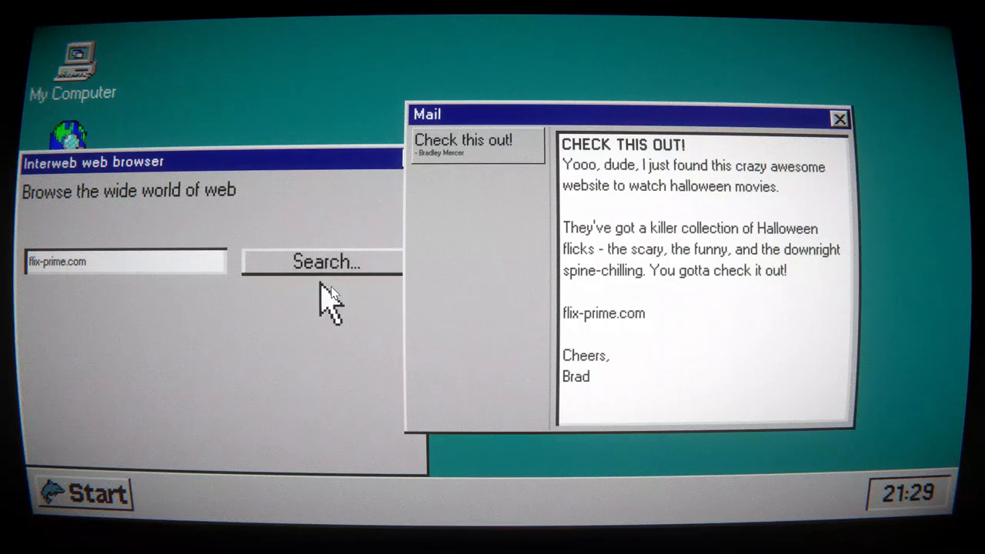
{"action": "left_click", "coordinate": [322, 261]}
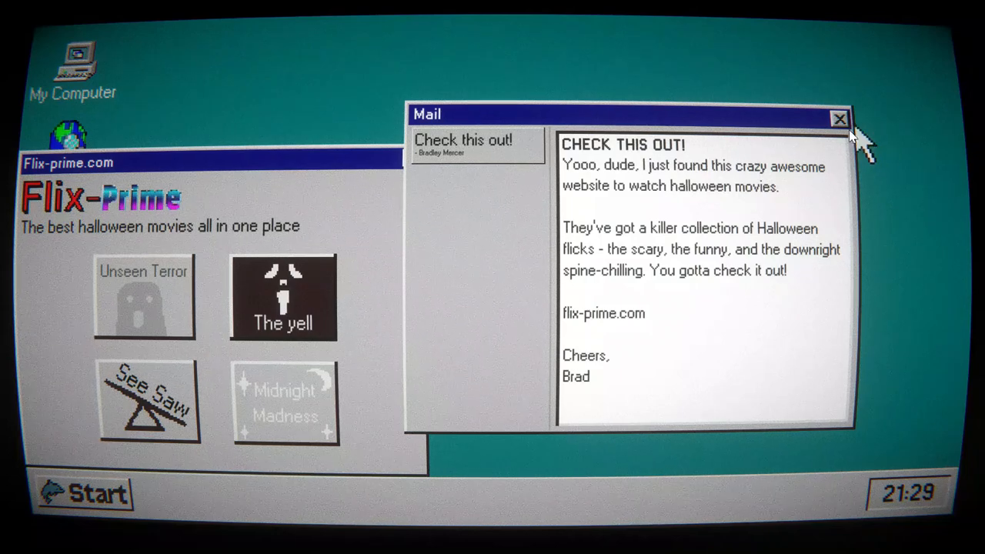
{"action": "left_click", "coordinate": [838, 118]}
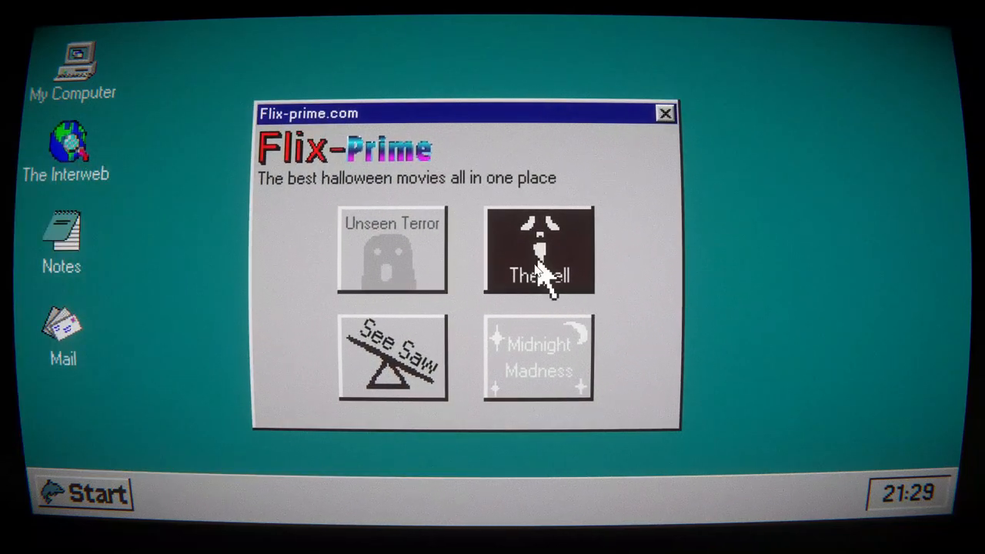
{"action": "mouse_move", "coordinate": [481, 342]}
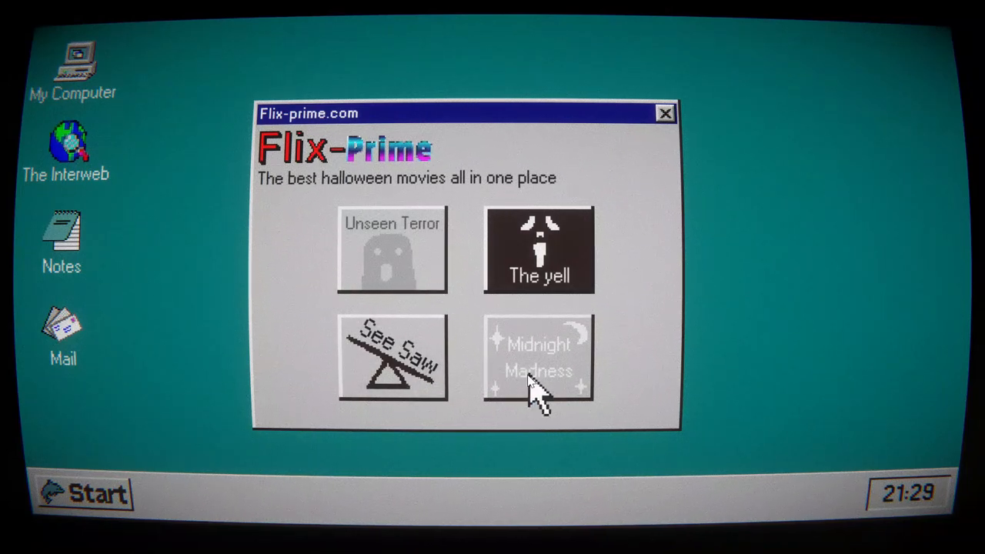
{"action": "mouse_move", "coordinate": [589, 358]}
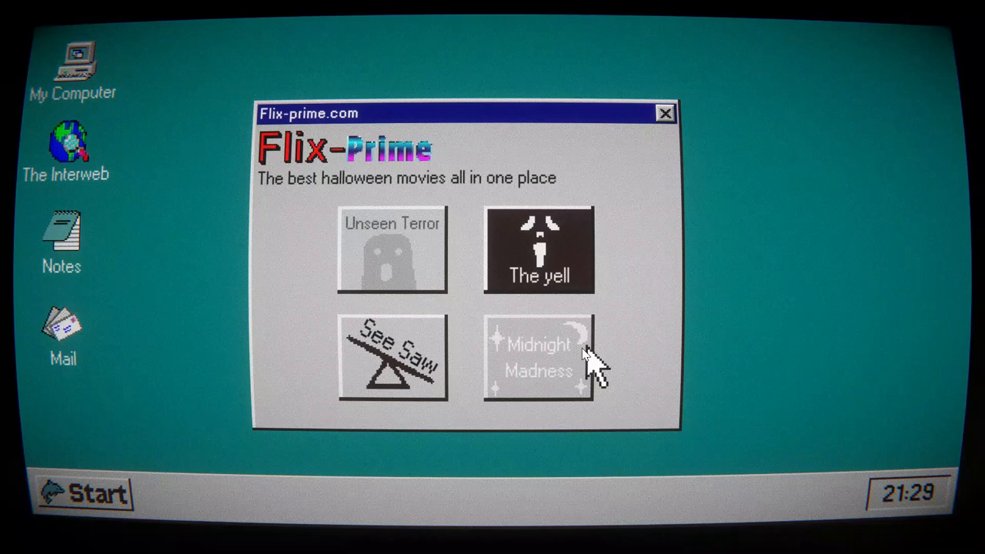
{"action": "mouse_move", "coordinate": [273, 431]}
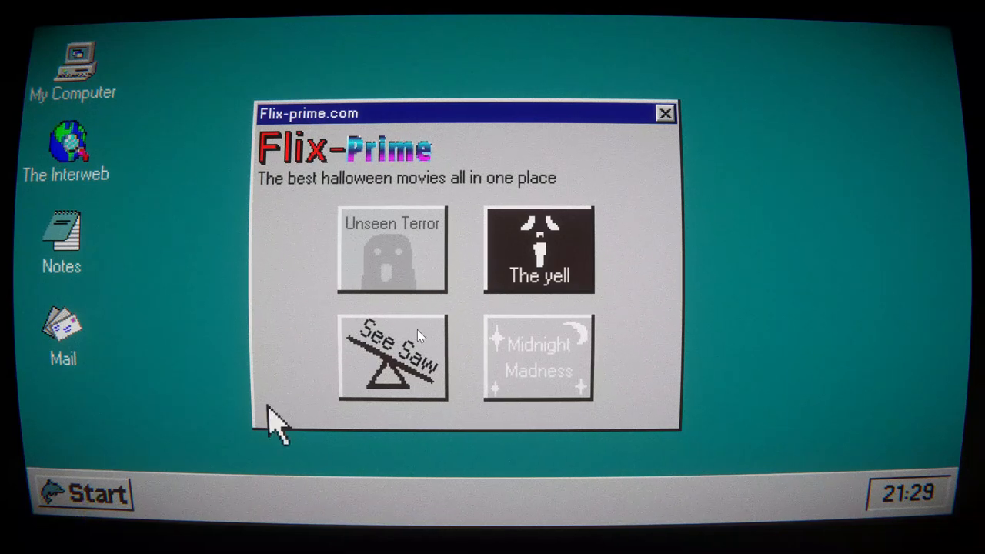
{"action": "mouse_move", "coordinate": [103, 508]}
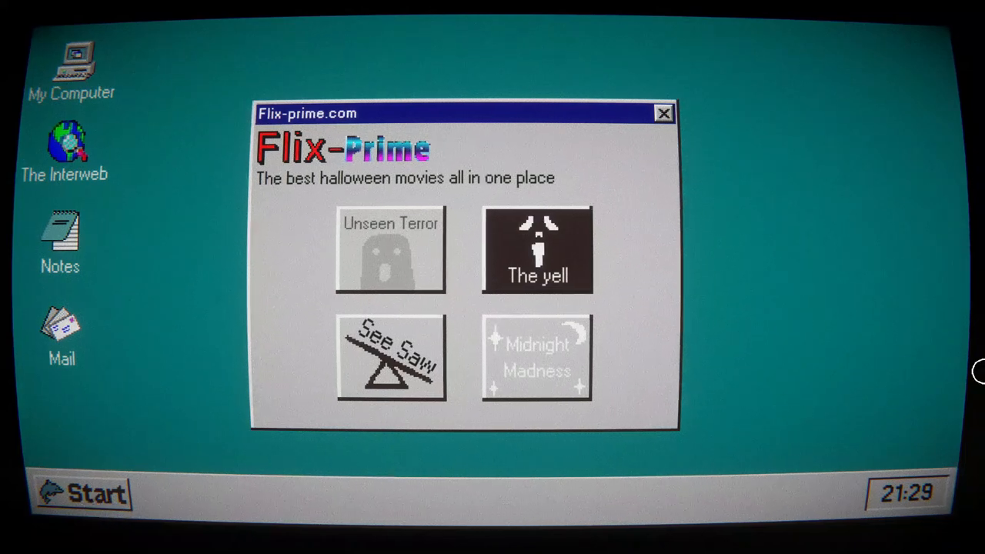
{"action": "mouse_move", "coordinate": [496, 323]}
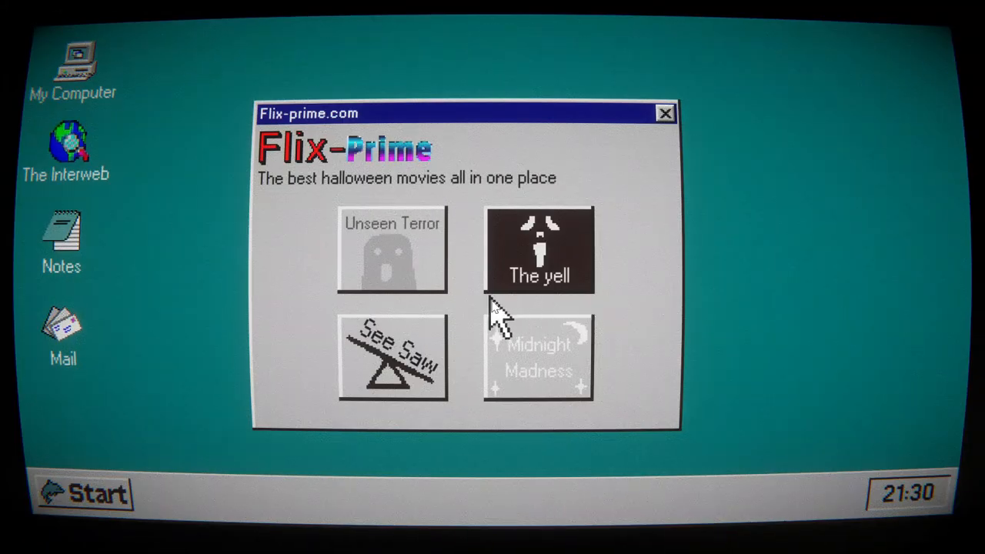
{"action": "mouse_move", "coordinate": [458, 315]}
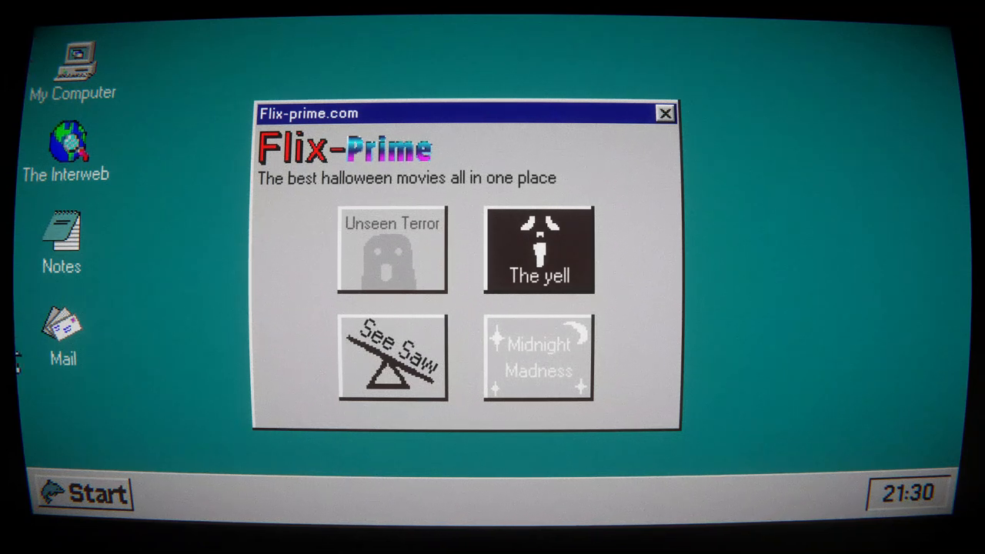
{"action": "mouse_move", "coordinate": [385, 304]}
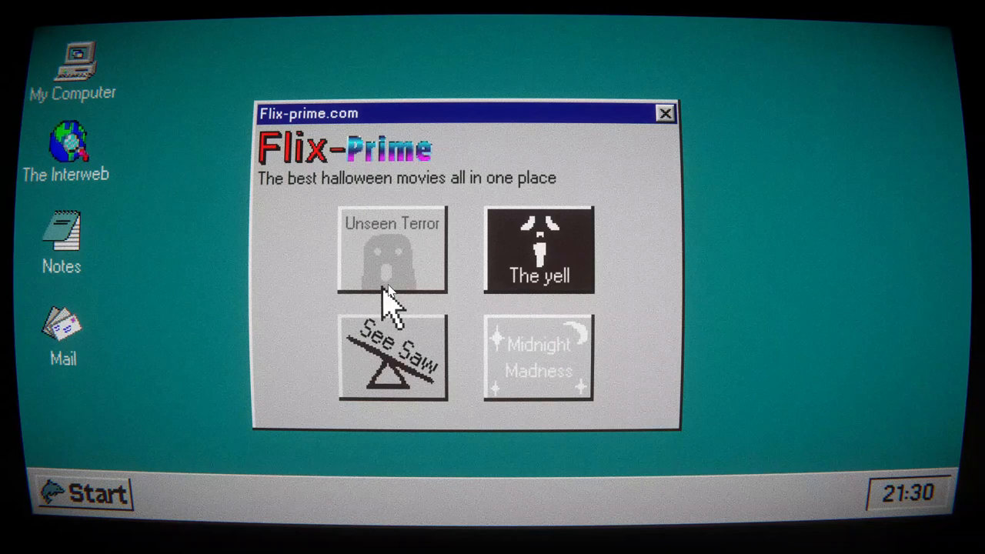
{"action": "mouse_move", "coordinate": [585, 304]}
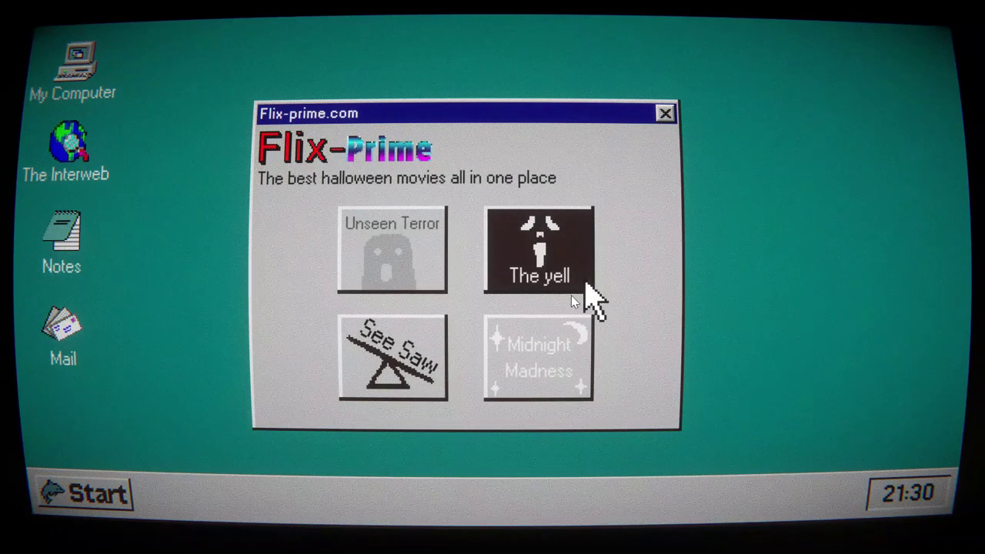
{"action": "left_click", "coordinate": [537, 250]}
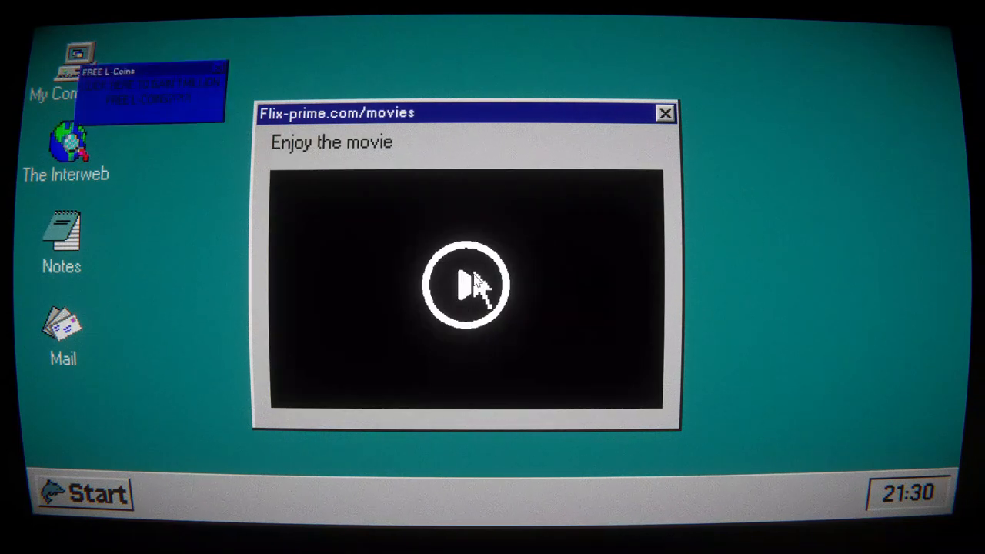
{"action": "left_click", "coordinate": [465, 287]}
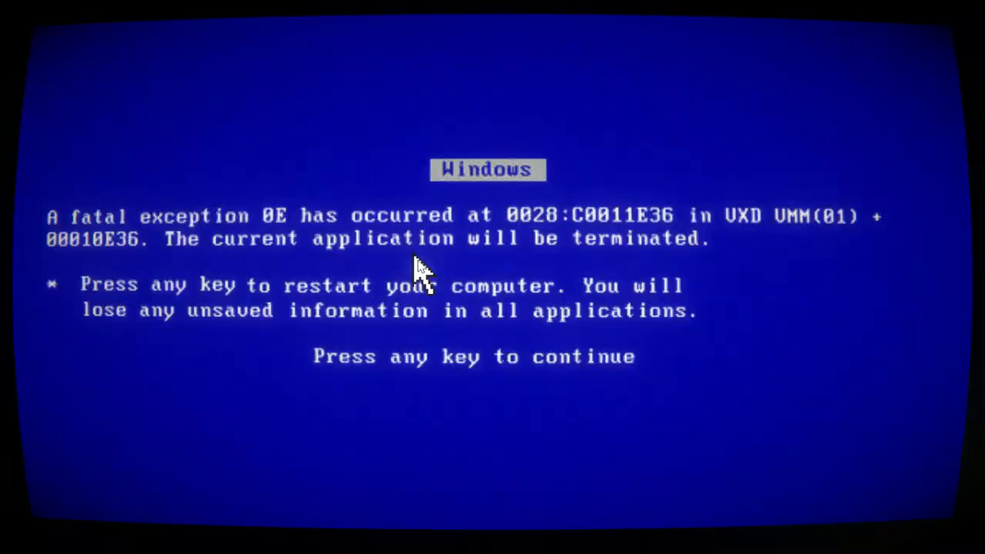
{"action": "mouse_move", "coordinate": [641, 387]}
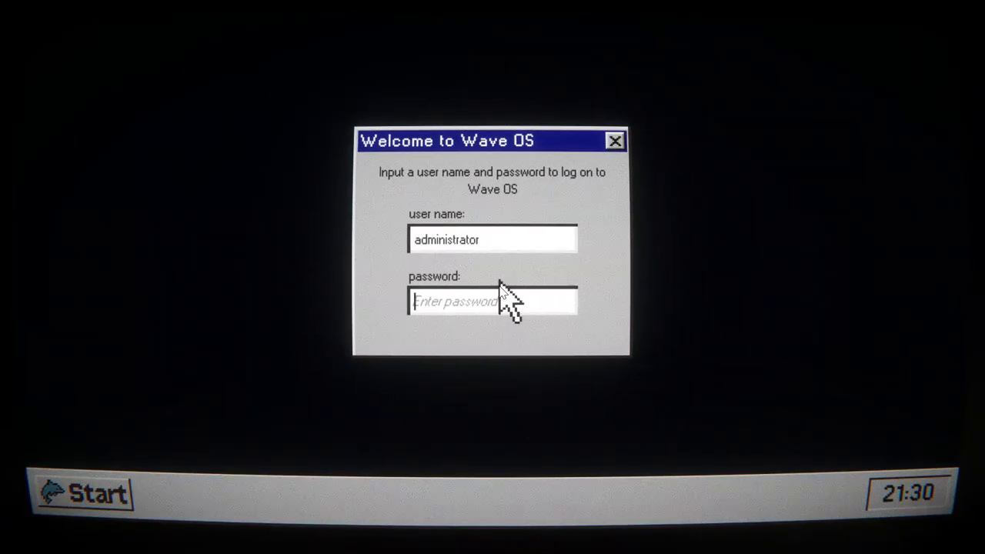
{"action": "type", "text": "Halloween"}
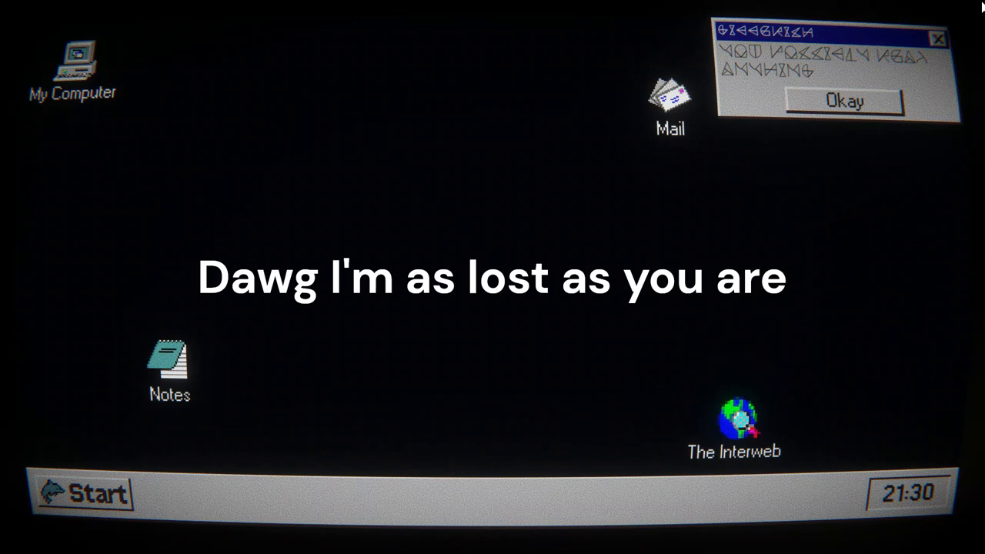
{"action": "mouse_move", "coordinate": [496, 304]}
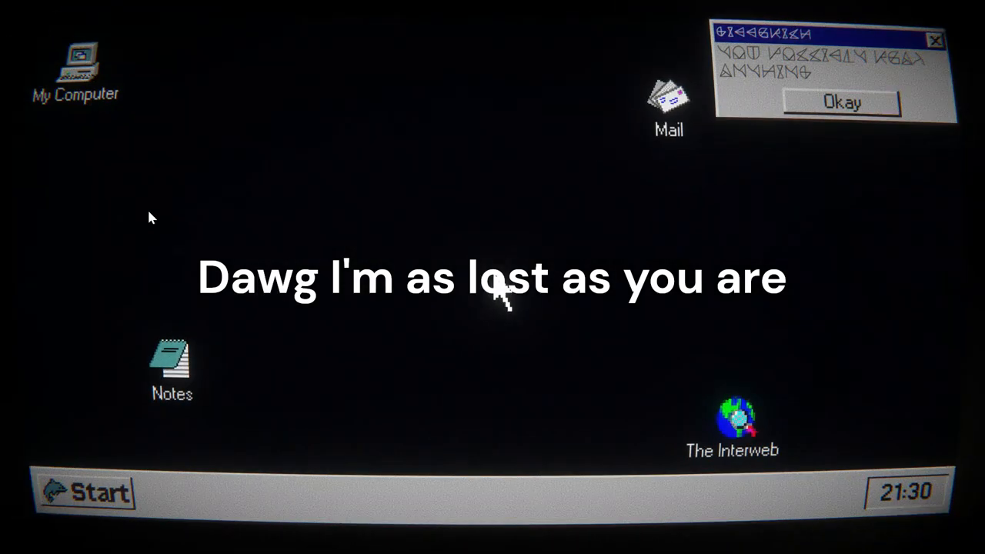
{"action": "double_click", "coordinate": [75, 58]}
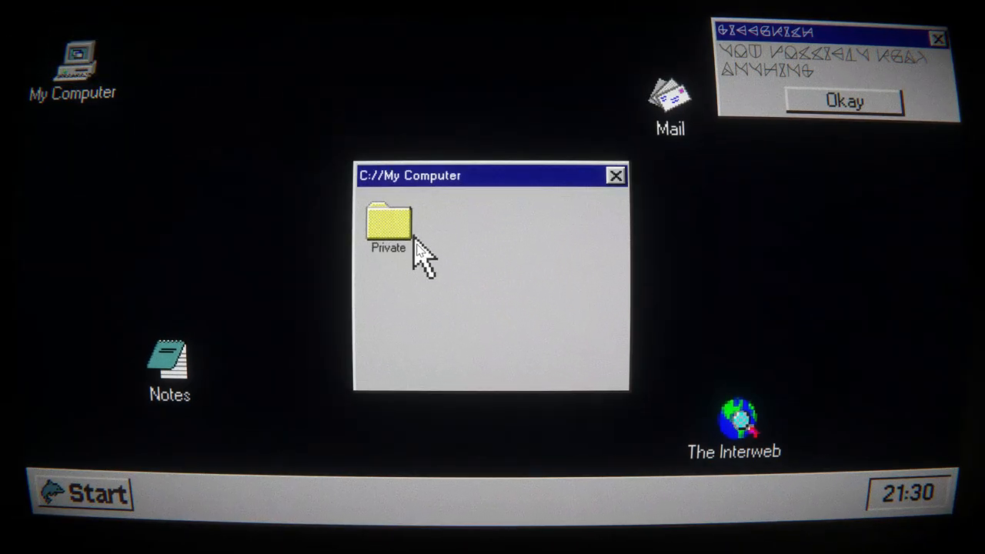
{"action": "double_click", "coordinate": [389, 223]}
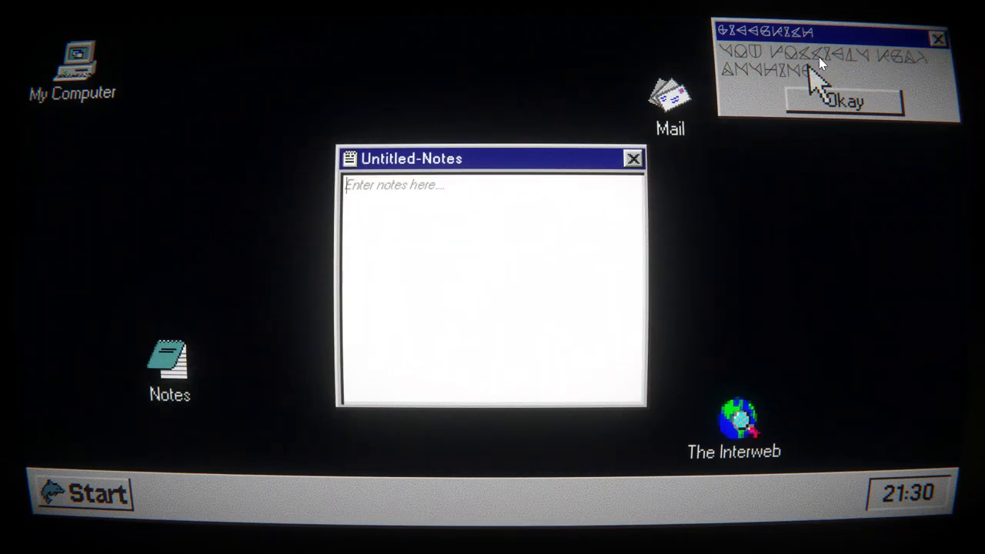
{"action": "mouse_move", "coordinate": [403, 204]}
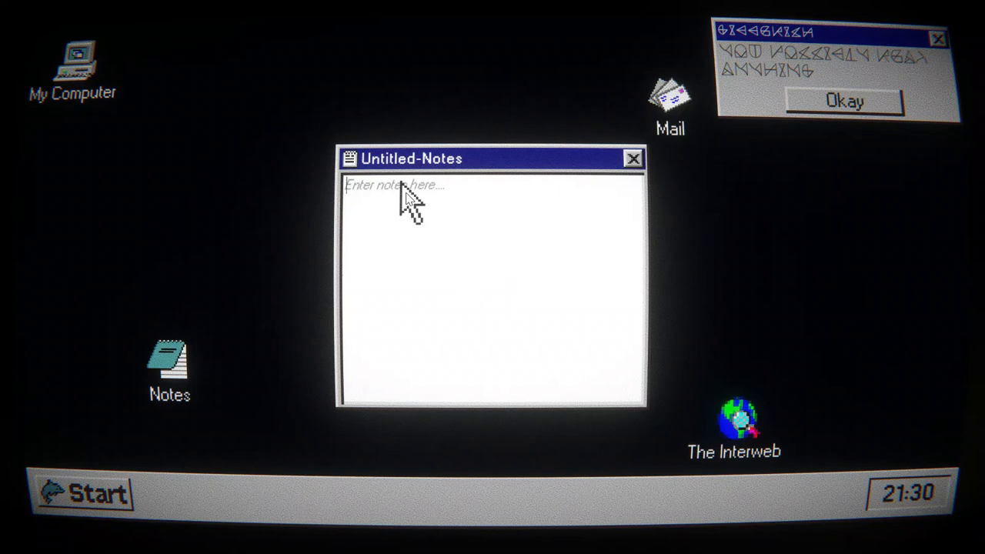
Step: Type 'Subscribe to the One and Only Clover' and move Notes to the left
{"action": "type", "text": "Subscribe to T"}
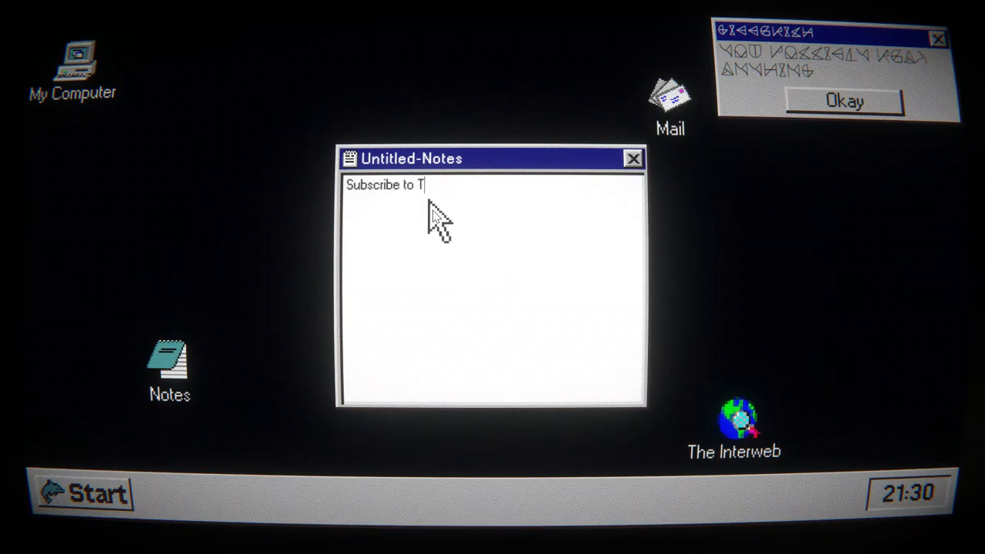
{"action": "type", "text": "he One a"}
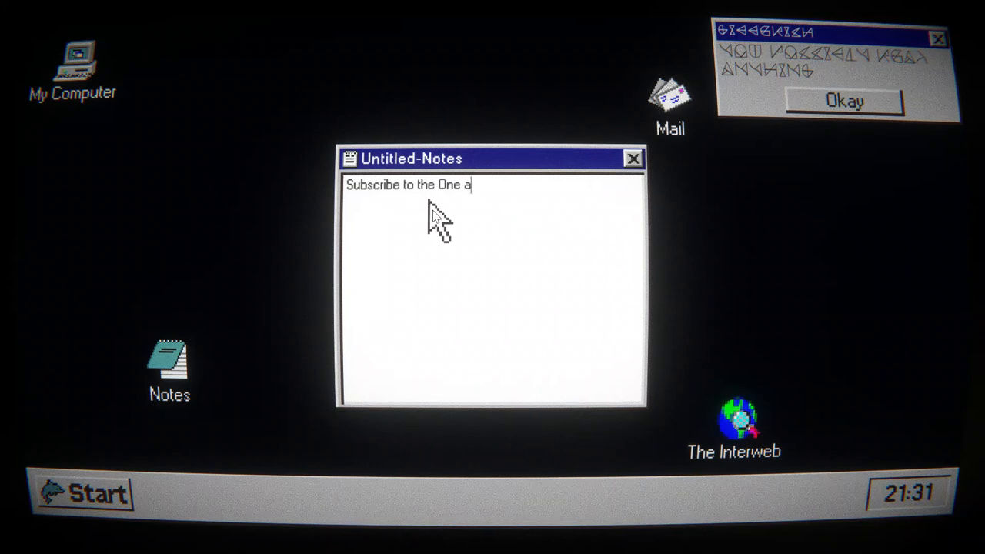
{"action": "type", "text": "nd Only Clover"}
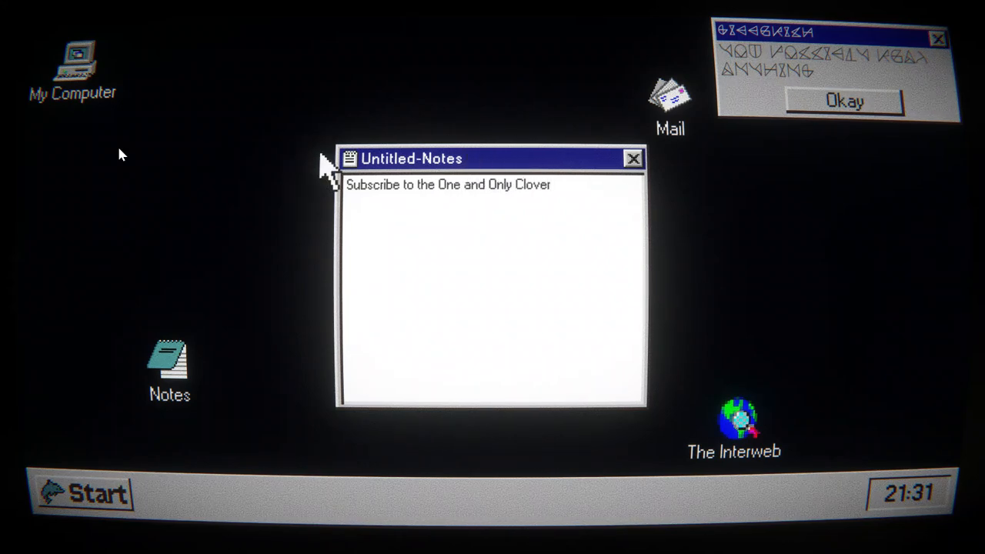
{"action": "left_click_drag", "start_coordinate": [489, 159], "coordinate": [159, 160]}
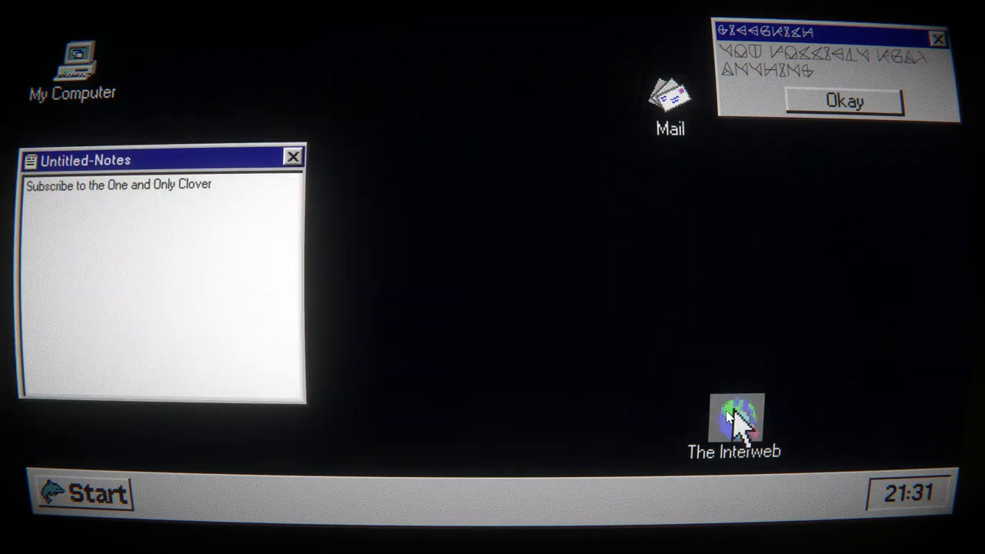
Step: Open The Interweb, load flix-prime.com, and select the movie The yell
{"action": "double_click", "coordinate": [739, 419]}
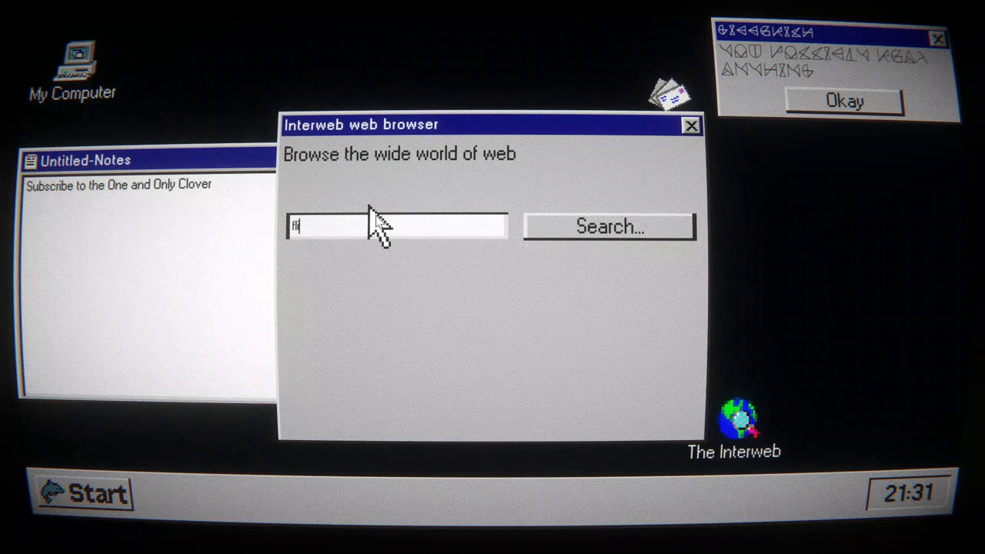
{"action": "type", "text": "flix-prime.c"}
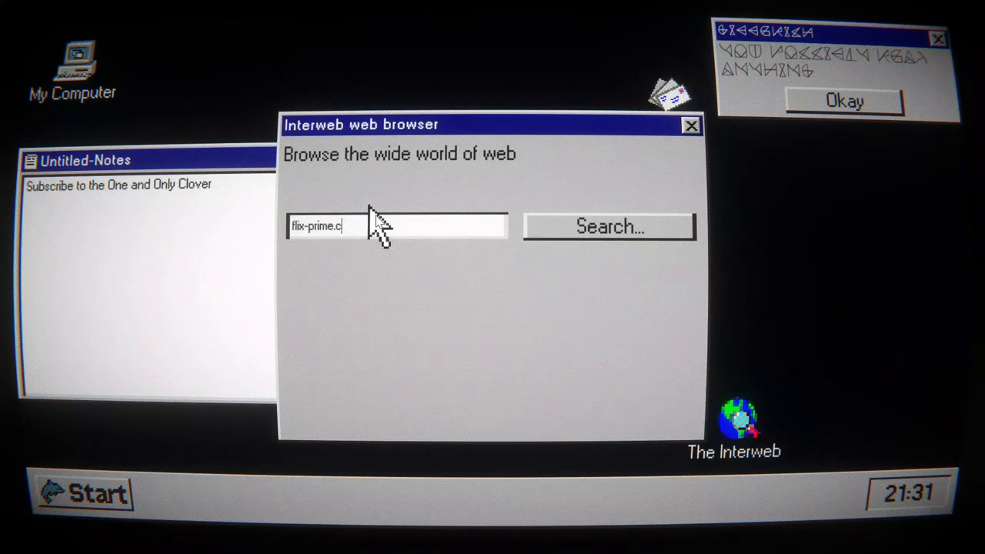
{"action": "left_click", "coordinate": [608, 226]}
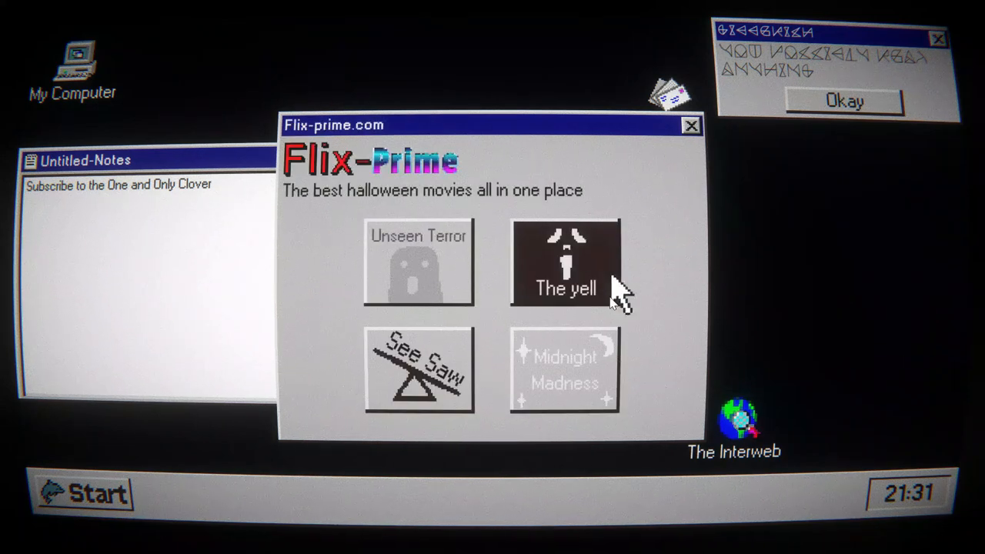
{"action": "left_click", "coordinate": [565, 262]}
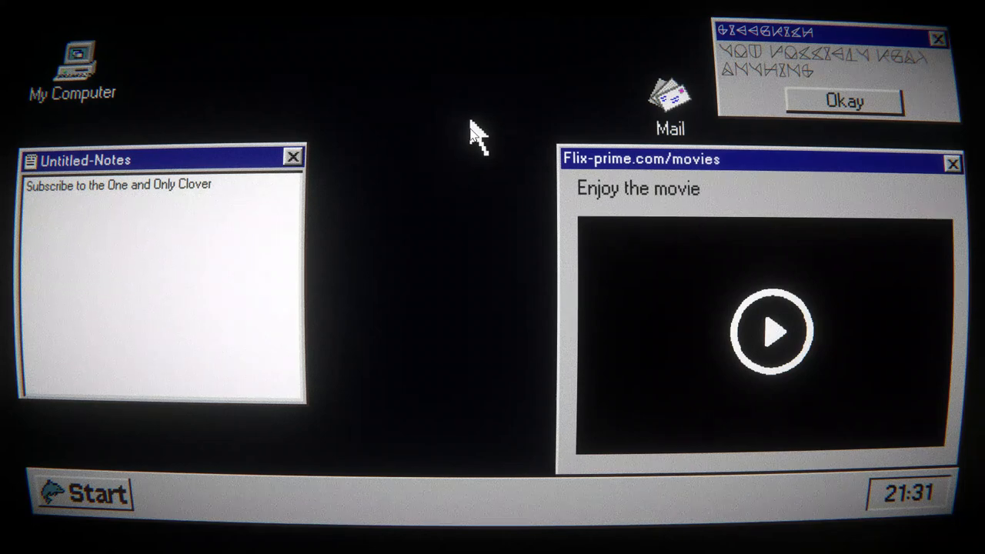
{"action": "mouse_move", "coordinate": [512, 159]}
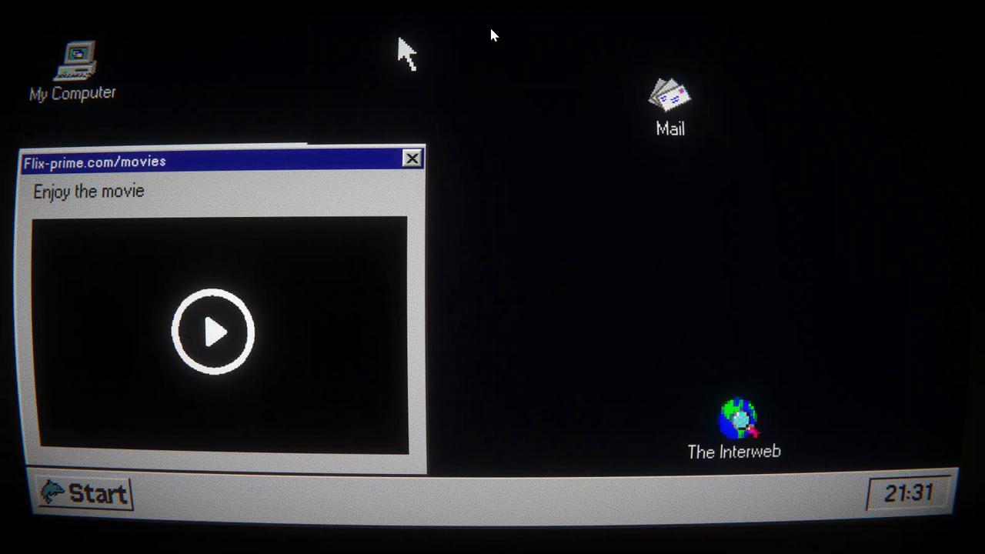
{"action": "mouse_move", "coordinate": [693, 150]}
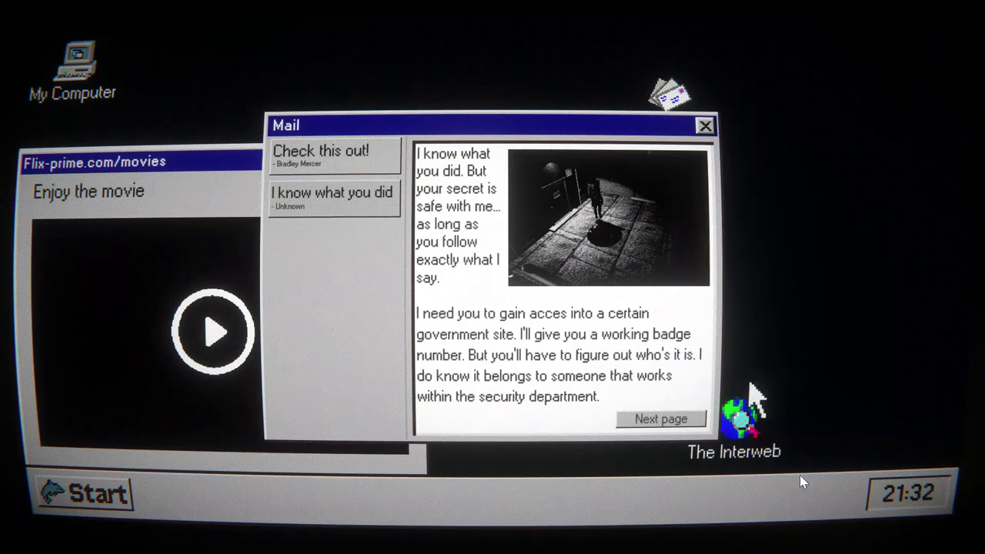
Step: Reopen the anonymous email and show its second page with ravo-republic.gov and badge X-7T3-Z2Q
{"action": "left_click", "coordinate": [661, 419]}
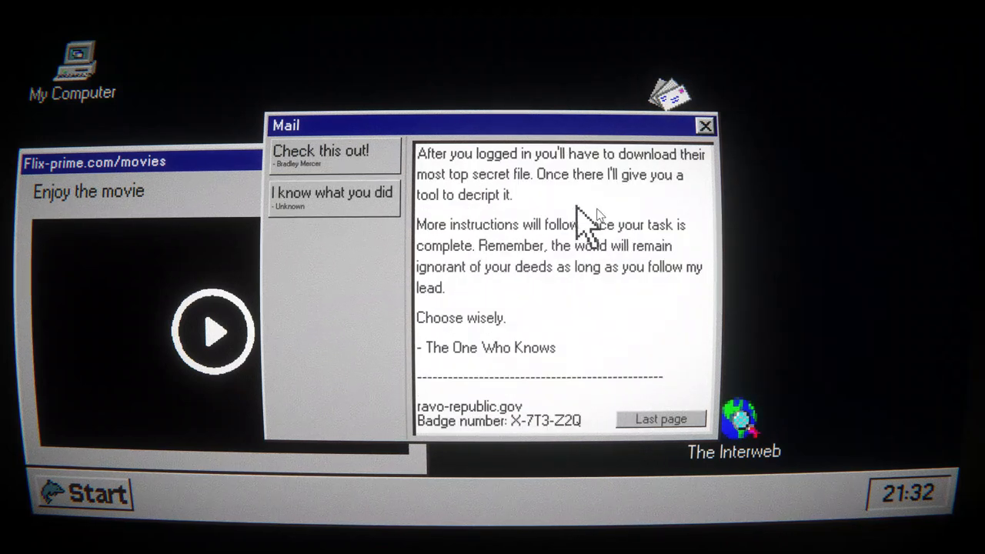
{"action": "mouse_move", "coordinate": [469, 265]}
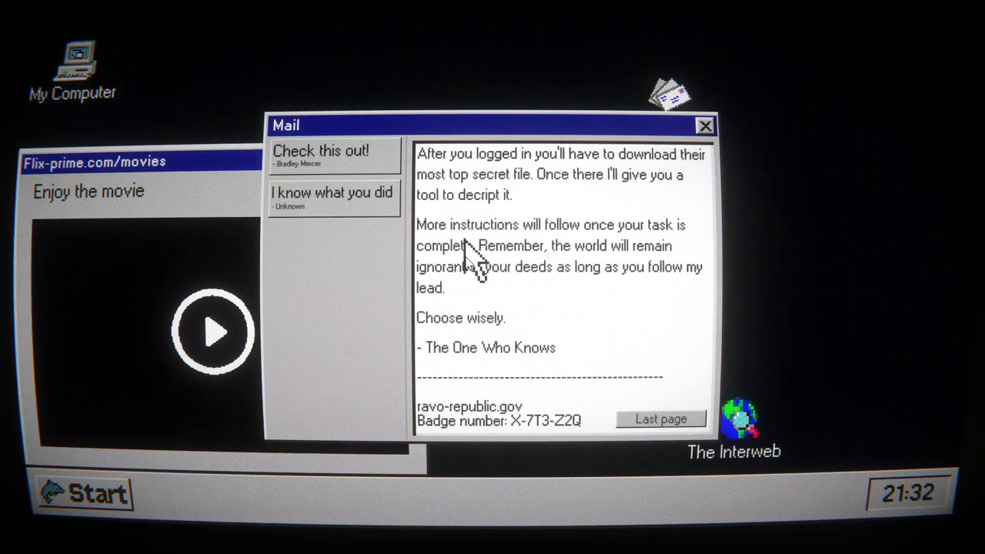
{"action": "mouse_move", "coordinate": [550, 289]}
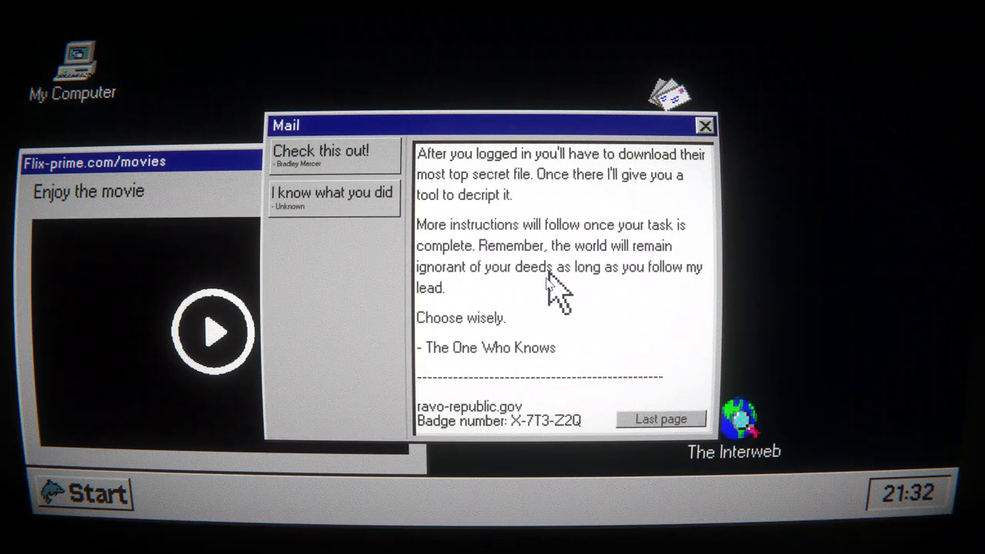
{"action": "mouse_move", "coordinate": [692, 134]}
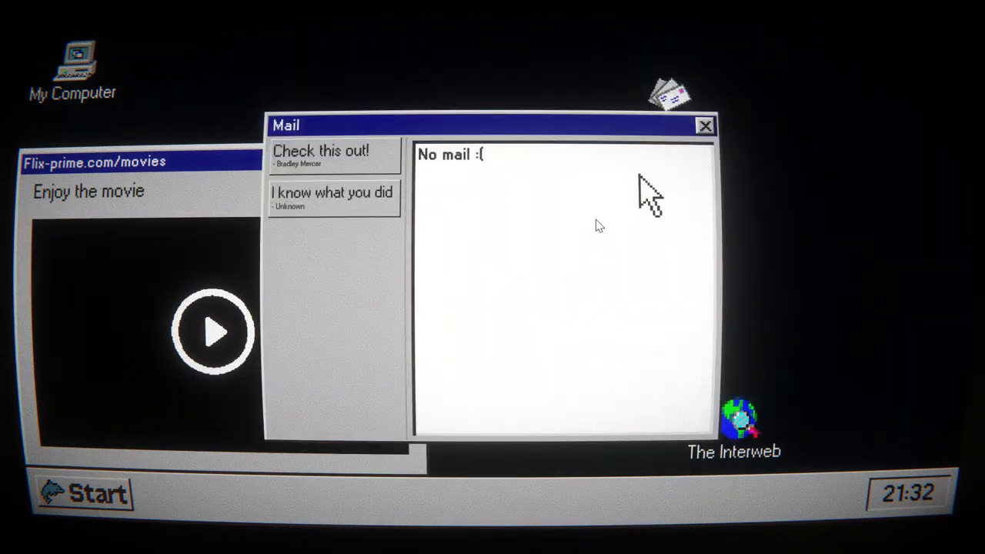
{"action": "left_click", "coordinate": [332, 192]}
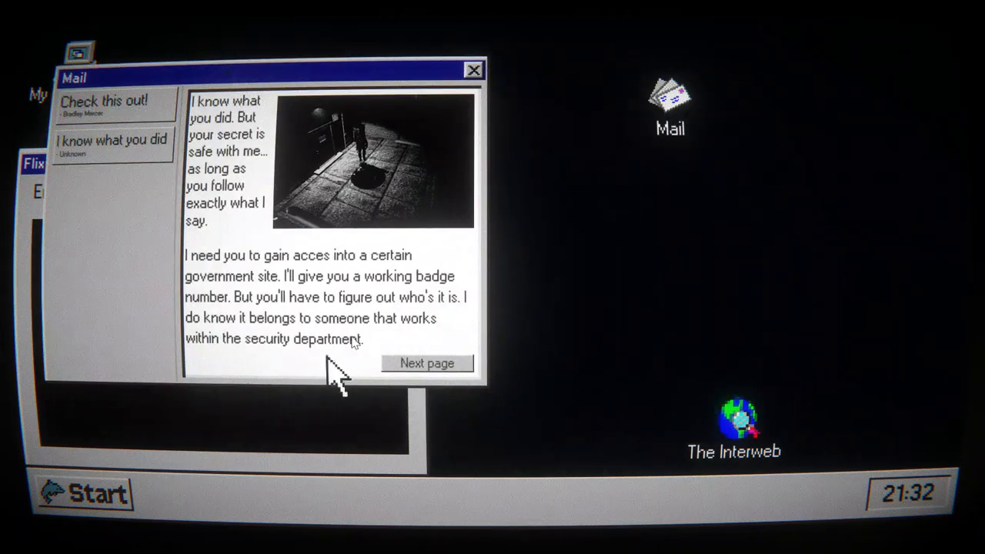
{"action": "left_click", "coordinate": [428, 363]}
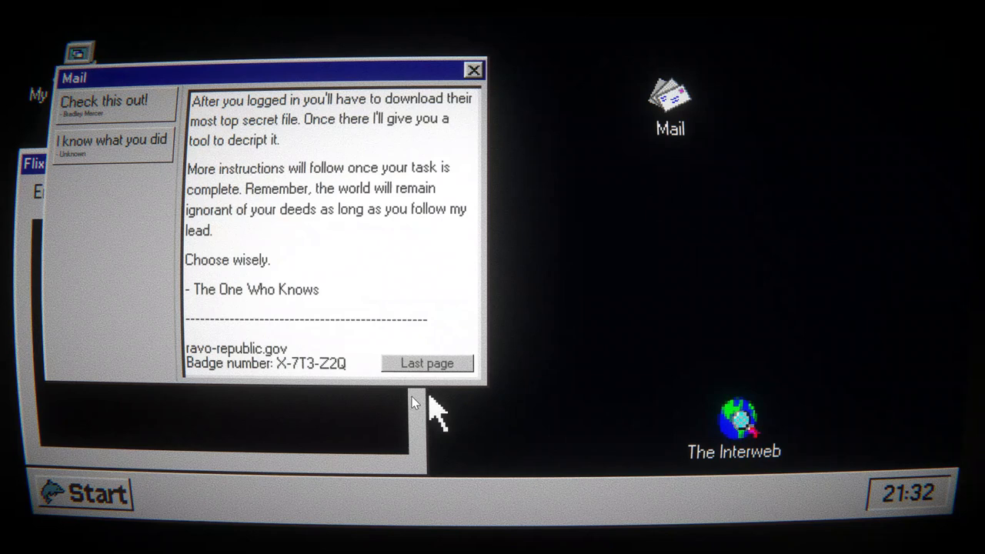
{"action": "mouse_move", "coordinate": [746, 423]}
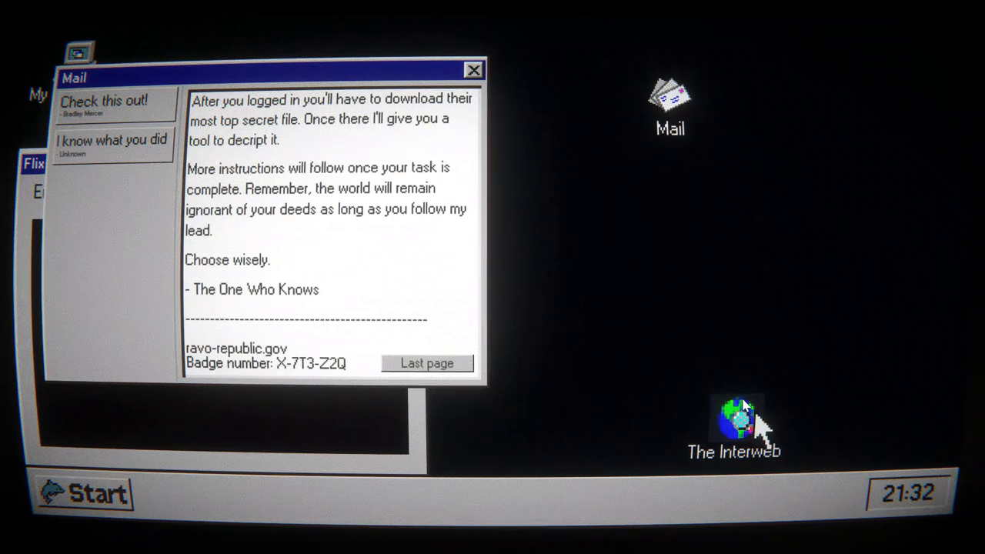
Step: Browse to ravo-republic.gov in The Interweb browser
{"action": "double_click", "coordinate": [735, 417]}
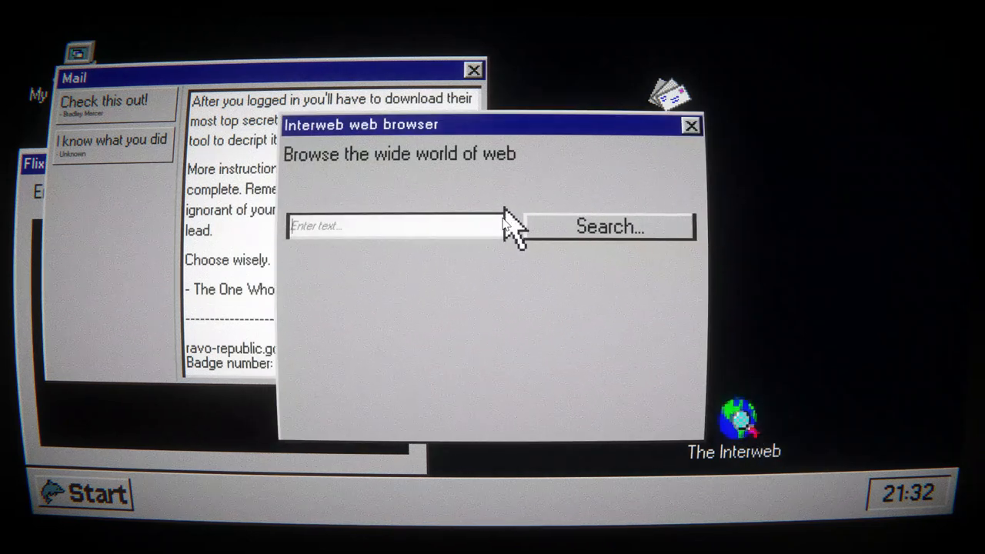
{"action": "type", "text": "ravo"}
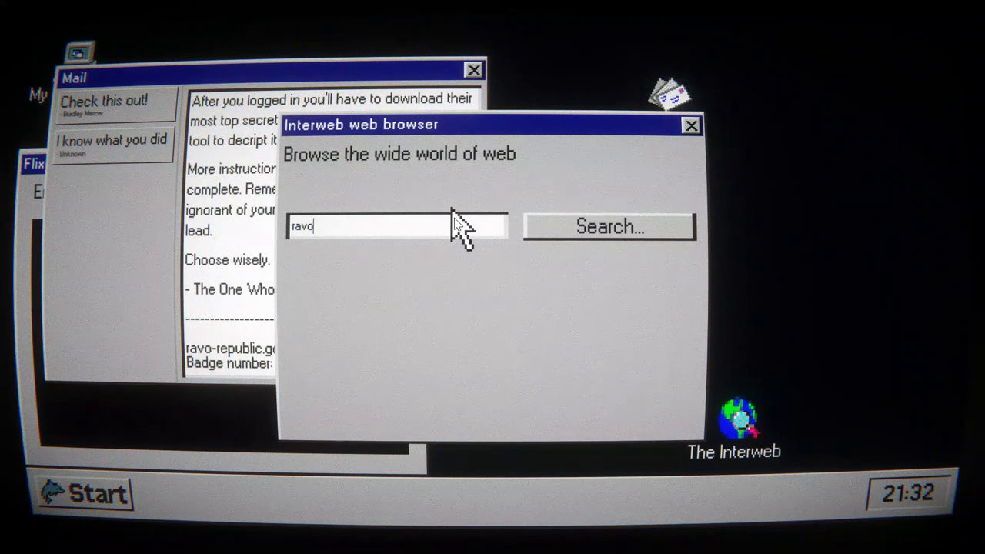
{"action": "type", "text": "-repu"}
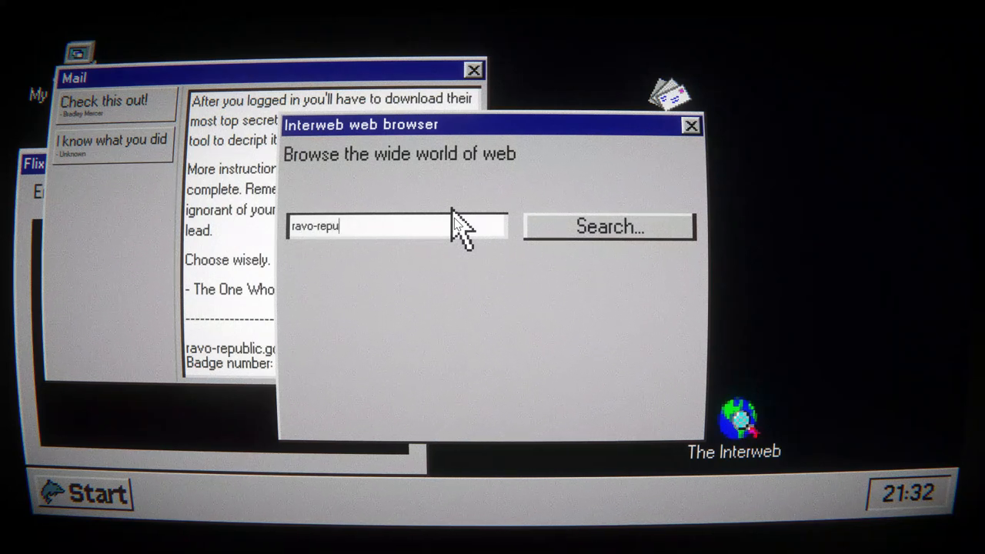
{"action": "type", "text": "blic.gov"}
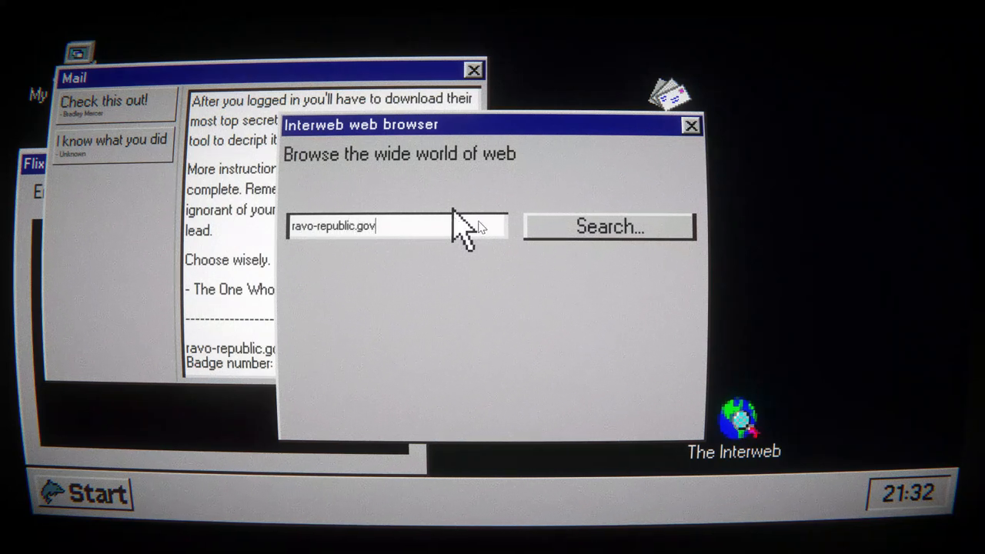
{"action": "left_click", "coordinate": [609, 226]}
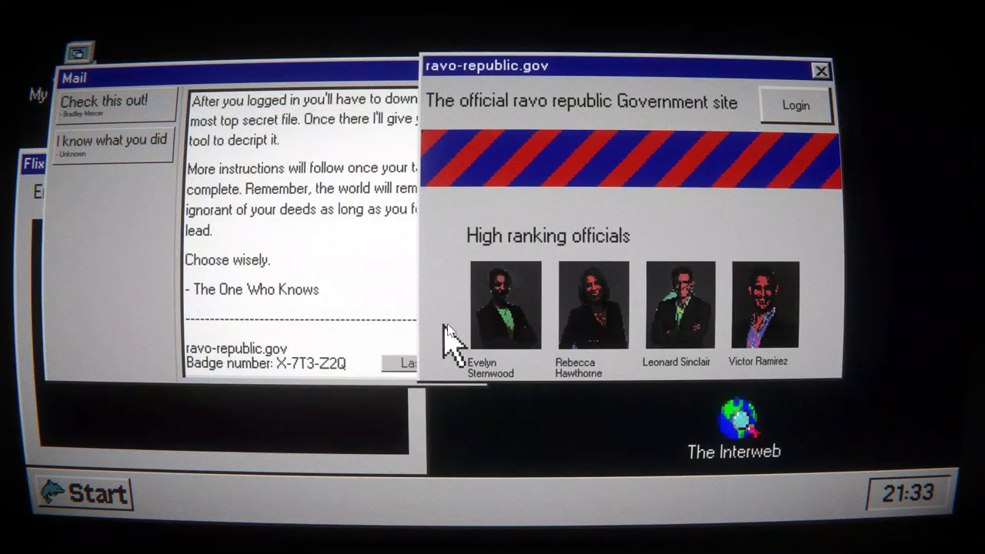
{"action": "left_click", "coordinate": [503, 307]}
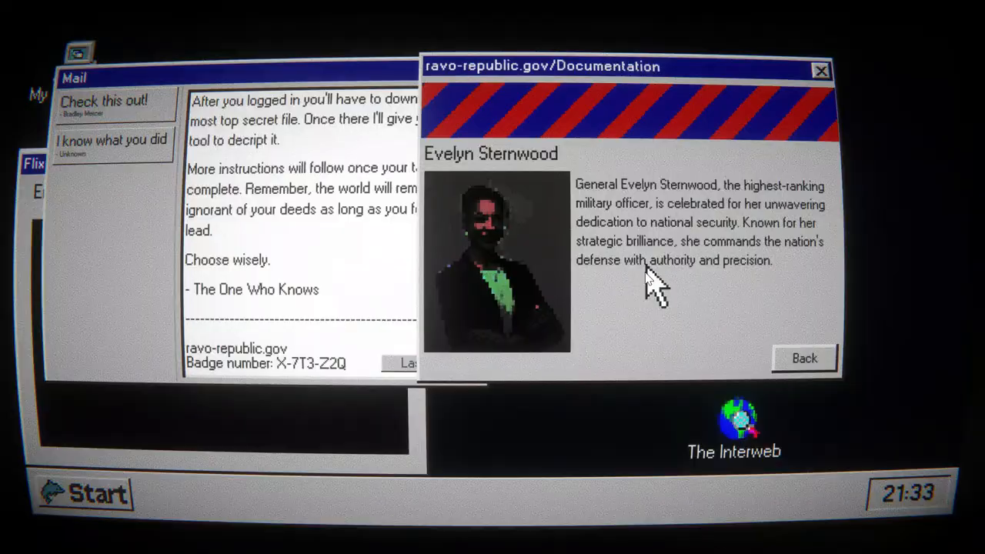
{"action": "left_click", "coordinate": [804, 358]}
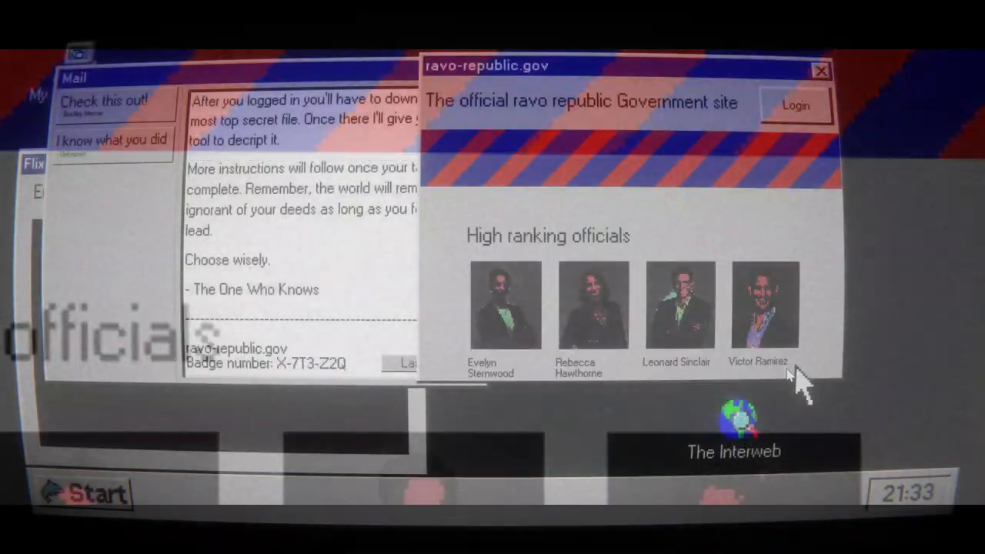
{"action": "left_click", "coordinate": [590, 304]}
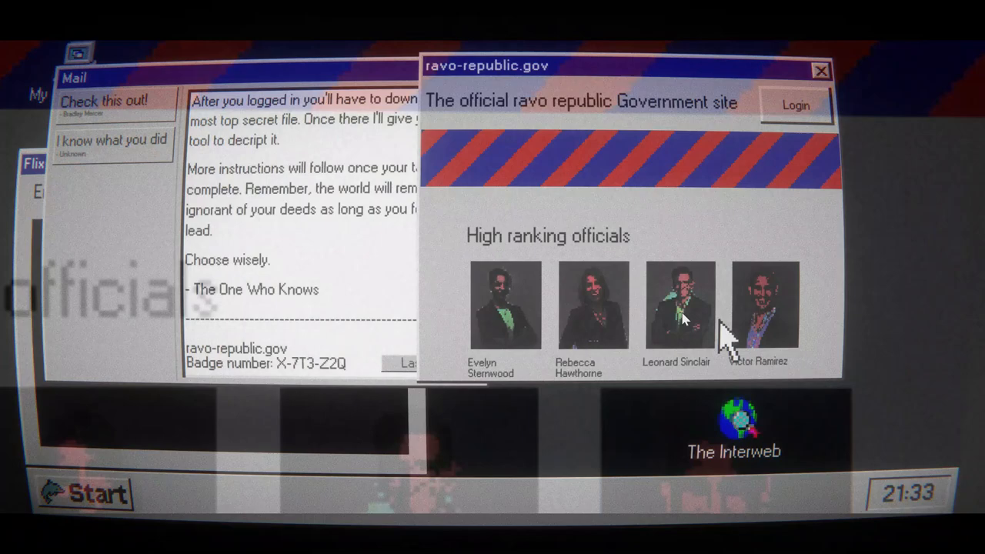
{"action": "left_click", "coordinate": [681, 309]}
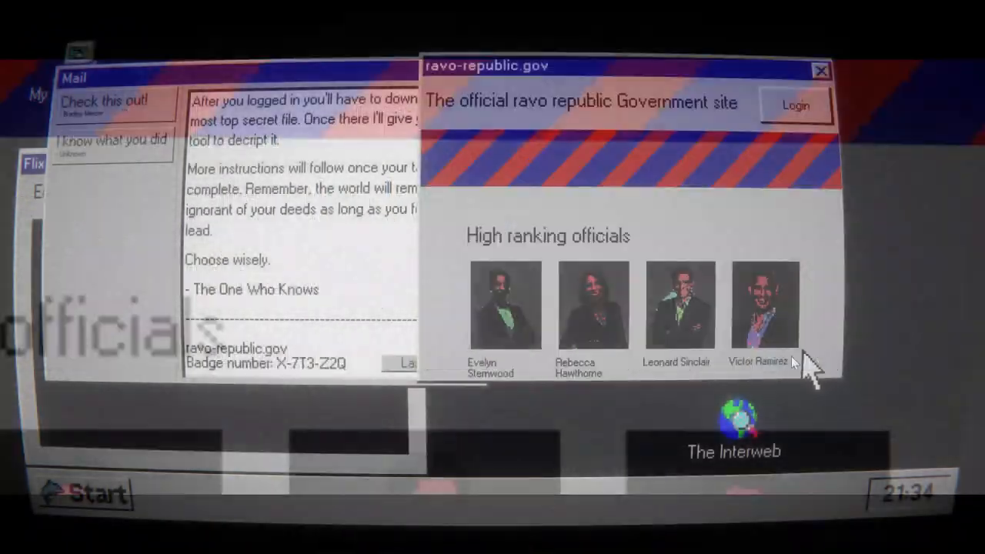
{"action": "left_click", "coordinate": [765, 305]}
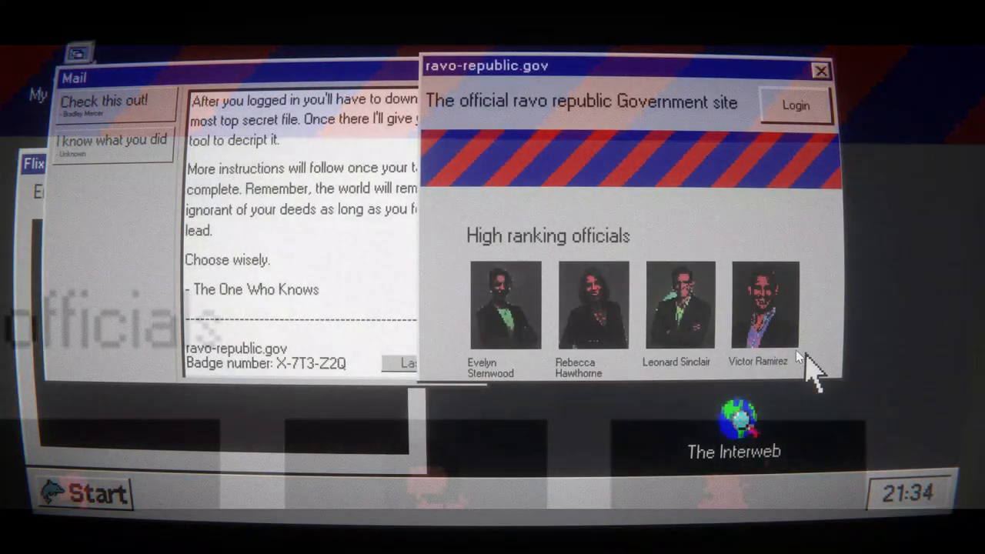
Step: Enter badge number X-7T3-Z2Q on the ravo-republic.gov login and edit the name field
{"action": "left_click", "coordinate": [796, 104]}
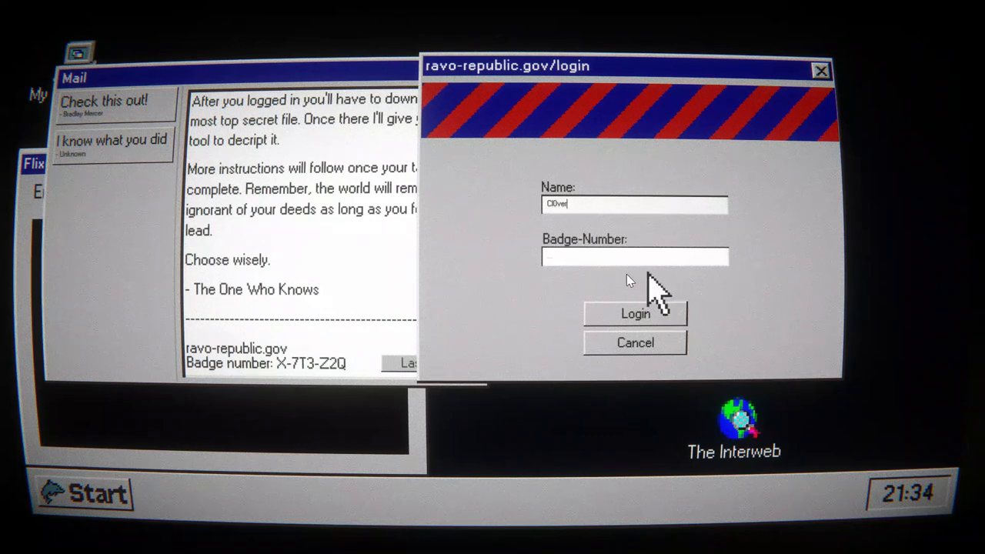
{"action": "type", "text": "X"}
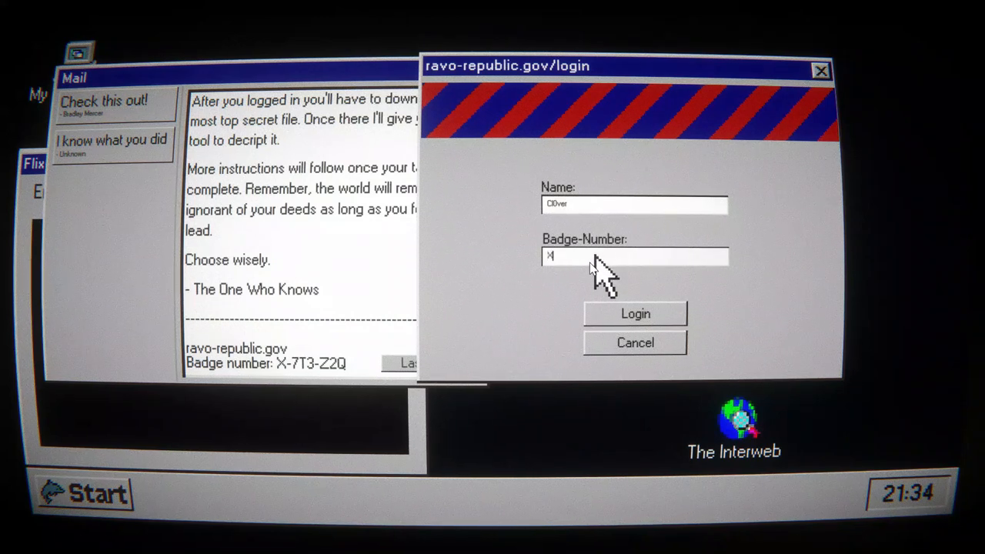
{"action": "type", "text": "-7T3"}
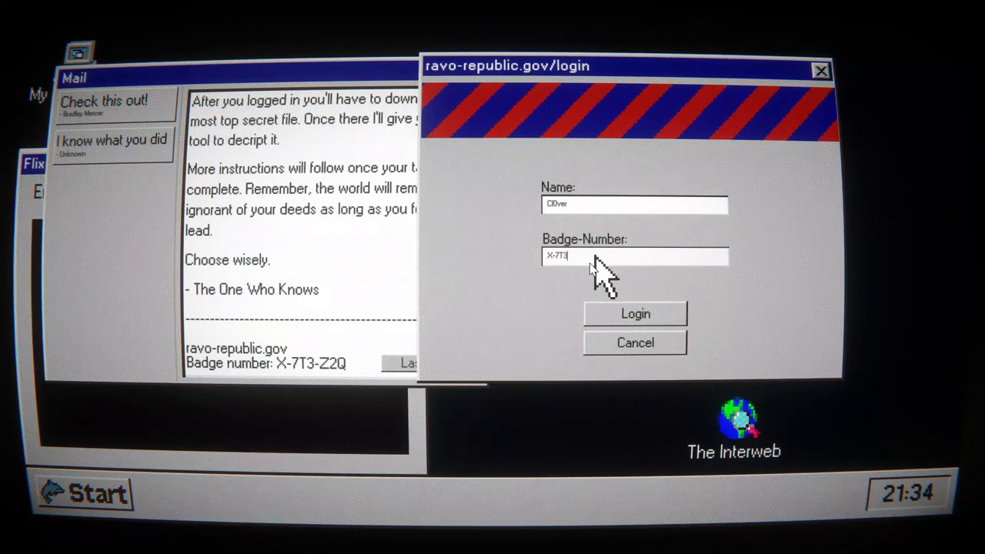
{"action": "type", "text": "-"}
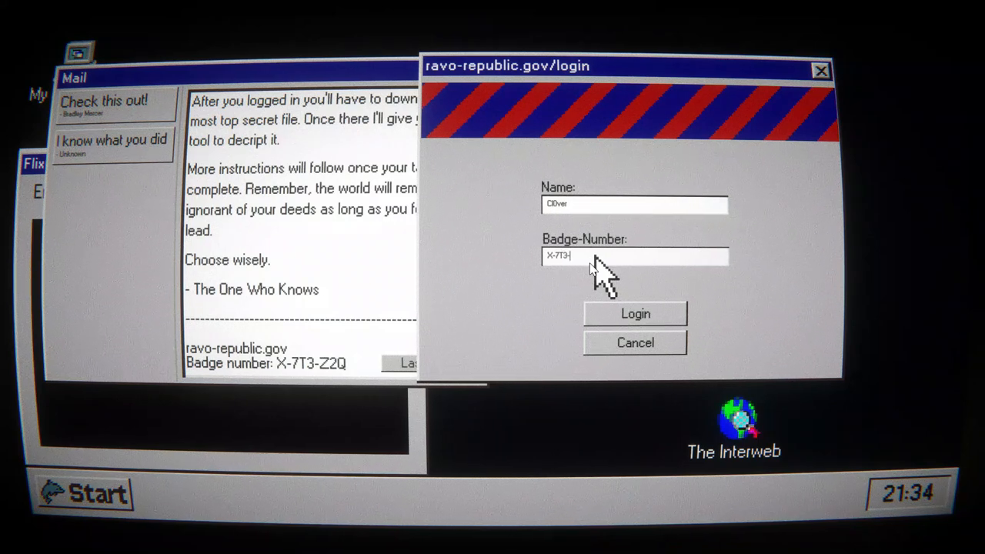
{"action": "type", "text": "Z2q"}
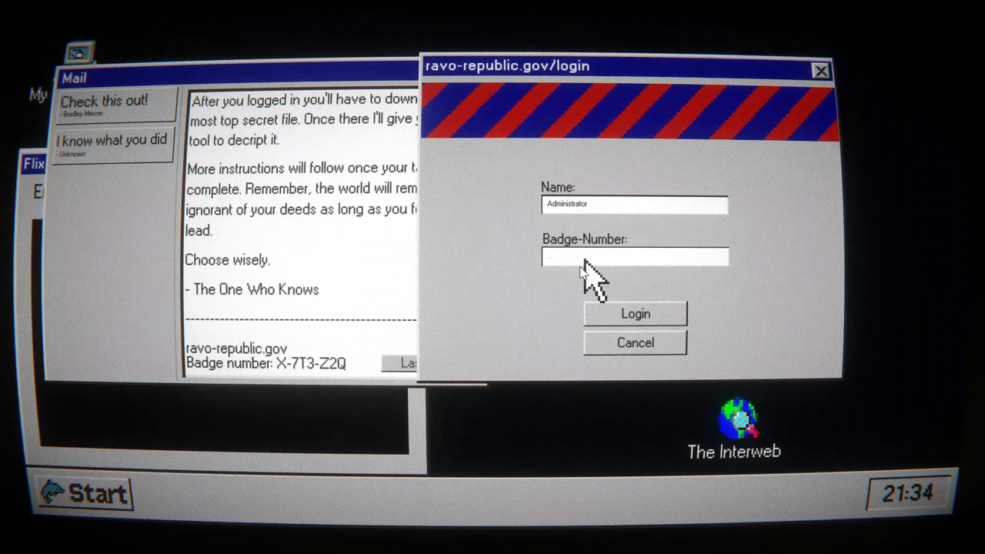
{"action": "type", "text": "X-7T3-Z2Q"}
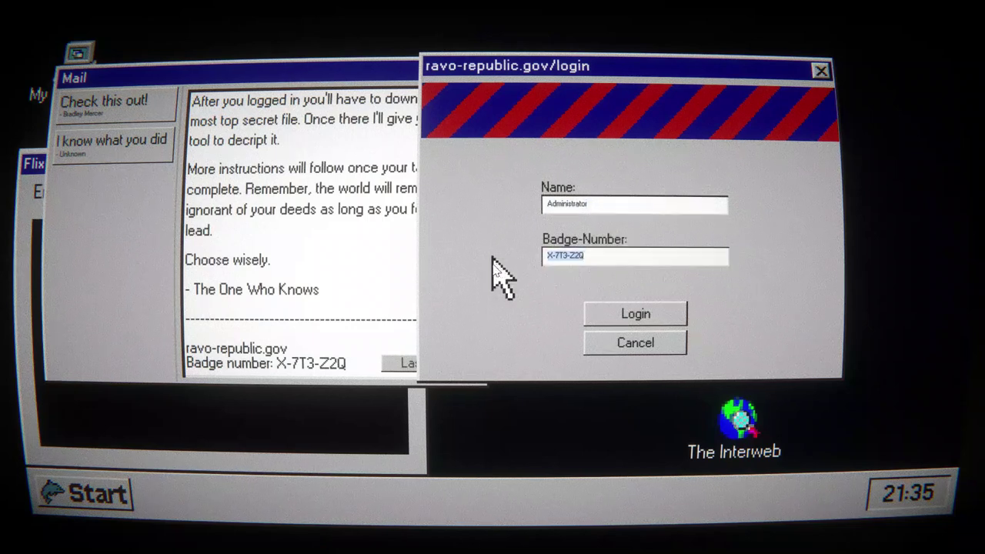
{"action": "mouse_move", "coordinate": [581, 227]}
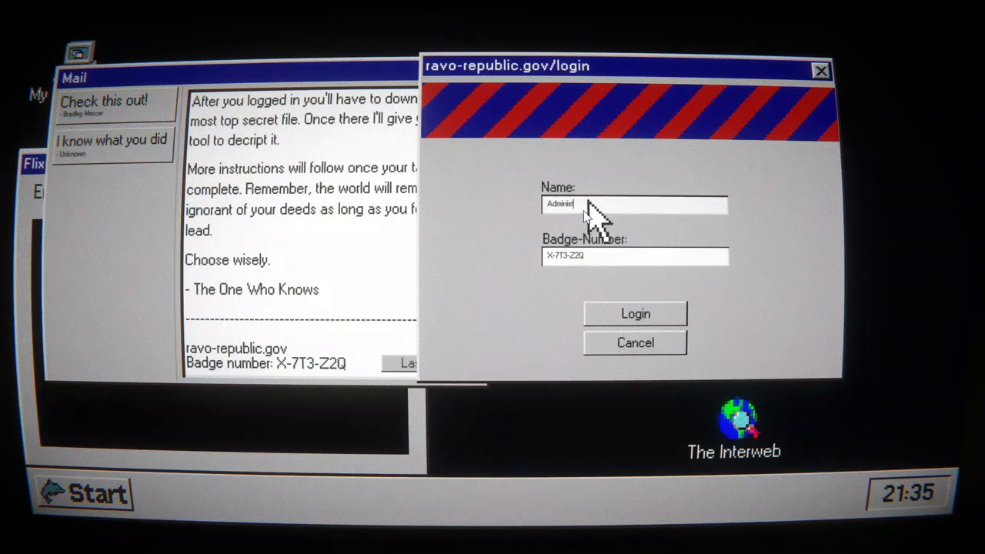
{"action": "left_click", "coordinate": [634, 313]}
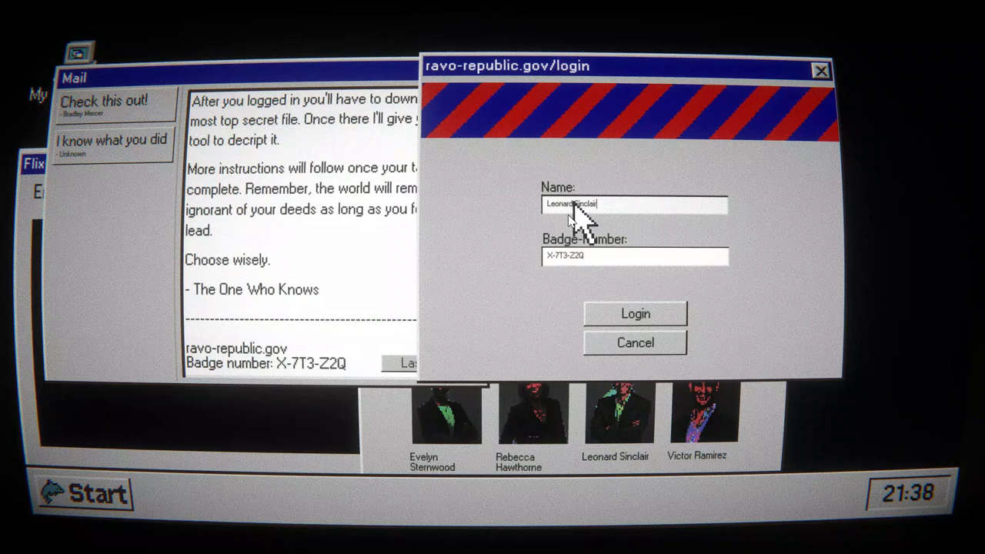
Step: Log in, download the Highly classified file, then close the government site window
{"action": "left_click", "coordinate": [635, 312]}
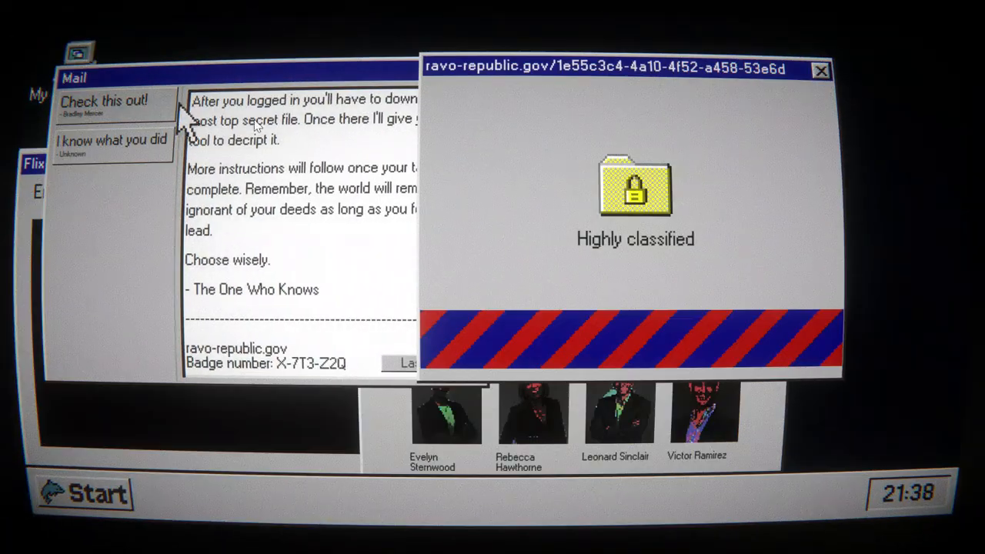
{"action": "mouse_move", "coordinate": [427, 450]}
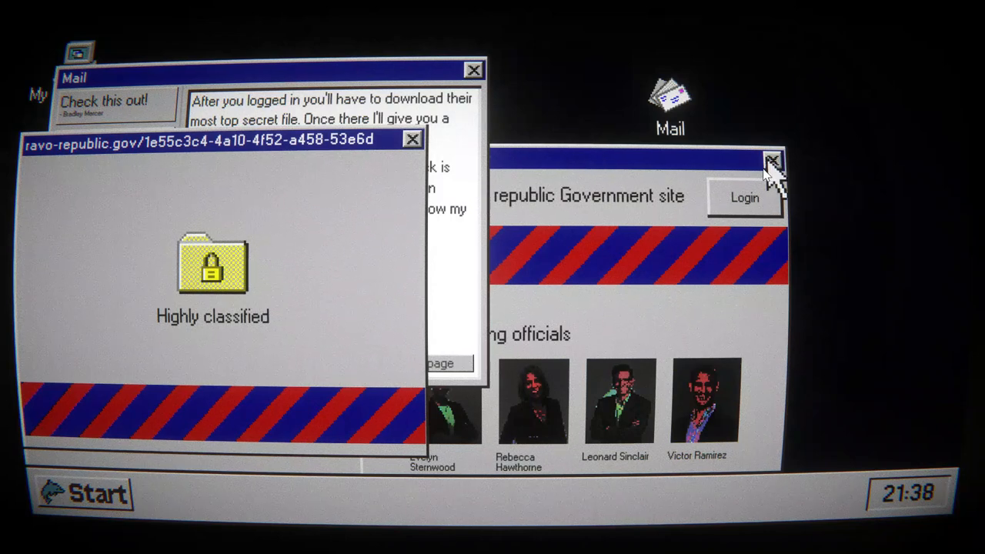
{"action": "left_click", "coordinate": [773, 162]}
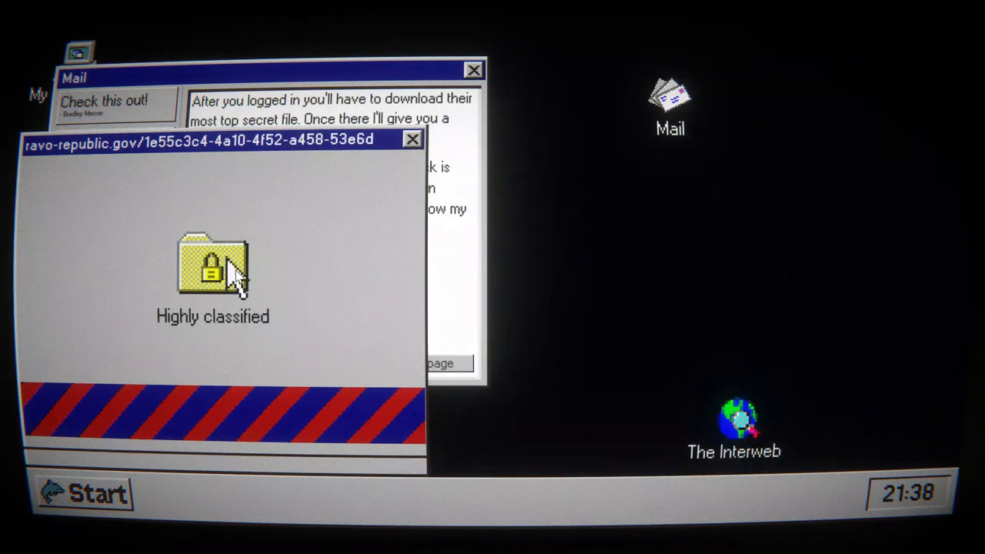
{"action": "double_click", "coordinate": [212, 266]}
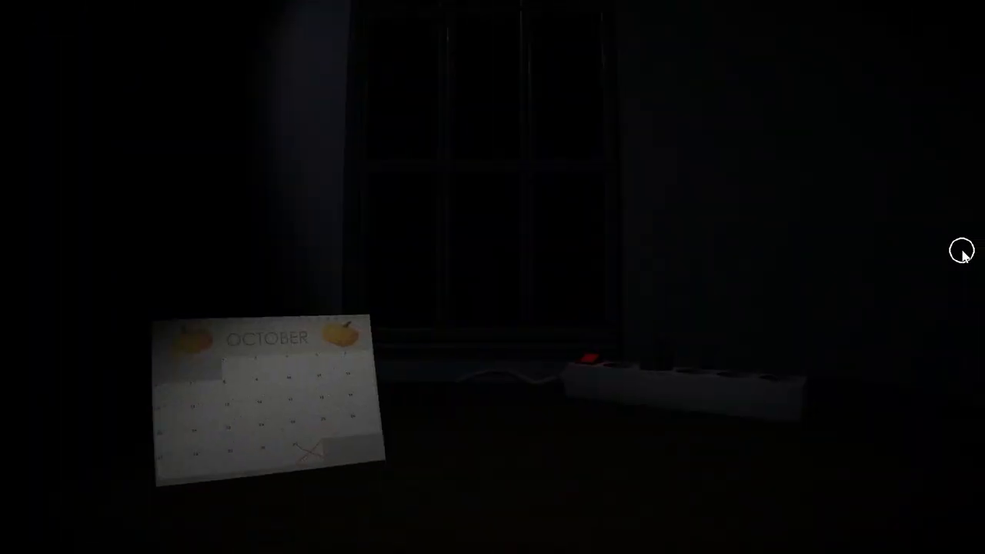
{"action": "mouse_move", "coordinate": [571, 377]}
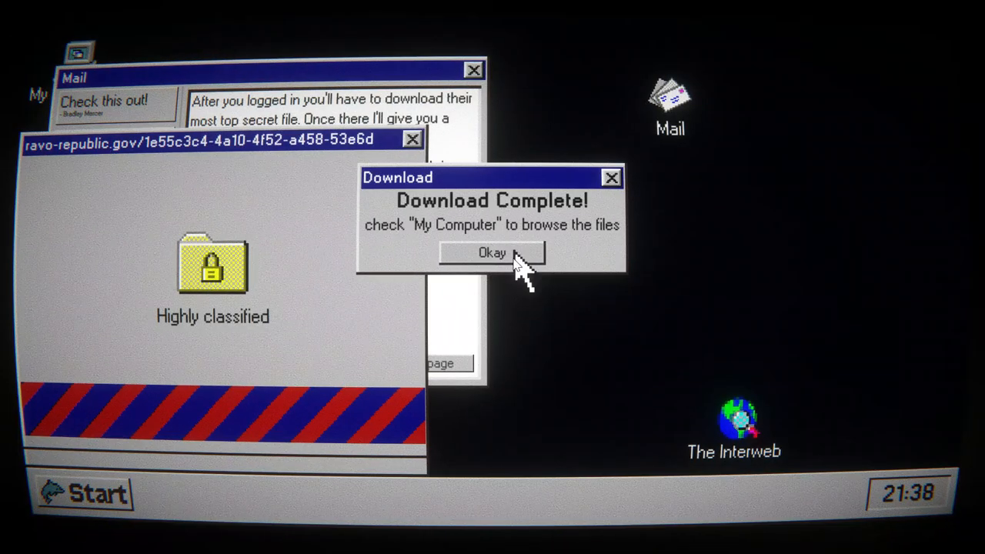
{"action": "left_click", "coordinate": [491, 253]}
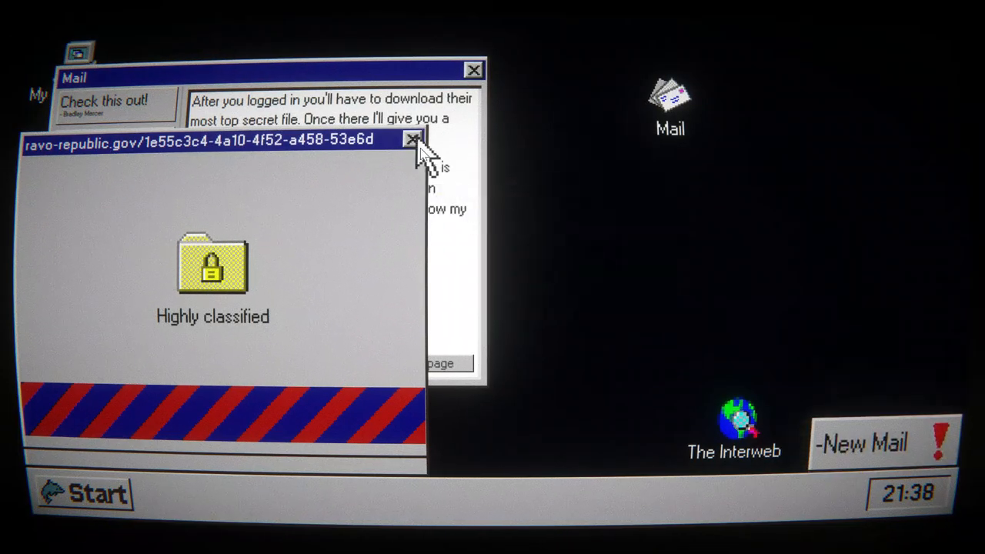
{"action": "left_click", "coordinate": [410, 139]}
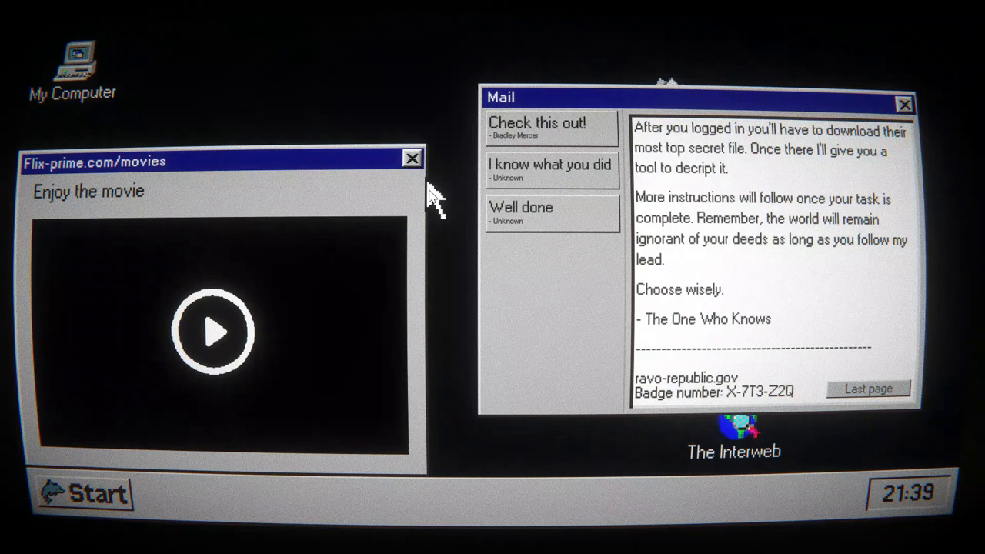
Step: Center the Mail window and read the Well done email through its second page
{"action": "left_click_drag", "start_coordinate": [216, 161], "coordinate": [307, 160]}
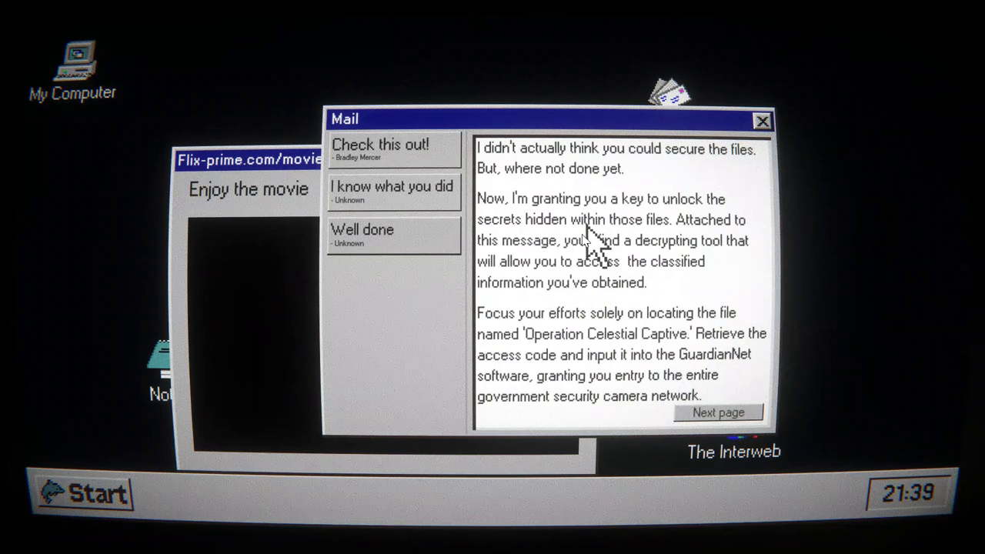
{"action": "mouse_move", "coordinate": [696, 292]}
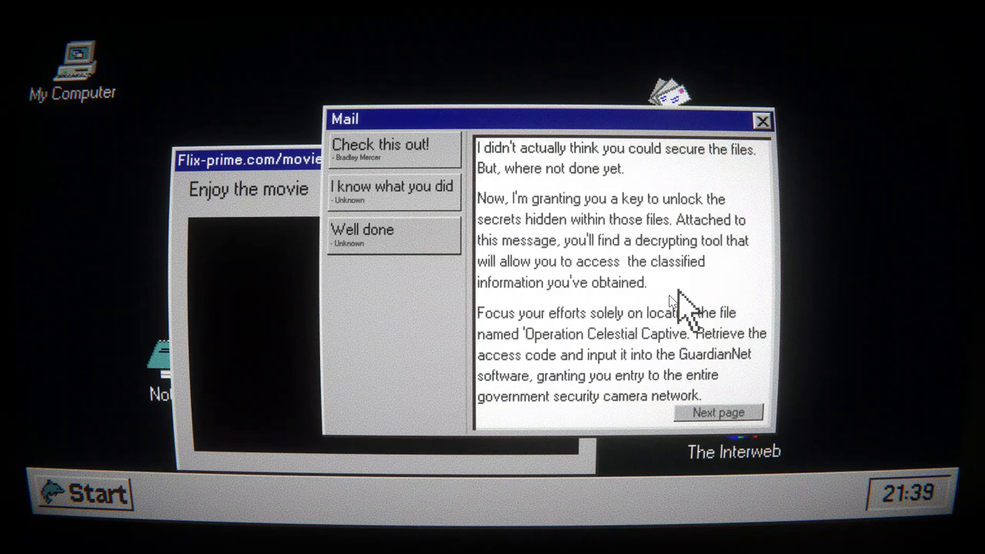
{"action": "mouse_move", "coordinate": [720, 285]}
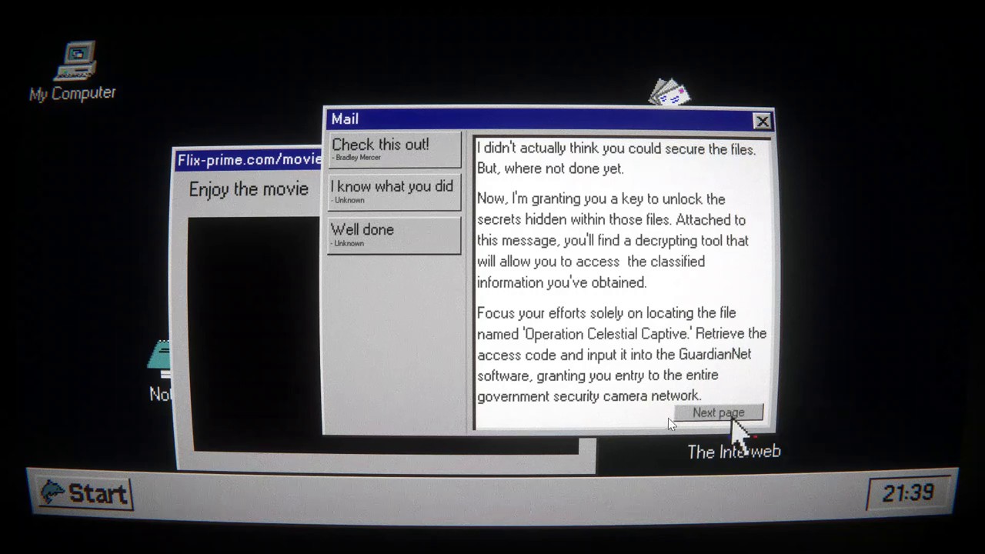
{"action": "left_click", "coordinate": [718, 412]}
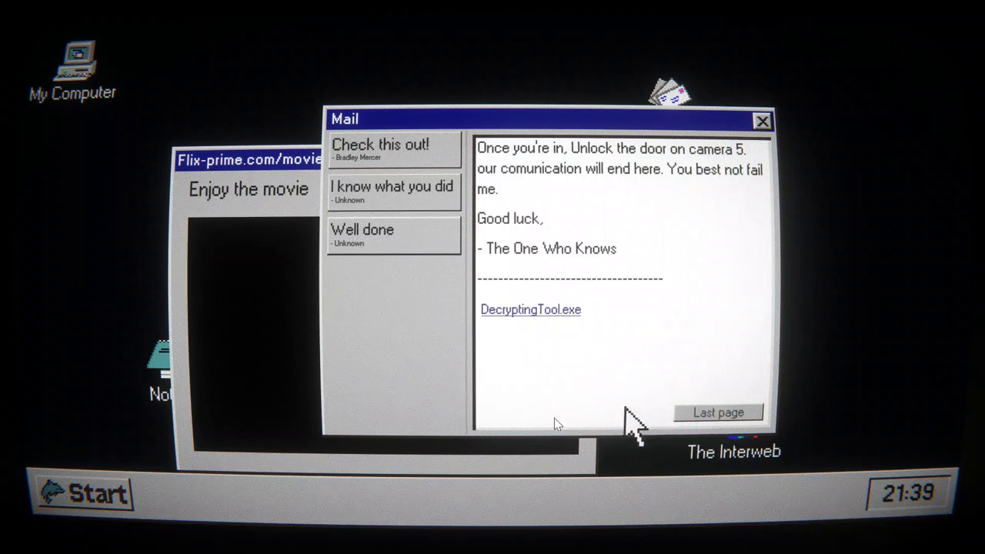
{"action": "mouse_move", "coordinate": [531, 439]}
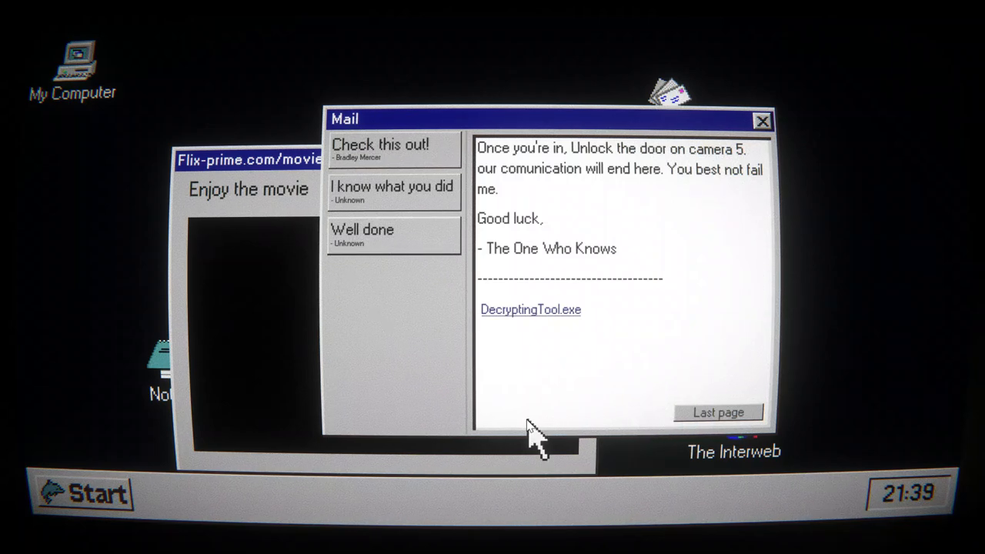
{"action": "mouse_move", "coordinate": [654, 357]}
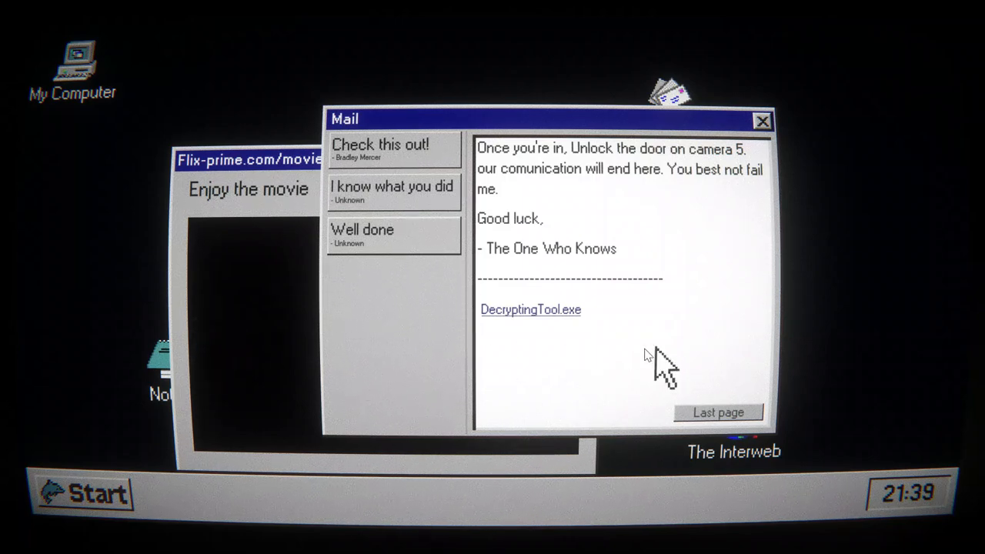
{"action": "mouse_move", "coordinate": [867, 206]}
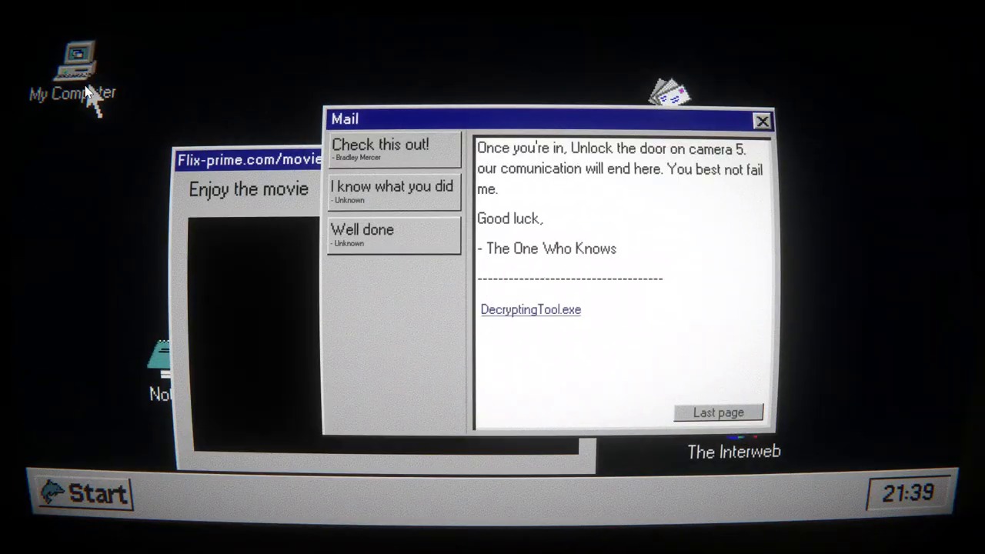
Step: Download the DecryptingTool.exe attachment to the desktop, then close Mail
{"action": "left_click", "coordinate": [530, 309]}
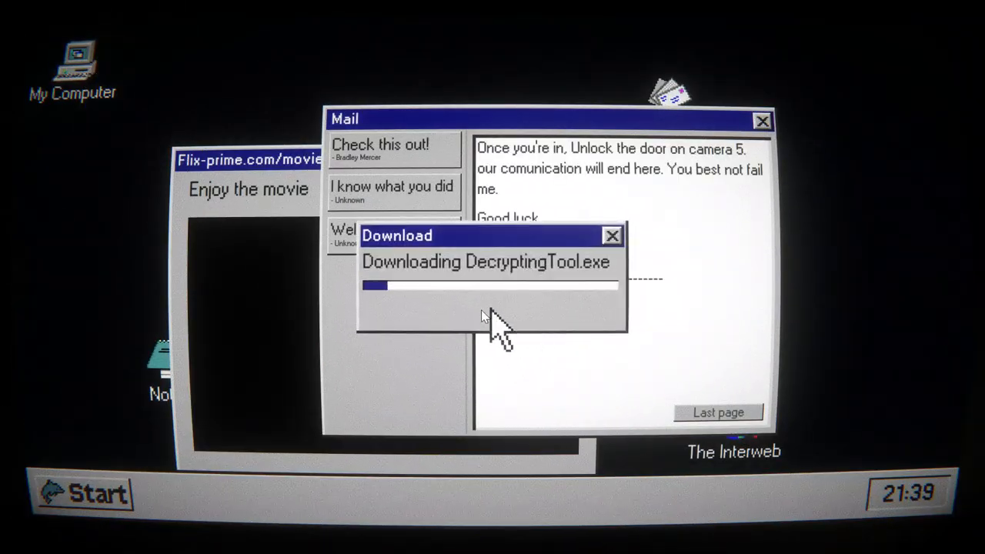
{"action": "mouse_move", "coordinate": [713, 258]}
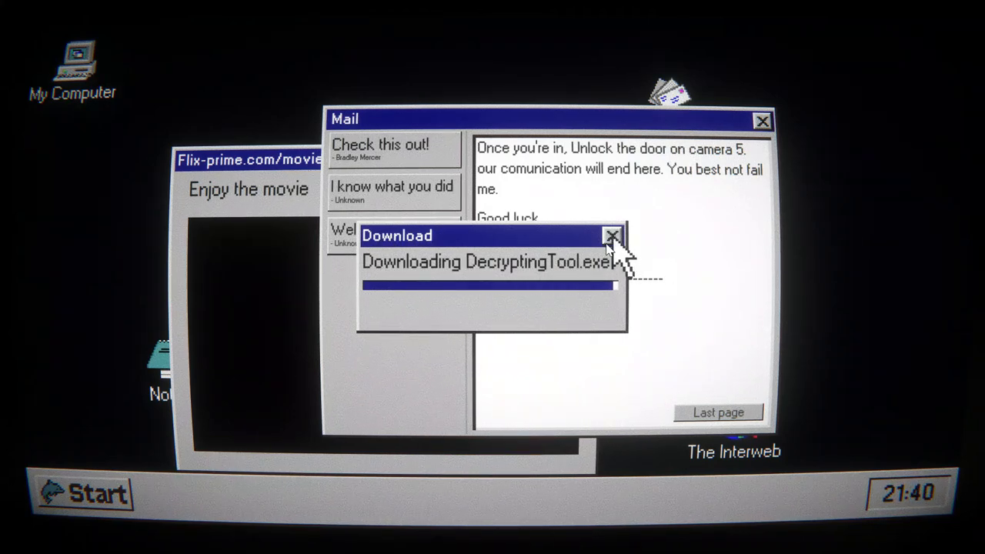
{"action": "left_click", "coordinate": [609, 235]}
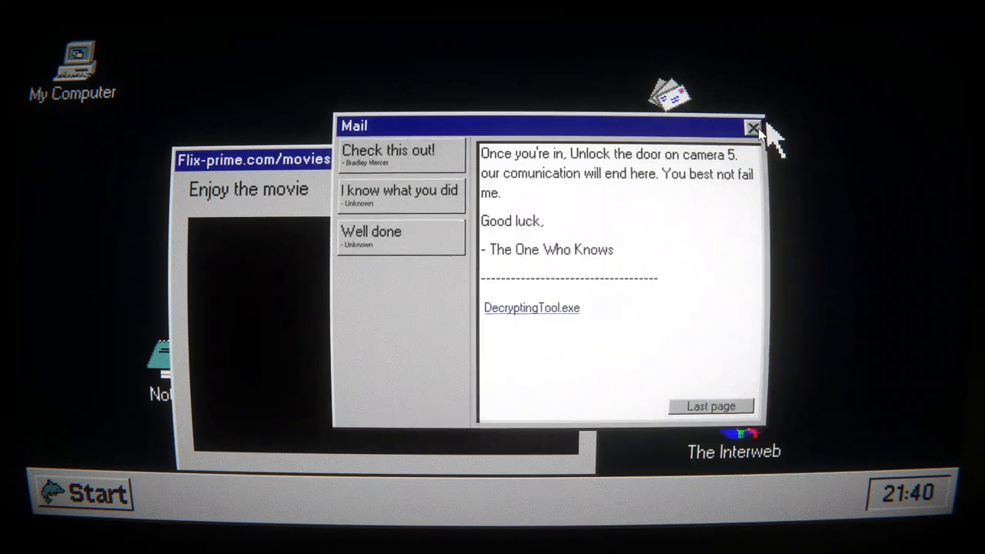
{"action": "left_click", "coordinate": [753, 127]}
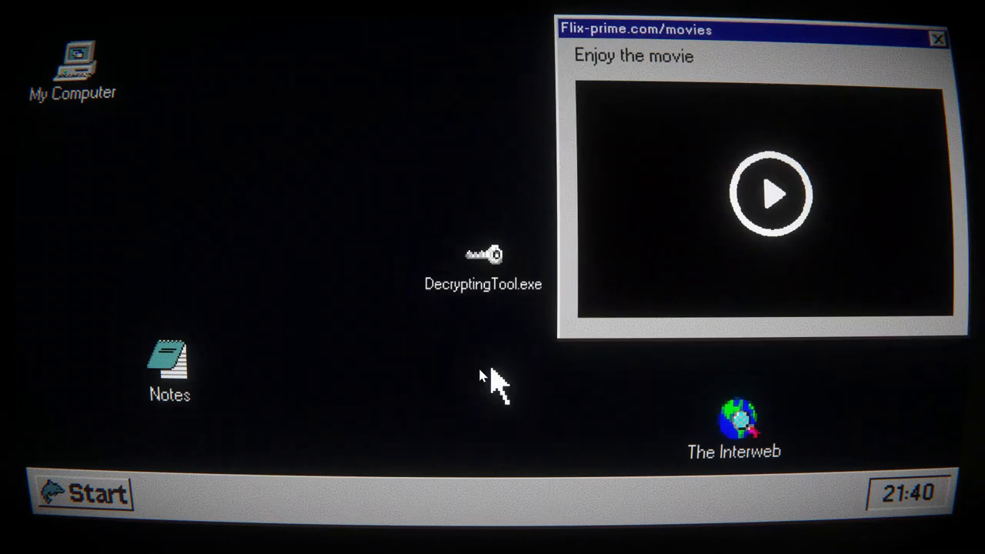
{"action": "double_click", "coordinate": [77, 56]}
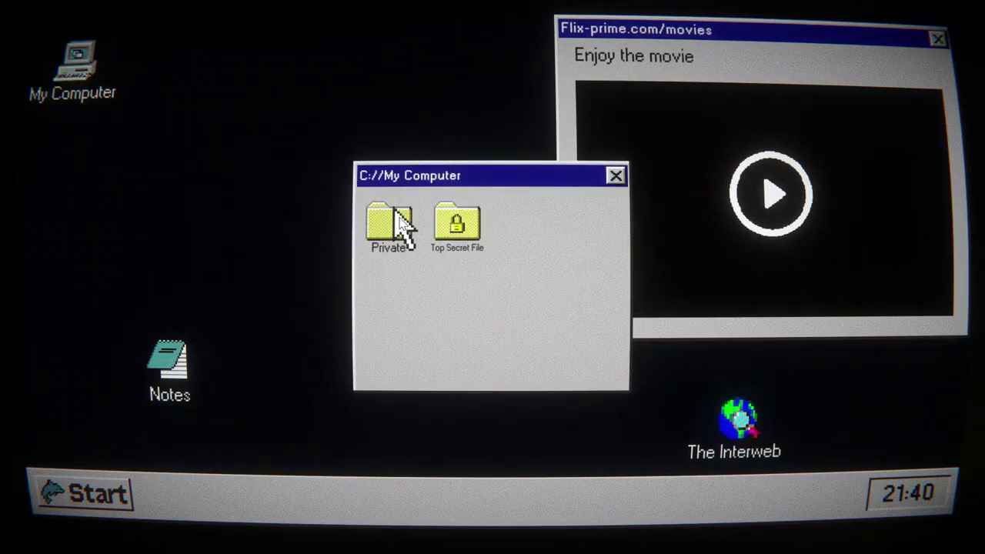
{"action": "double_click", "coordinate": [391, 221]}
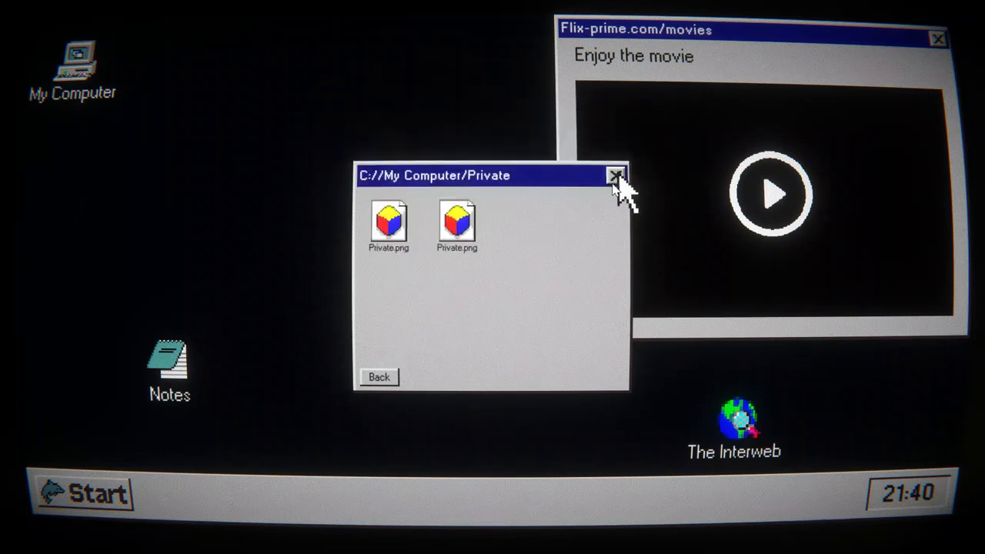
{"action": "left_click", "coordinate": [378, 377]}
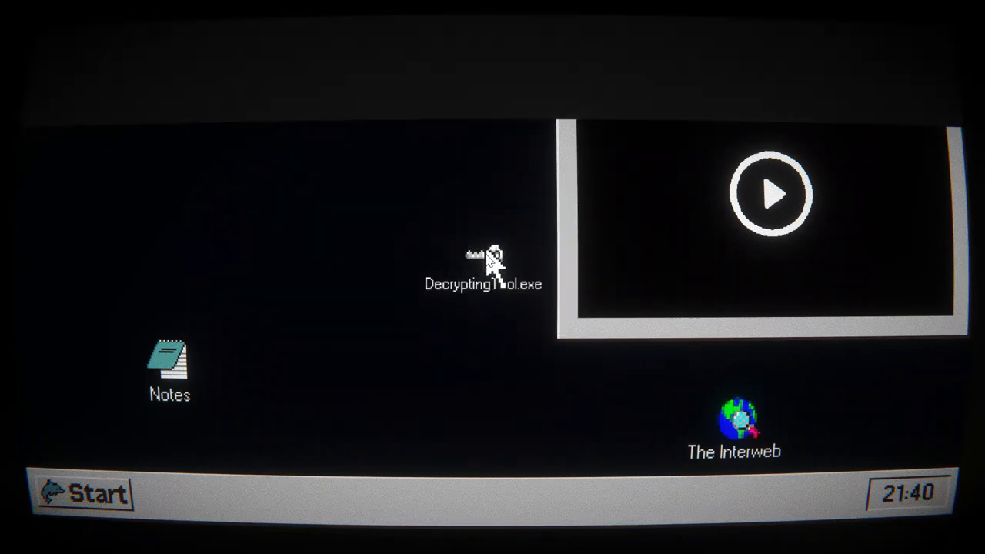
Step: Run DecryptingTool.exe, then reopen My Computer after decryption finishes
{"action": "double_click", "coordinate": [484, 261]}
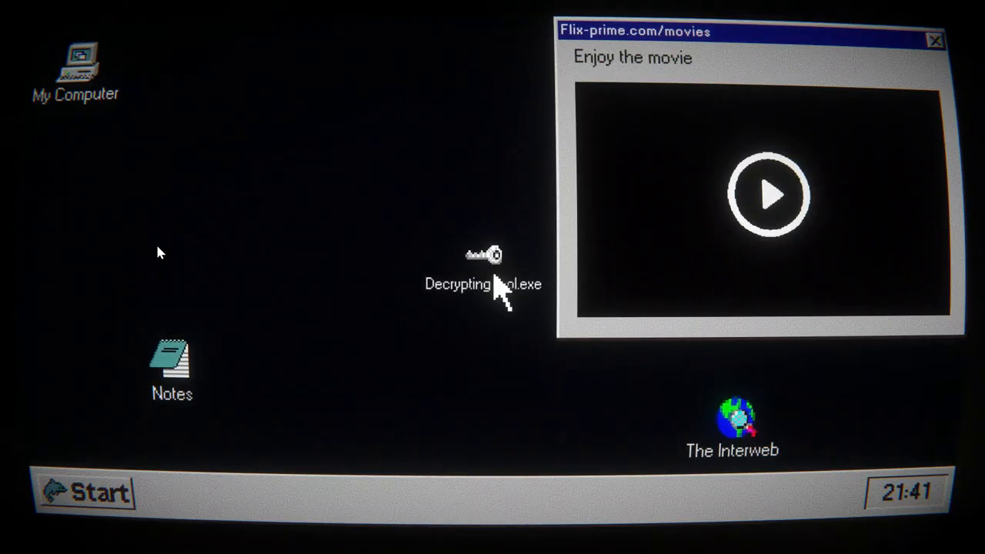
{"action": "double_click", "coordinate": [77, 58]}
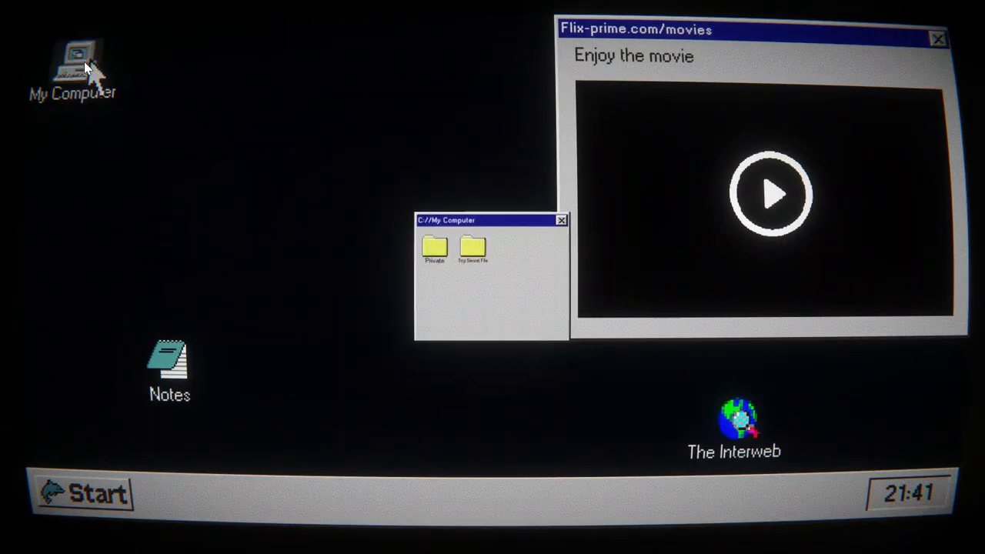
Step: Open the Top Secret File folder and view Sightings_Report.txt for case #7824
{"action": "double_click", "coordinate": [473, 248]}
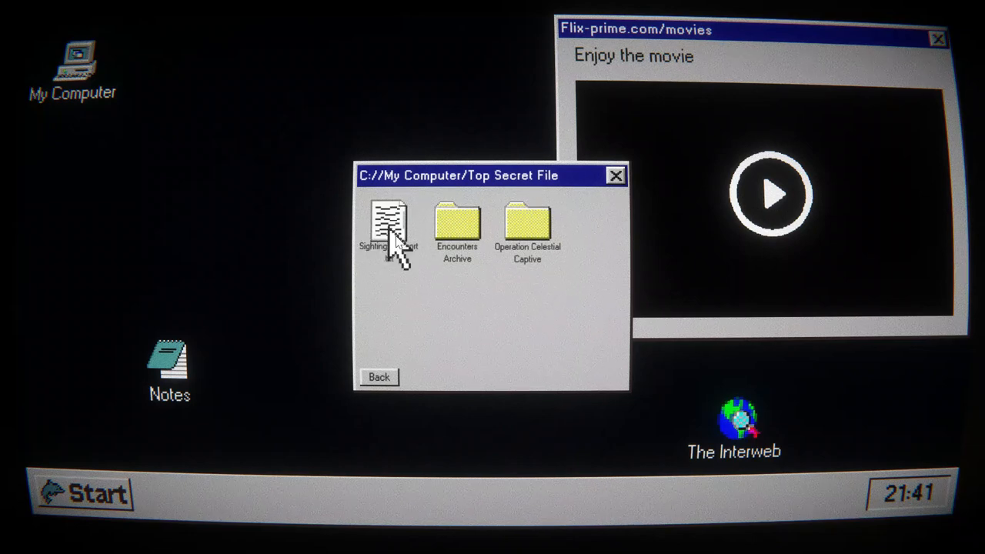
{"action": "double_click", "coordinate": [388, 223]}
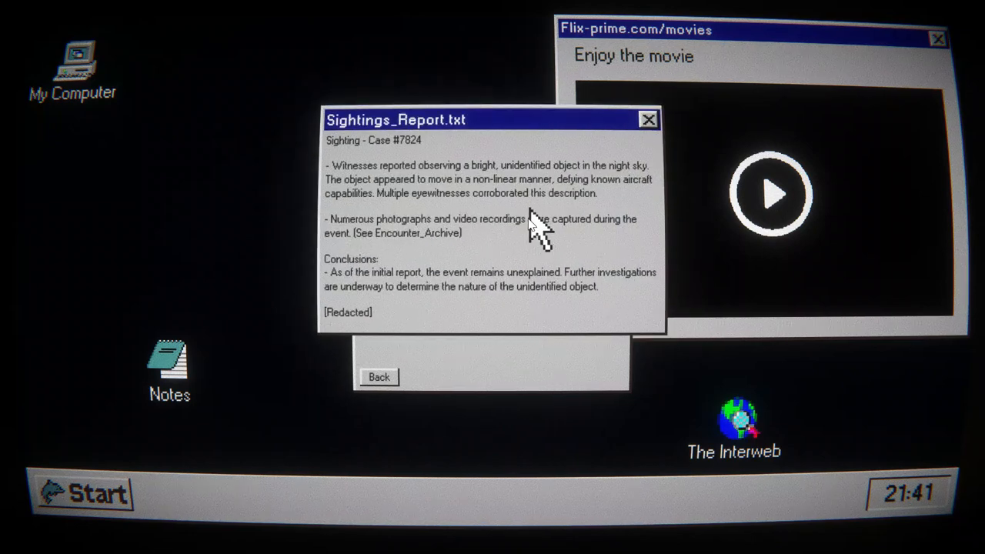
{"action": "mouse_move", "coordinate": [543, 208]}
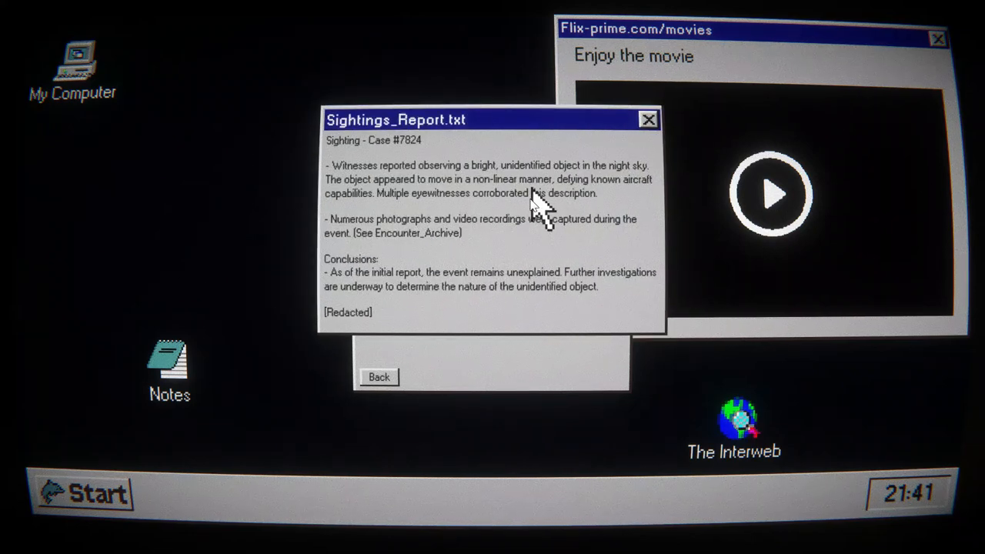
{"action": "mouse_move", "coordinate": [535, 262]}
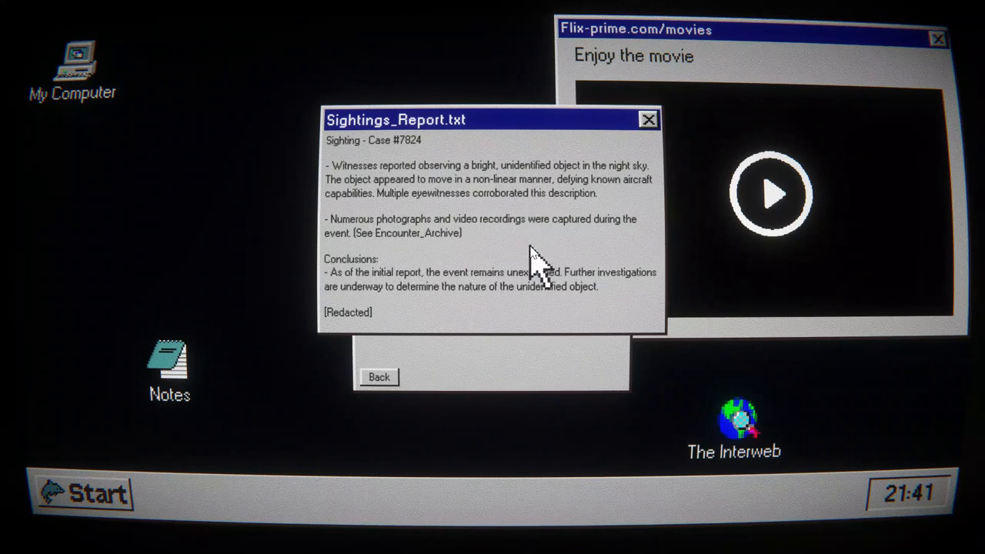
{"action": "mouse_move", "coordinate": [539, 248]}
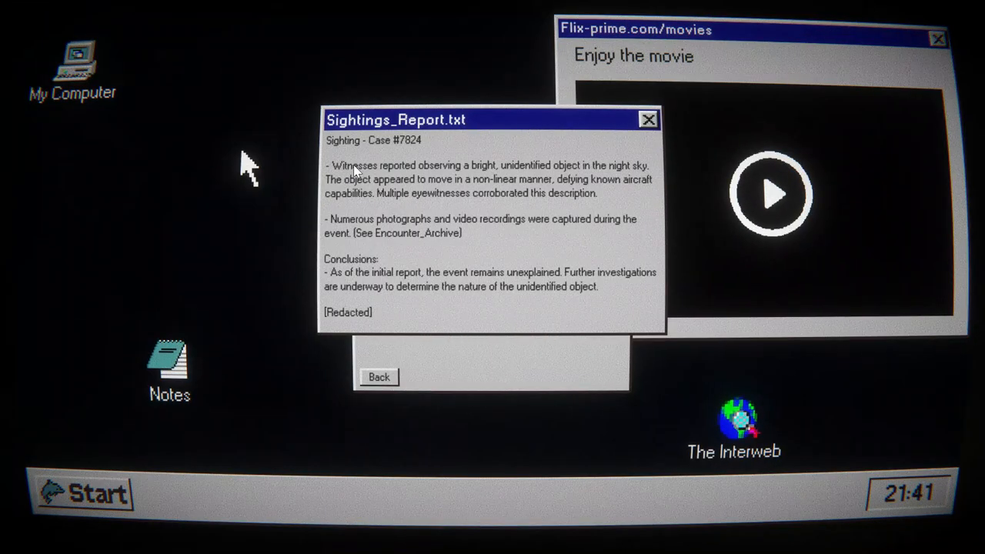
{"action": "mouse_move", "coordinate": [567, 269]}
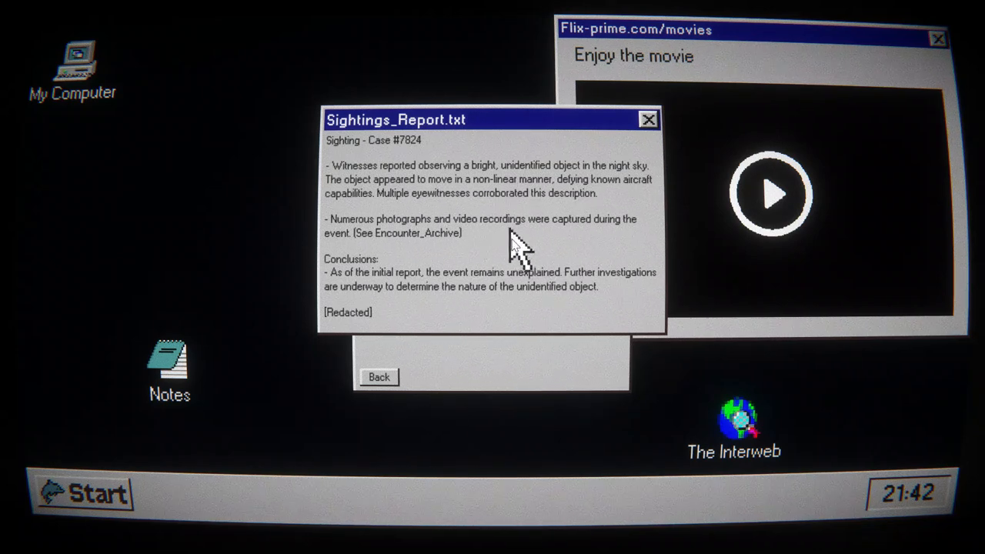
{"action": "mouse_move", "coordinate": [406, 285]}
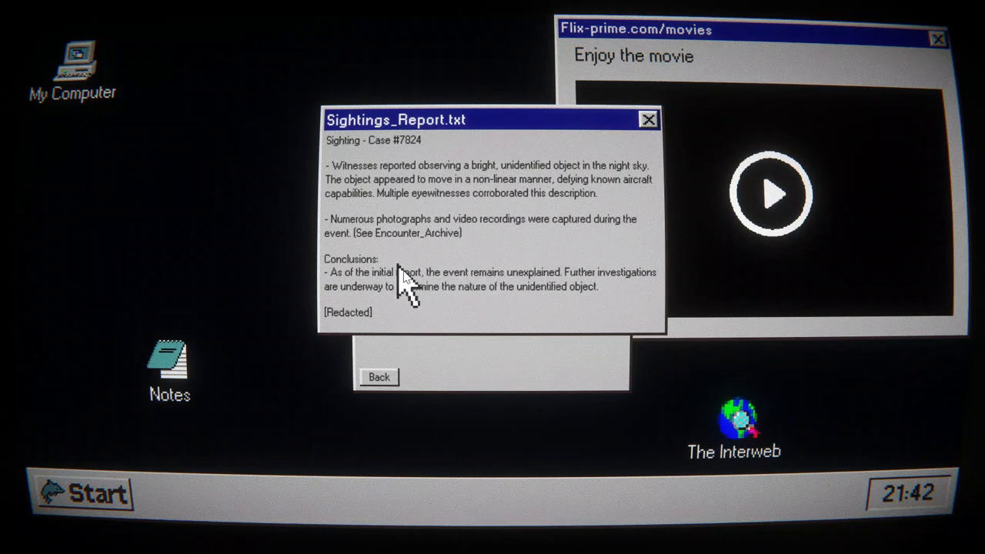
{"action": "mouse_move", "coordinate": [423, 327]}
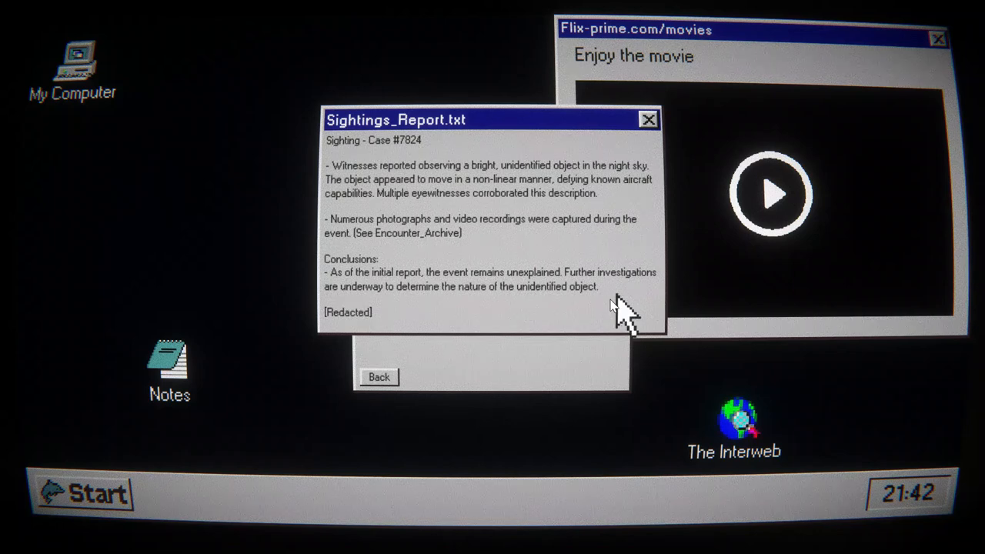
{"action": "mouse_move", "coordinate": [677, 135]}
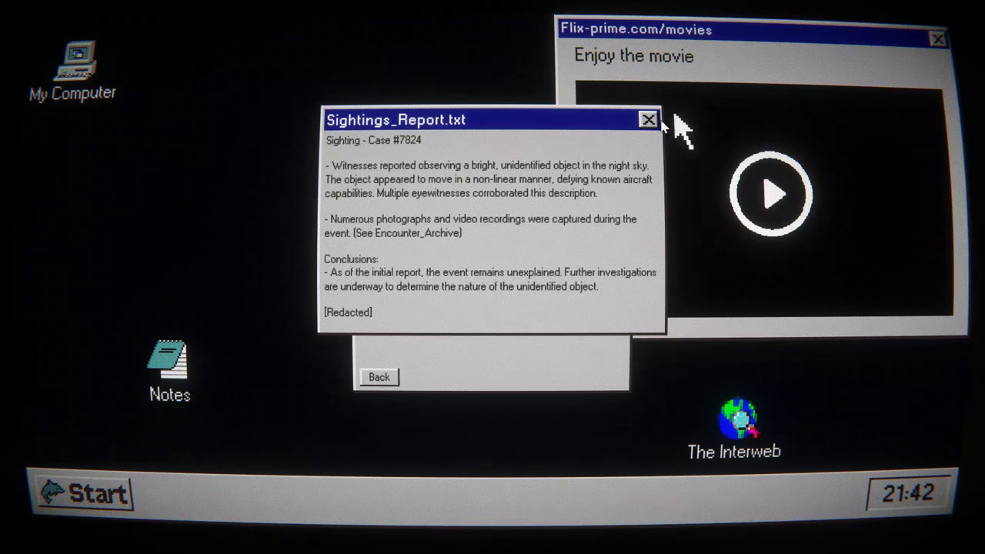
Step: Close the sightings report and the Case_6132.png photo
{"action": "left_click", "coordinate": [644, 118]}
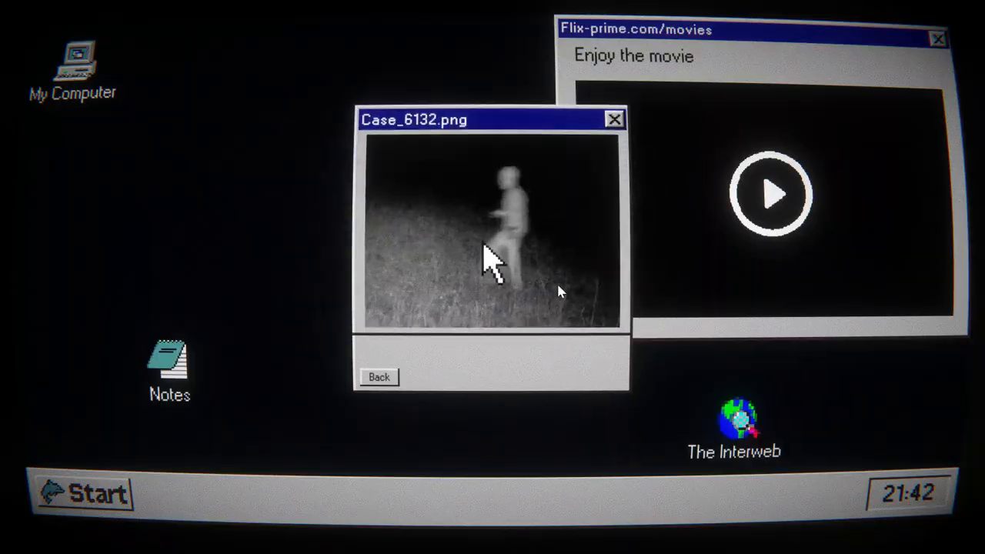
{"action": "left_click", "coordinate": [614, 119]}
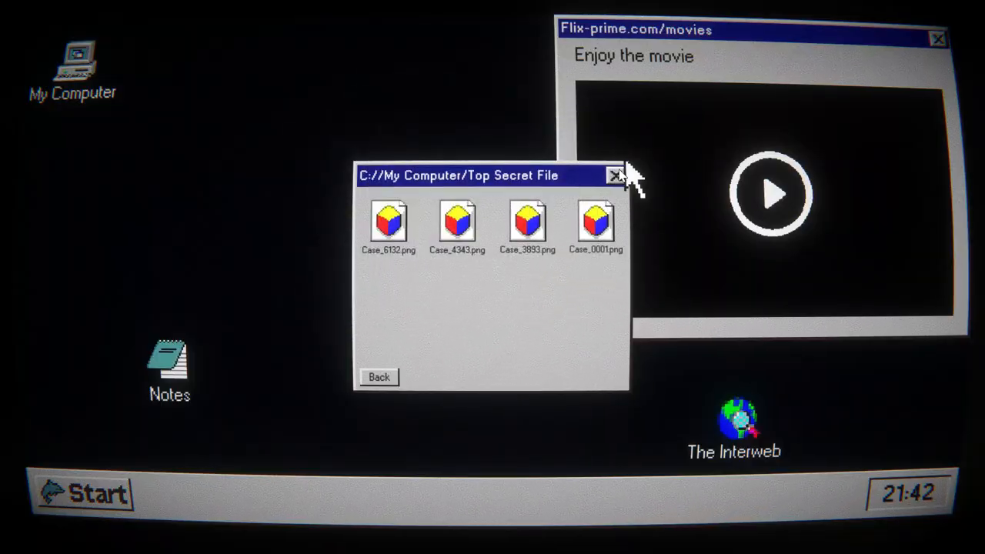
{"action": "left_click", "coordinate": [616, 175]}
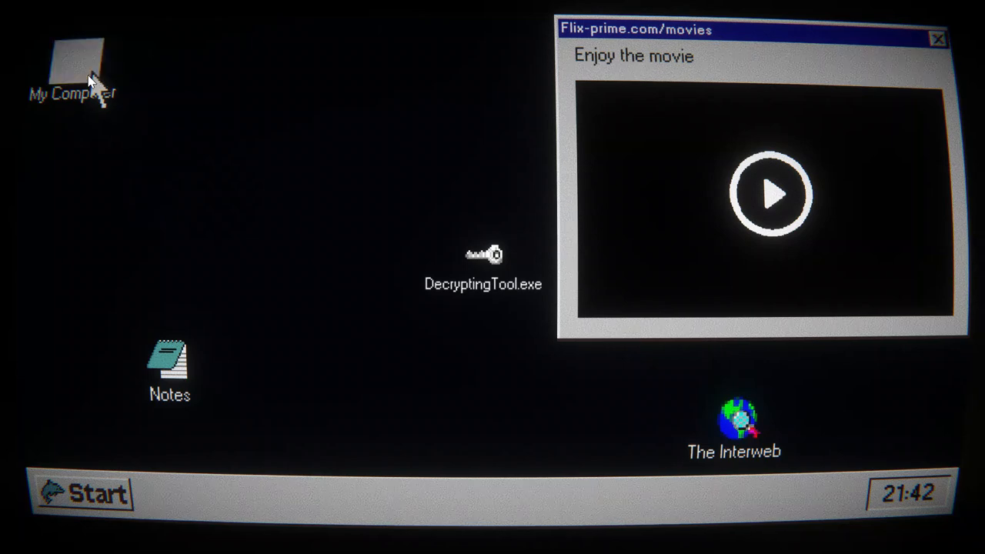
{"action": "double_click", "coordinate": [73, 60]}
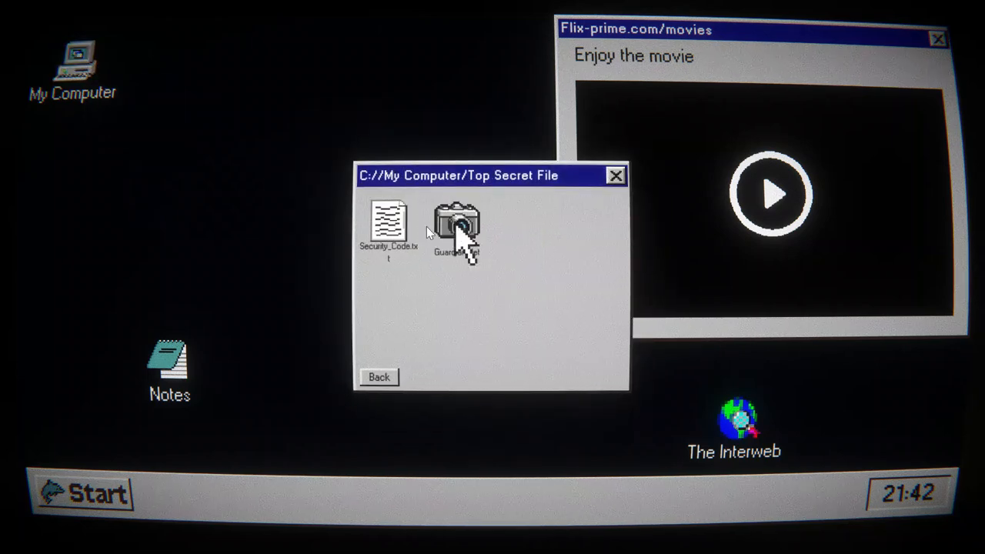
{"action": "double_click", "coordinate": [388, 223]}
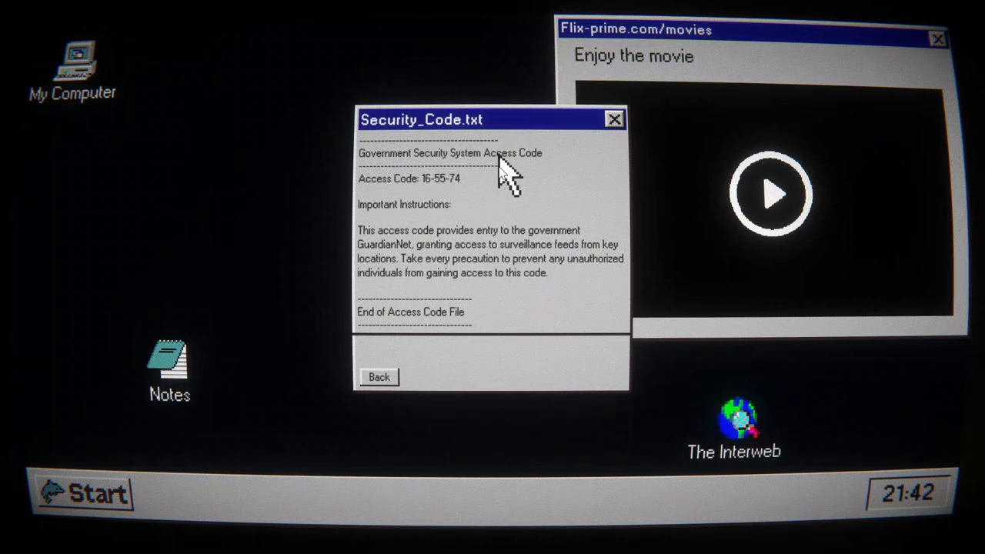
{"action": "mouse_move", "coordinate": [469, 253]}
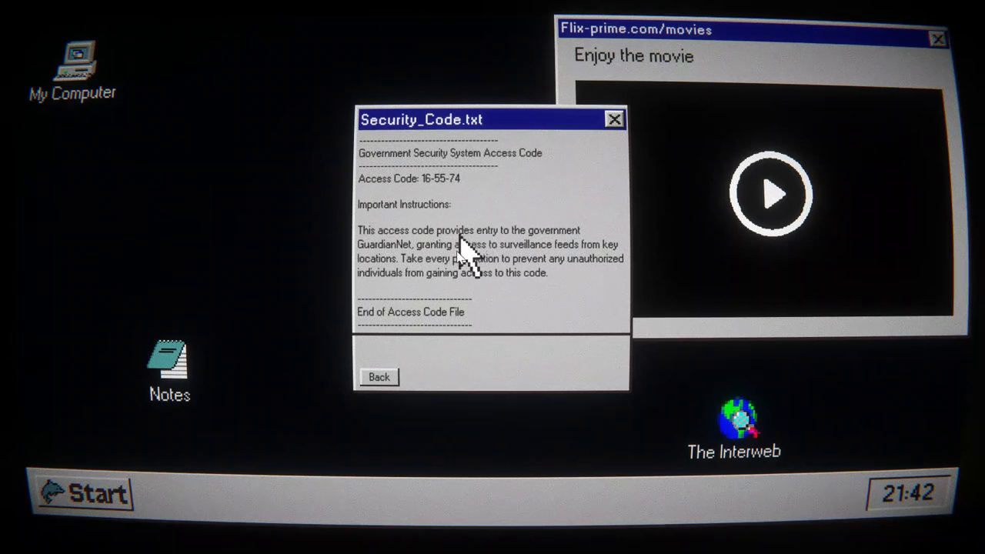
{"action": "mouse_move", "coordinate": [473, 158]}
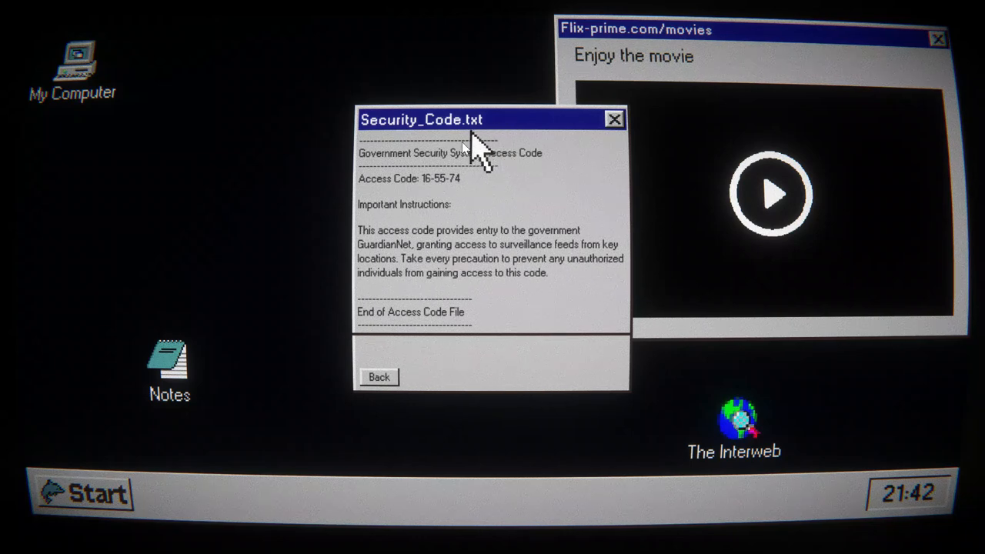
{"action": "mouse_move", "coordinate": [425, 146]}
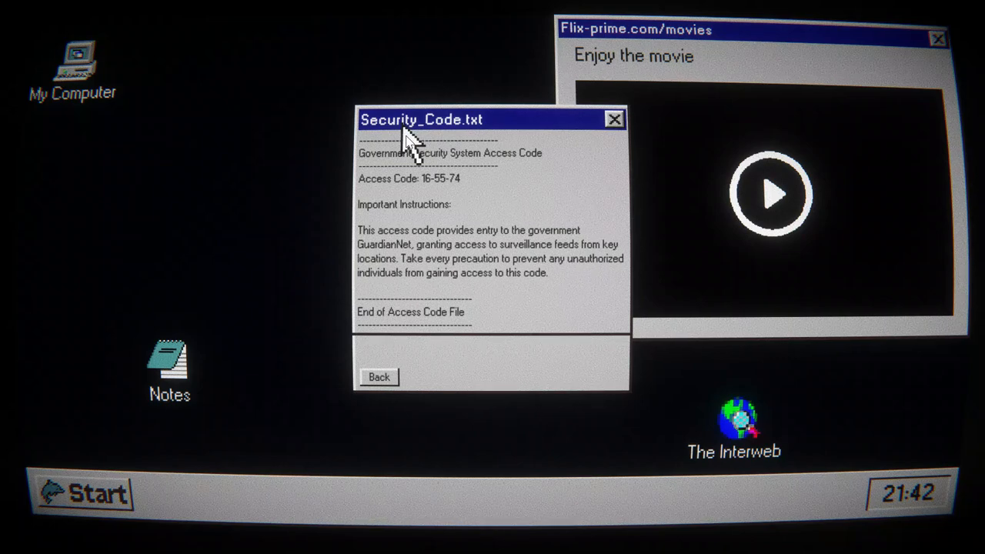
{"action": "mouse_move", "coordinate": [427, 135]}
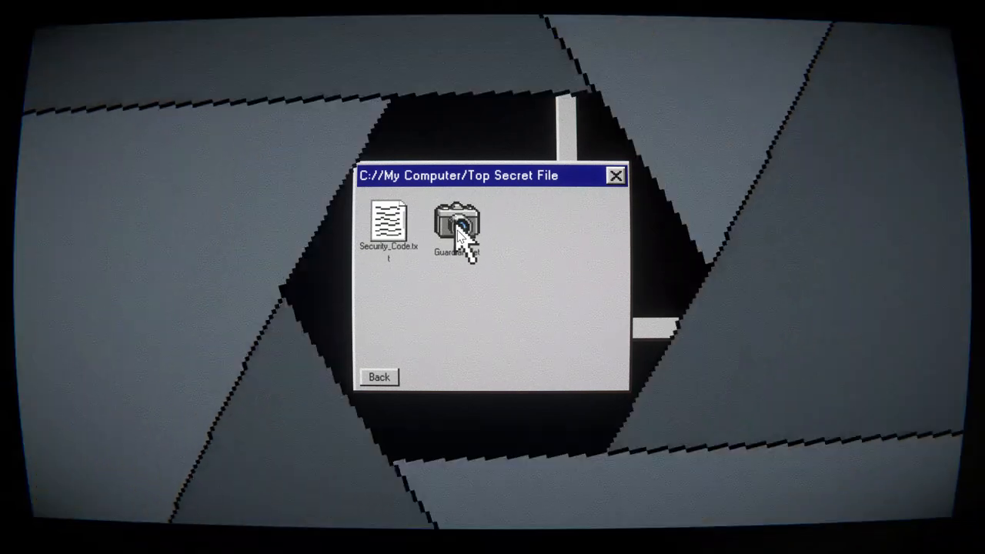
{"action": "double_click", "coordinate": [455, 223]}
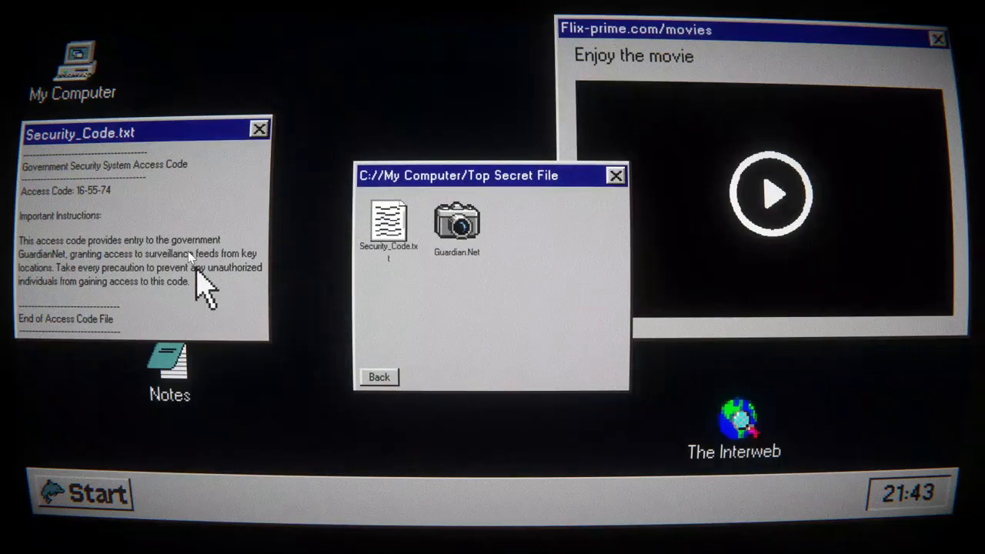
Step: Launch Guardian.Net and log in with access code 16-55-74 to reveal the nine camera feeds
{"action": "double_click", "coordinate": [455, 223]}
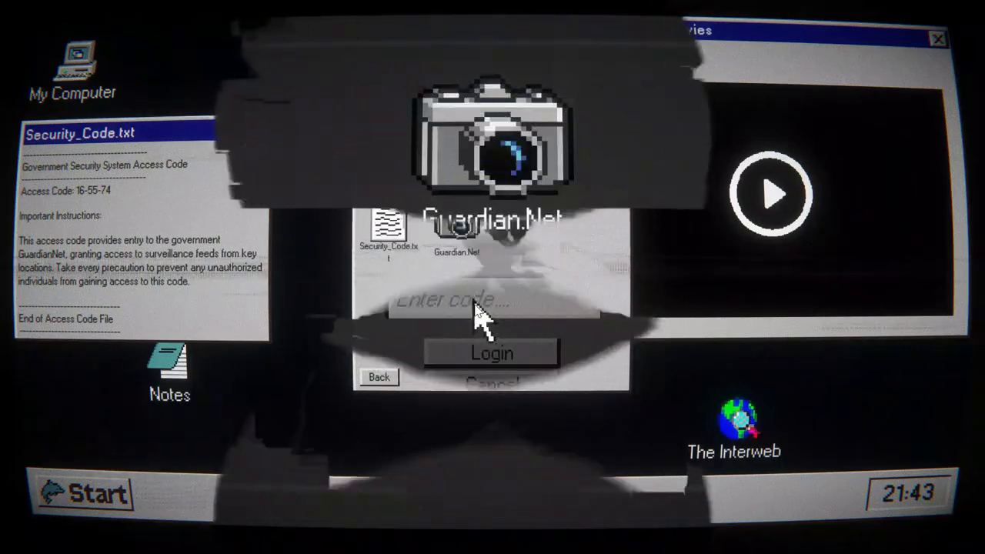
{"action": "type", "text": "16-"}
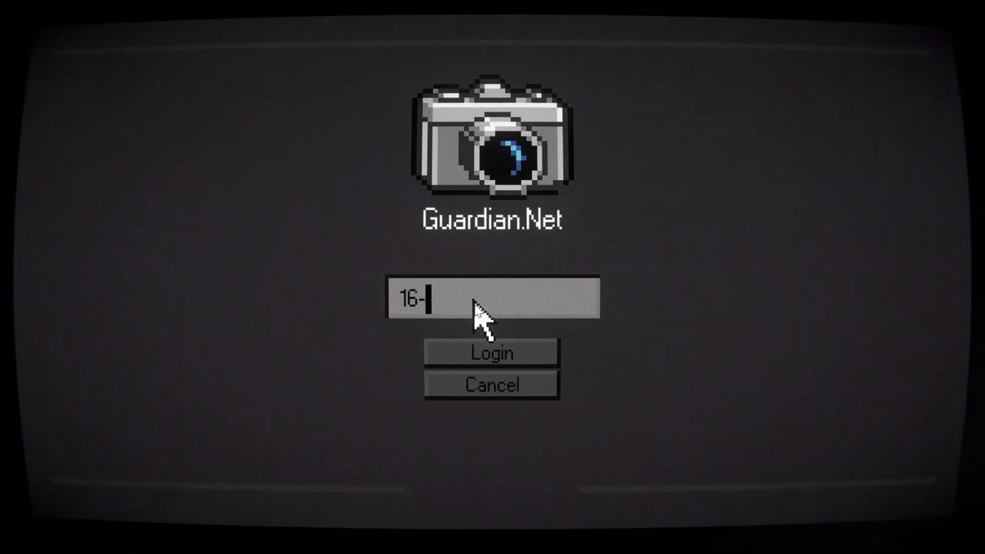
{"action": "type", "text": "55"}
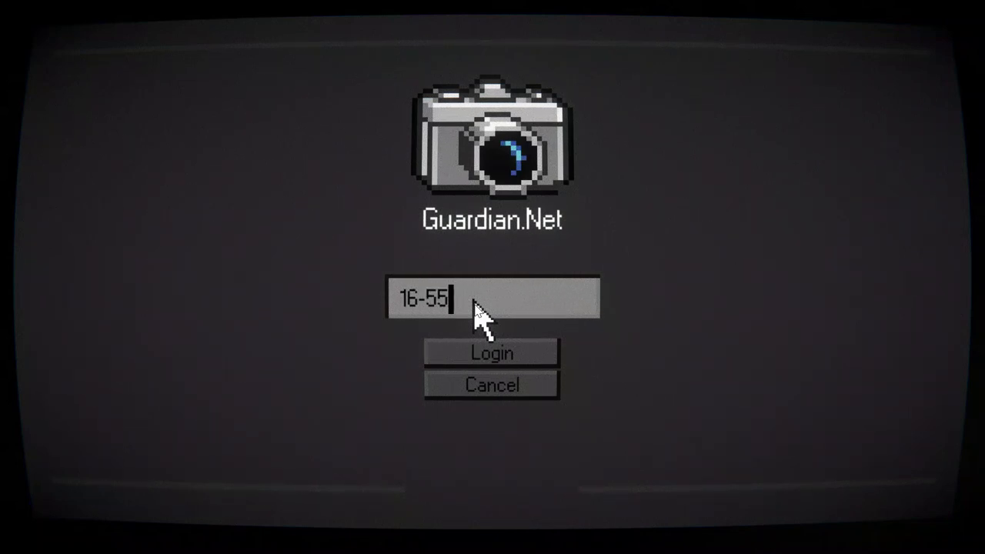
{"action": "type", "text": "-7"}
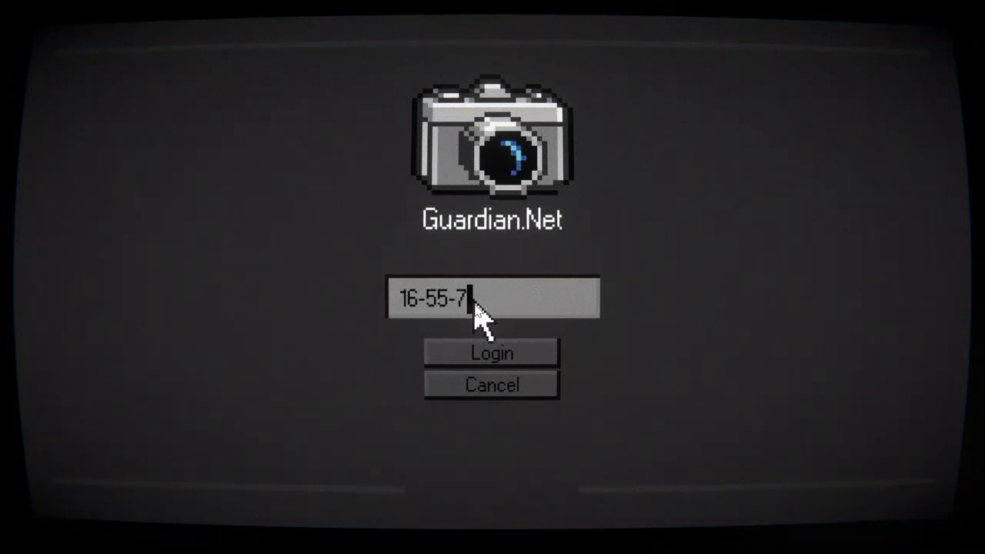
{"action": "left_click", "coordinate": [490, 352]}
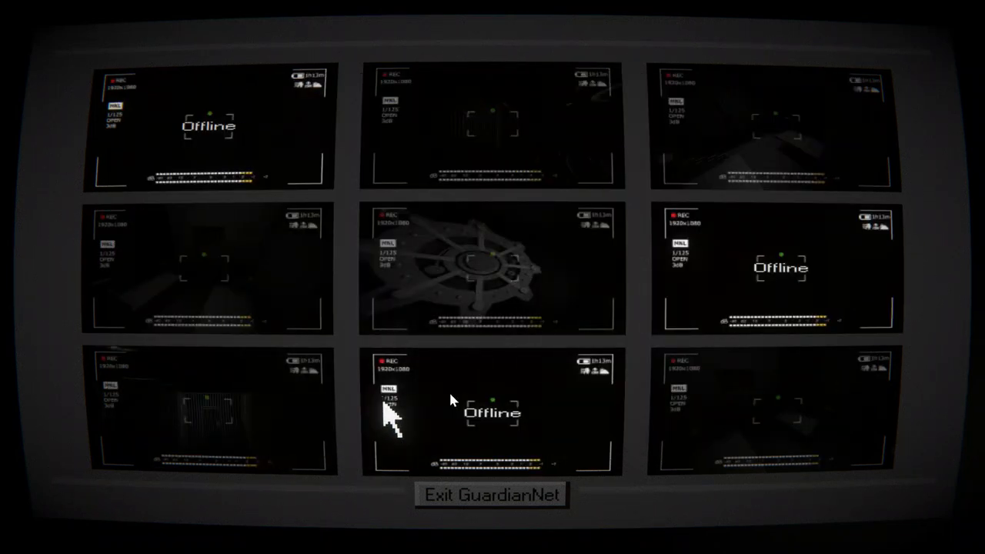
Step: Enlarge the vault camera feed, hack the vault, and continue to the alien-invasion news page
{"action": "left_click", "coordinate": [491, 413]}
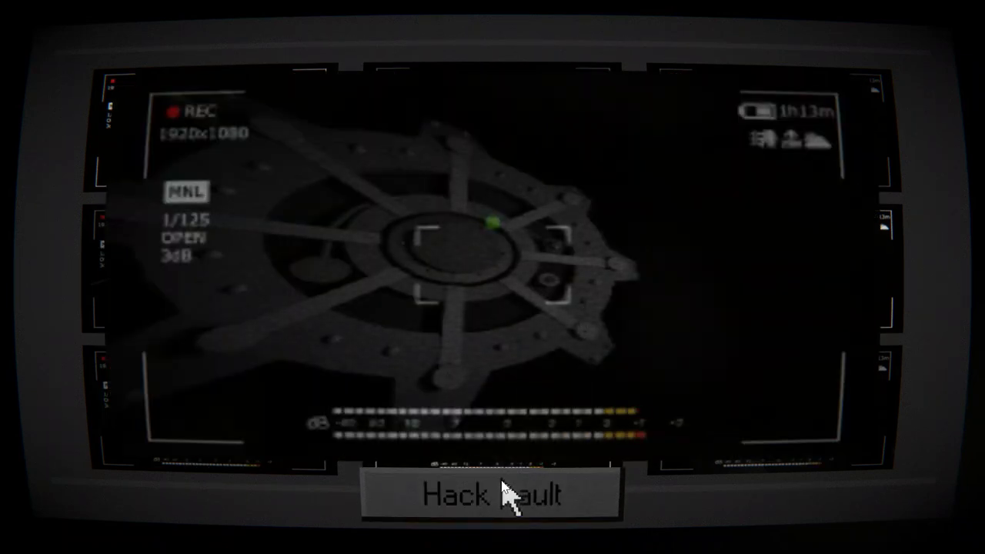
{"action": "left_click", "coordinate": [504, 497]}
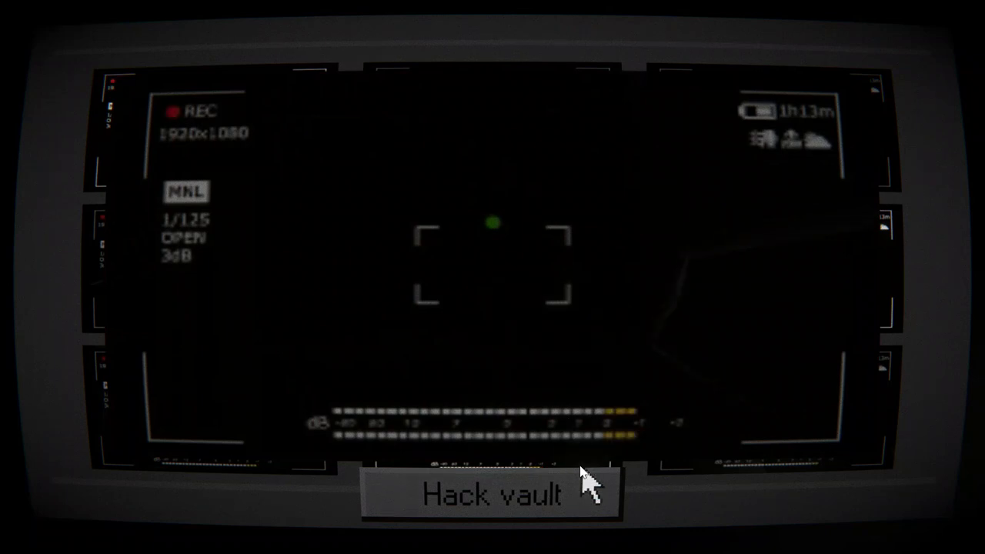
{"action": "left_click", "coordinate": [491, 493]}
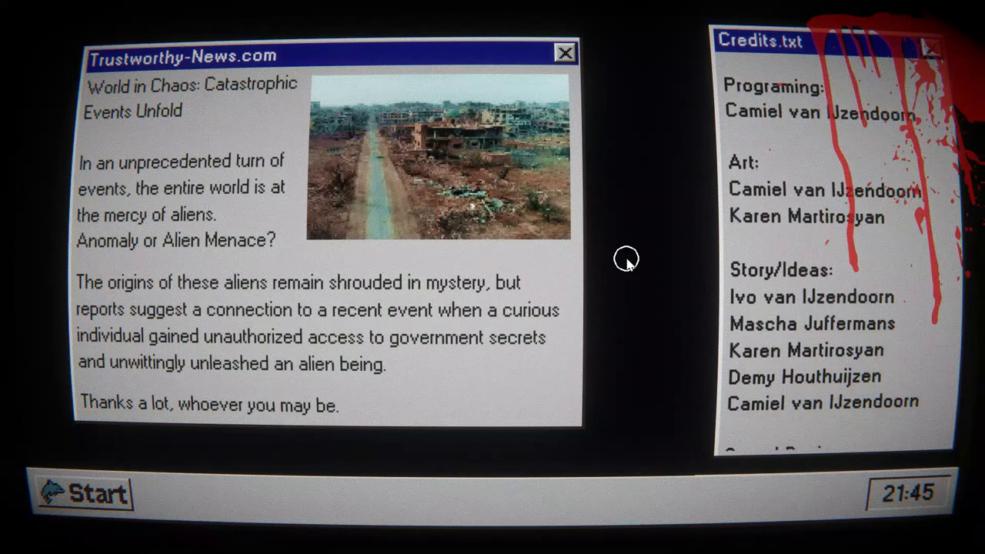
Step: Confirm the Quit_Game.exe prompt with Okay, then choose Start on the title screen
{"action": "scroll", "scroll_direction": "down", "scroll_amount": 3}
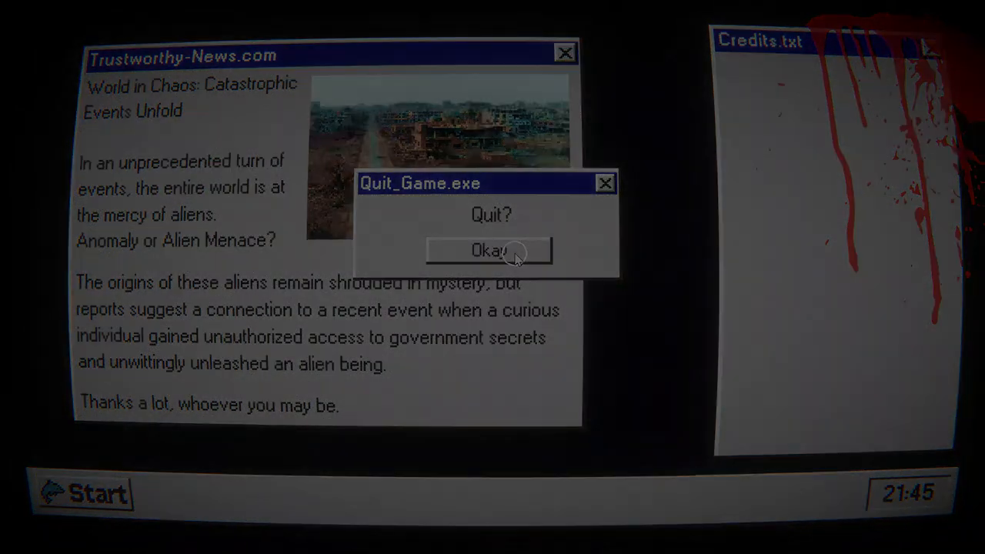
{"action": "left_click", "coordinate": [488, 250]}
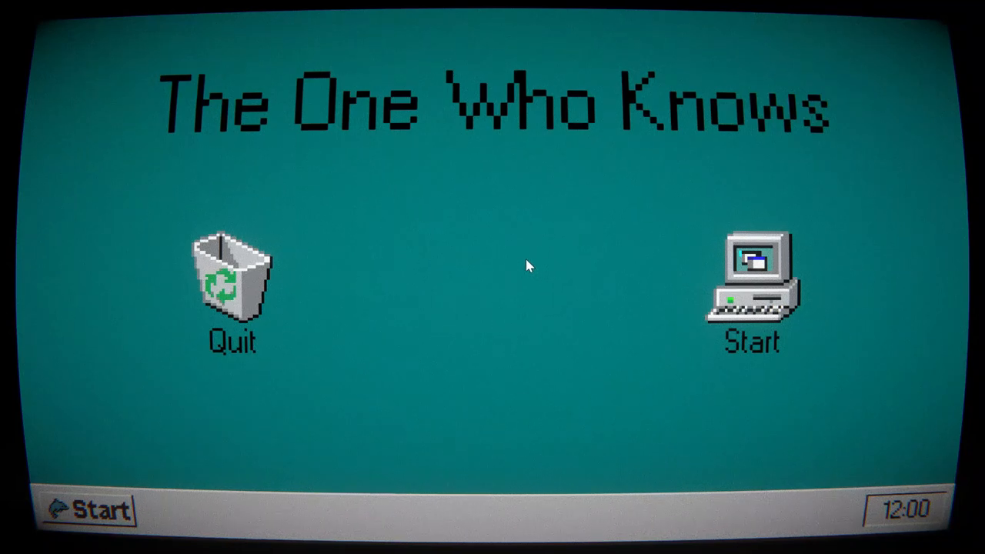
{"action": "mouse_move", "coordinate": [389, 253]}
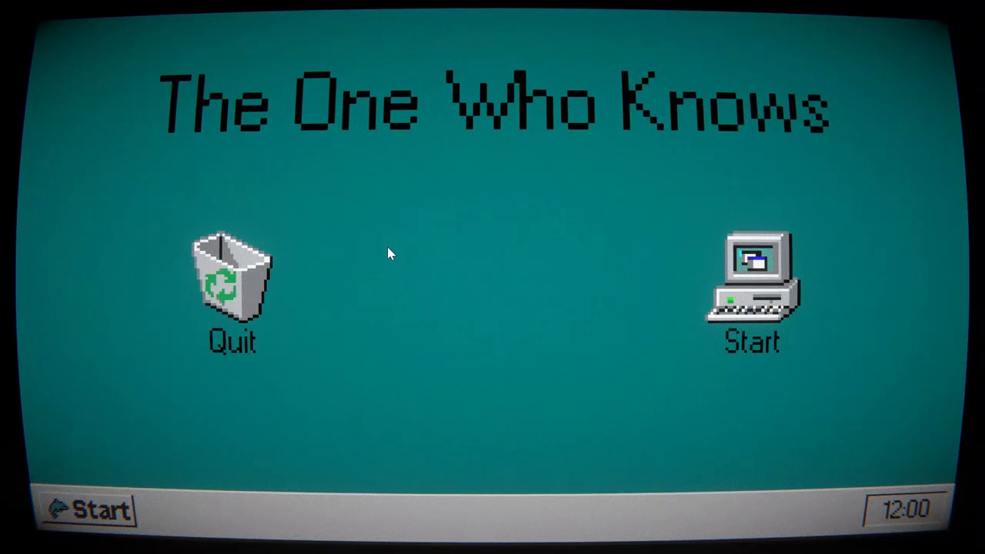
{"action": "left_click", "coordinate": [754, 277]}
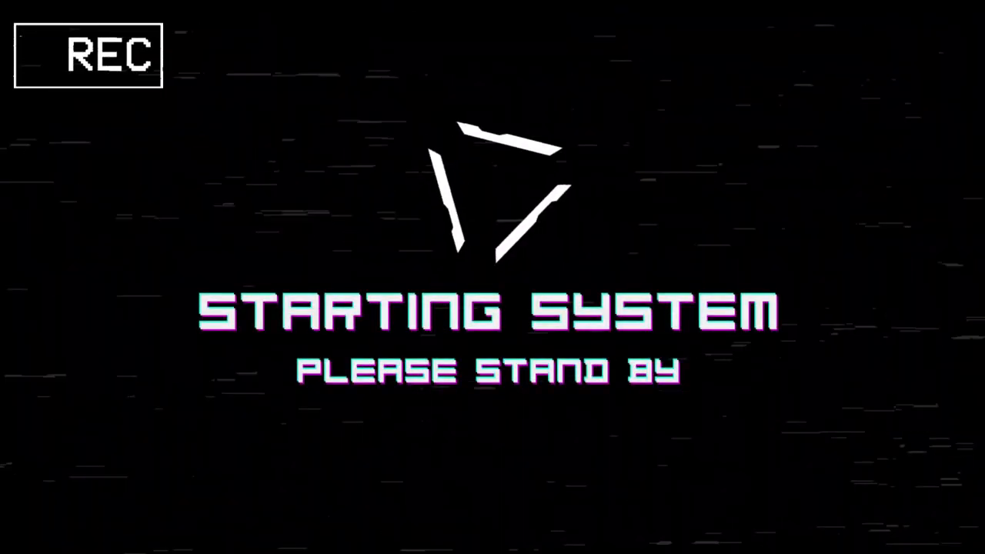